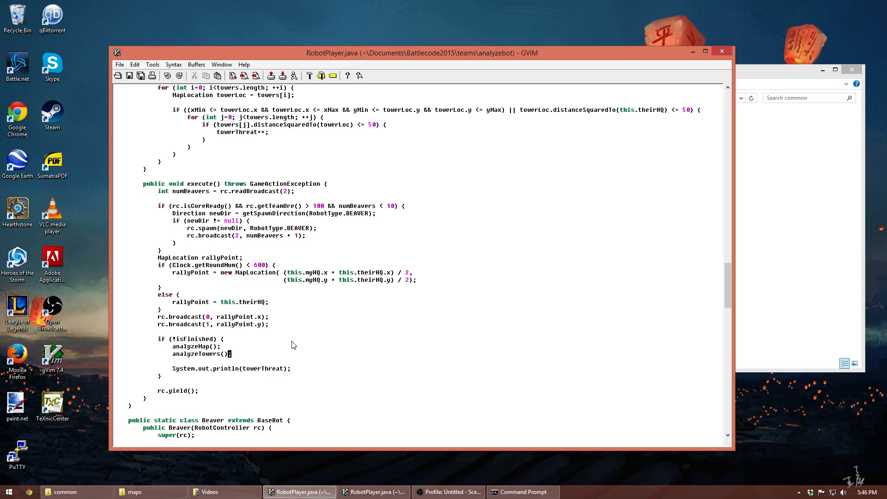
pyautogui.moveTo(261, 352)
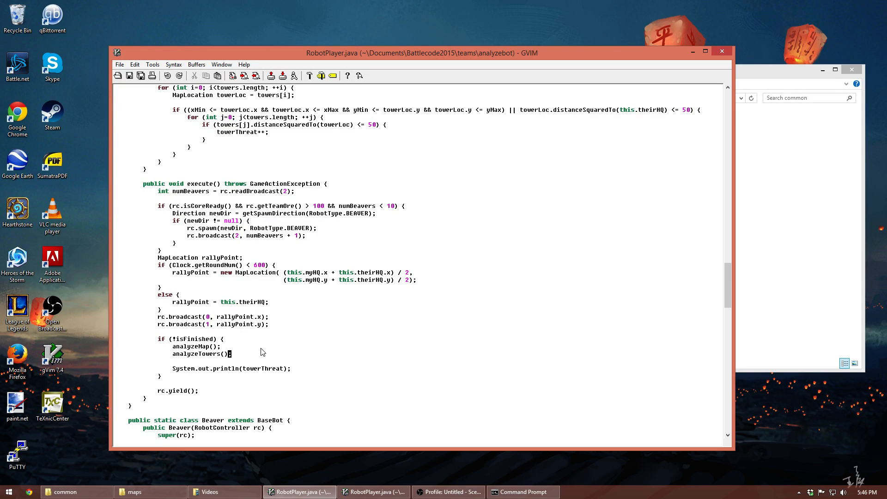
pyautogui.moveTo(293, 352)
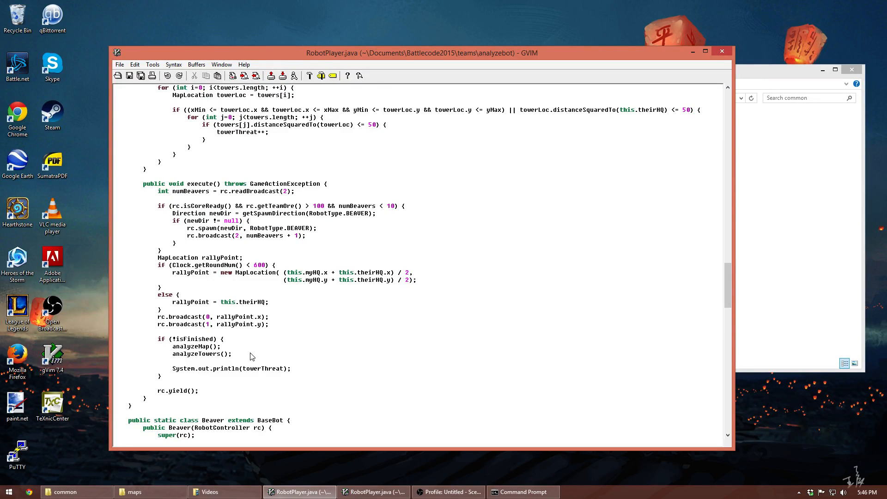
pyautogui.moveTo(235, 357)
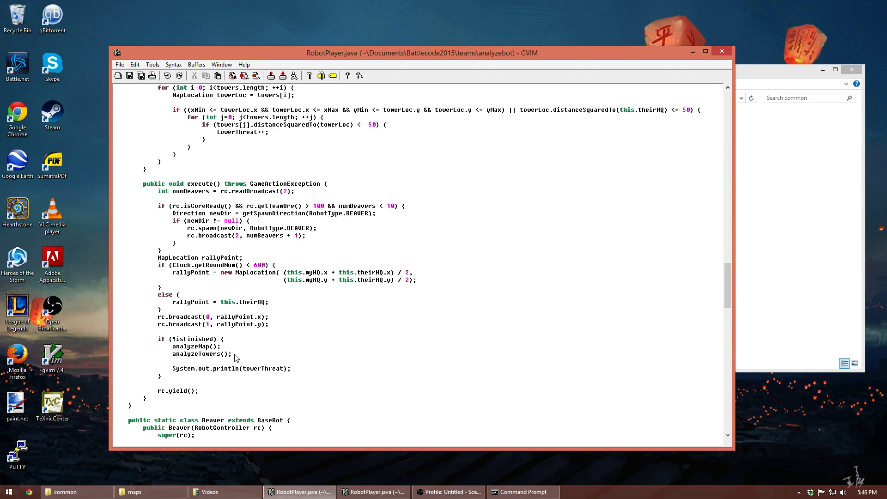
pyautogui.moveTo(251, 353)
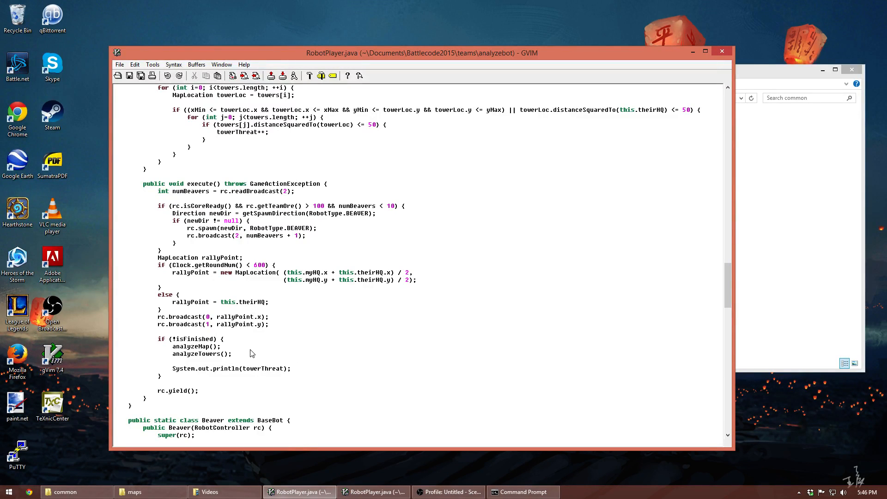
pyautogui.moveTo(259, 346)
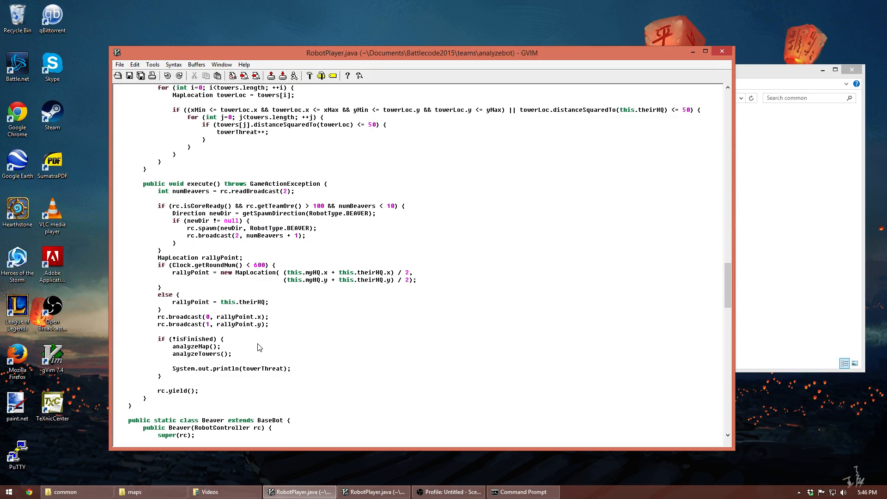
pyautogui.moveTo(273, 328)
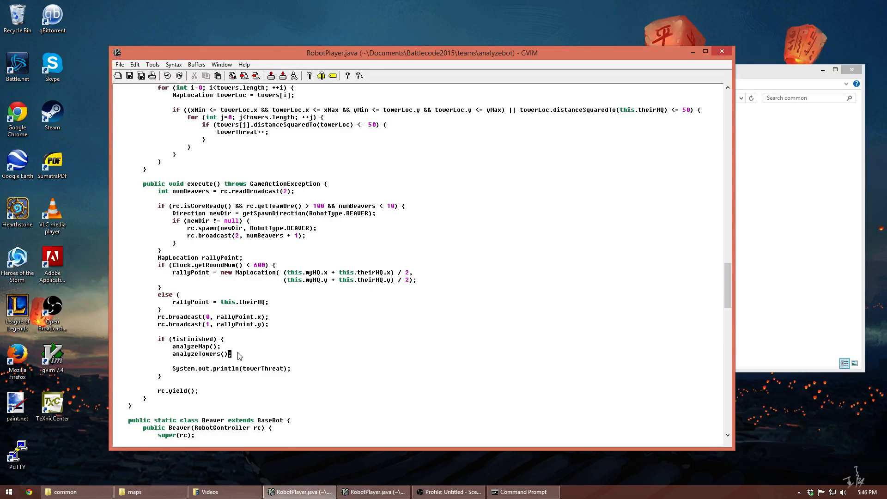
# - Delete the towerThreat println, add an else branch calling chooseStrategy(), and stub an empty chooseStrategy() method
pyautogui.press('Return')
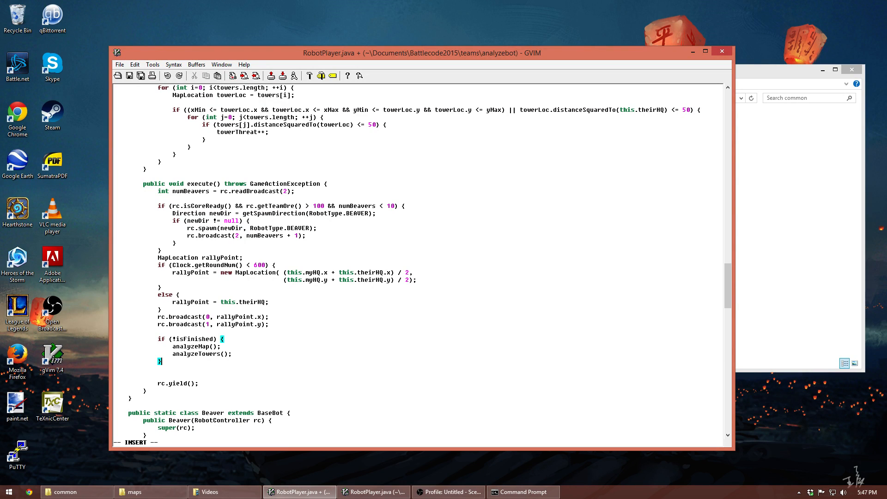
pyautogui.write('else {')
pyautogui.write('chooseStrategy();')
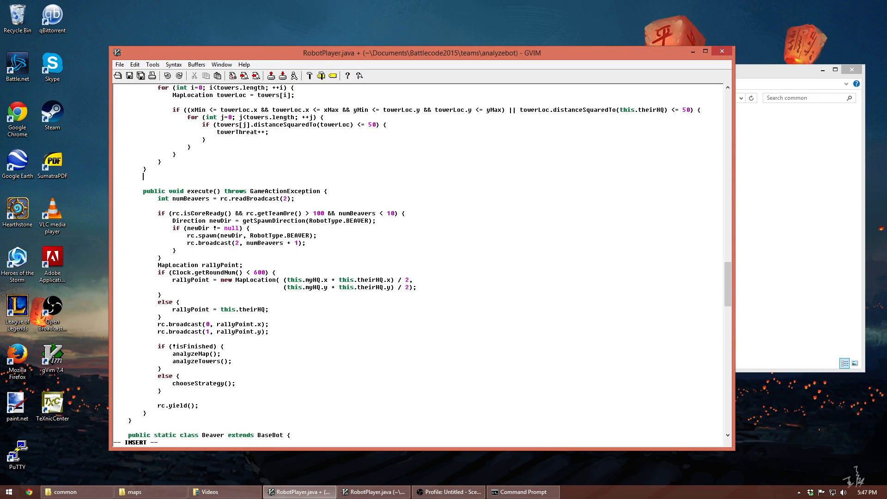
pyautogui.write('public void chooseStrategy() {')
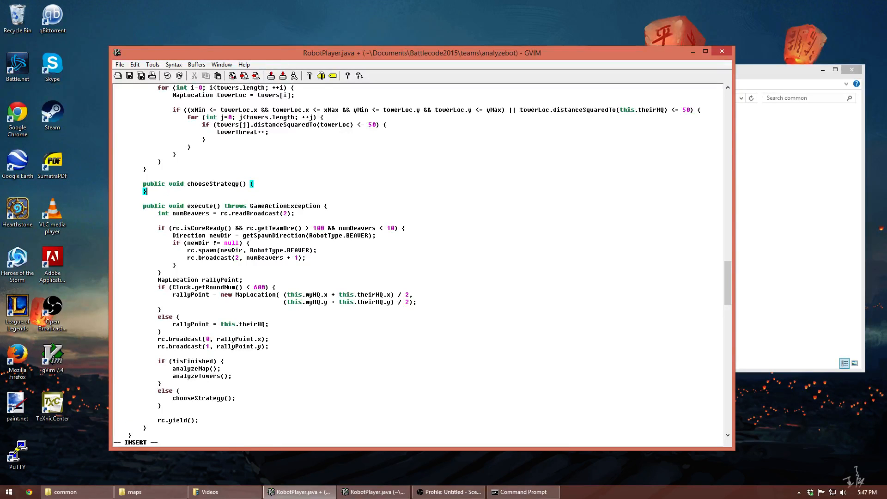
pyautogui.press('Escape')
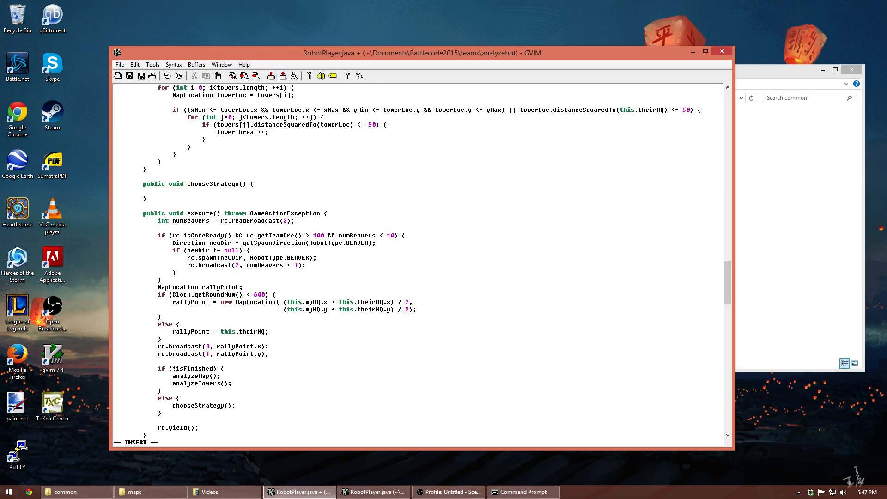
# - Add the towerThreat >= 10 branch commented '//play defensive'
pyautogui.write('if (')
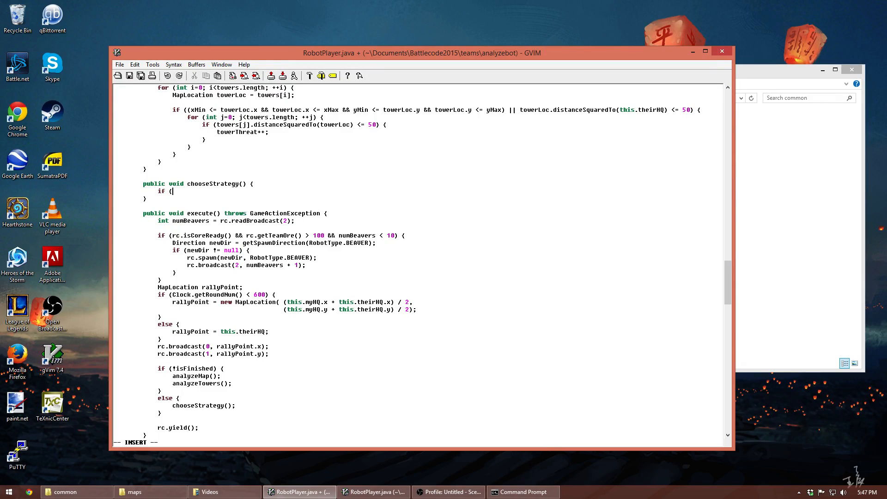
pyautogui.write('towerT')
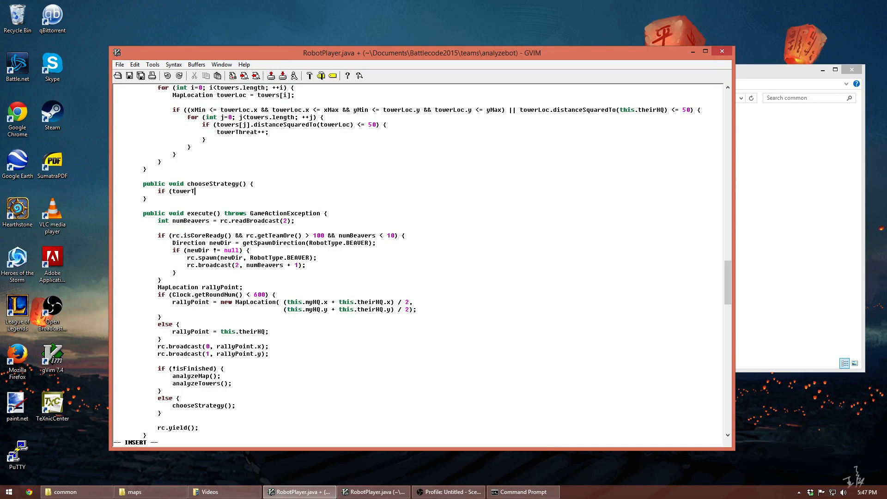
pyautogui.write('hreat >=')
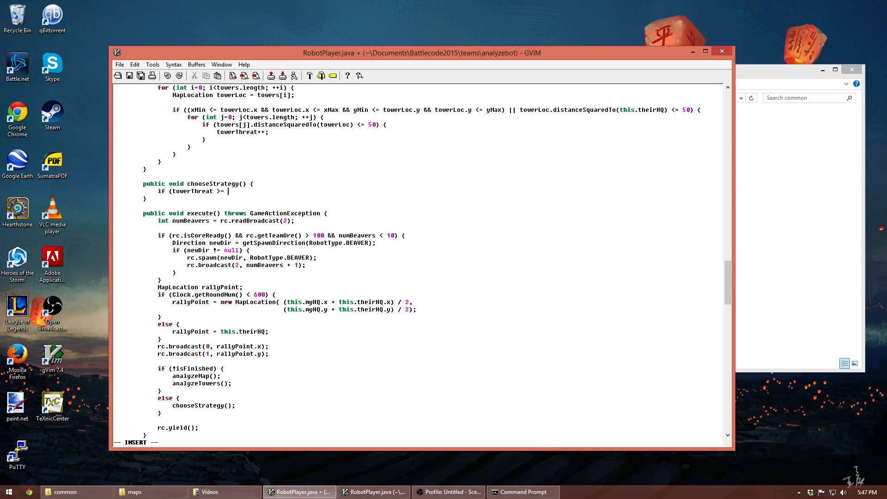
pyautogui.write('10) {')
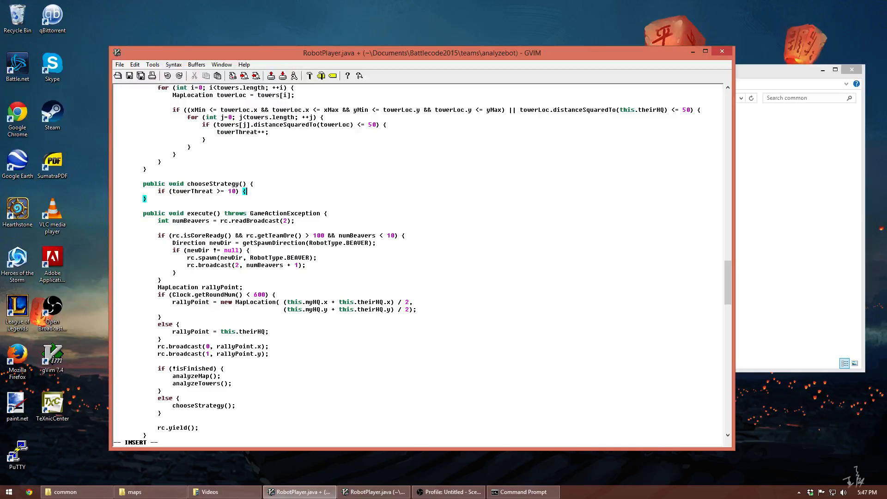
pyautogui.press('Return')
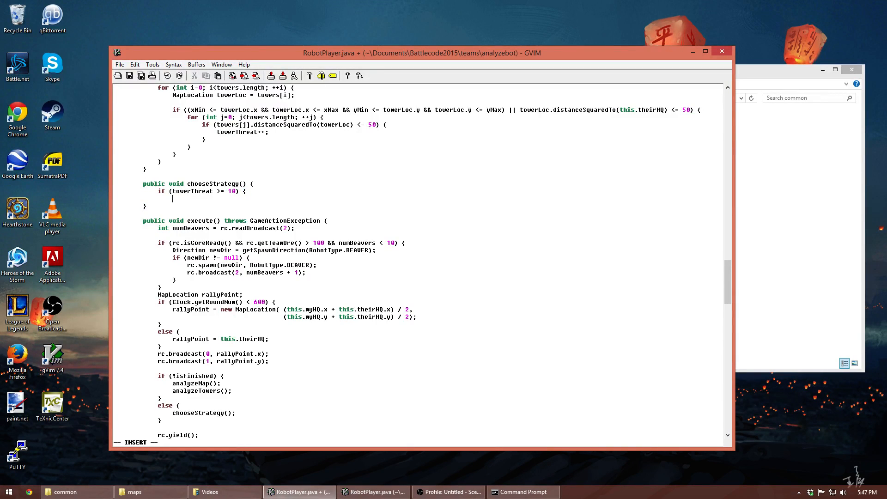
pyautogui.write('//p')
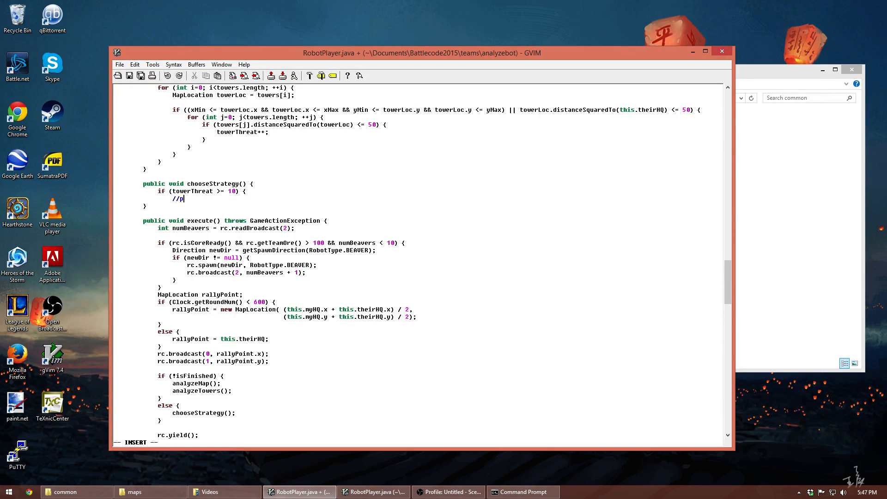
pyautogui.write('lay defensive')
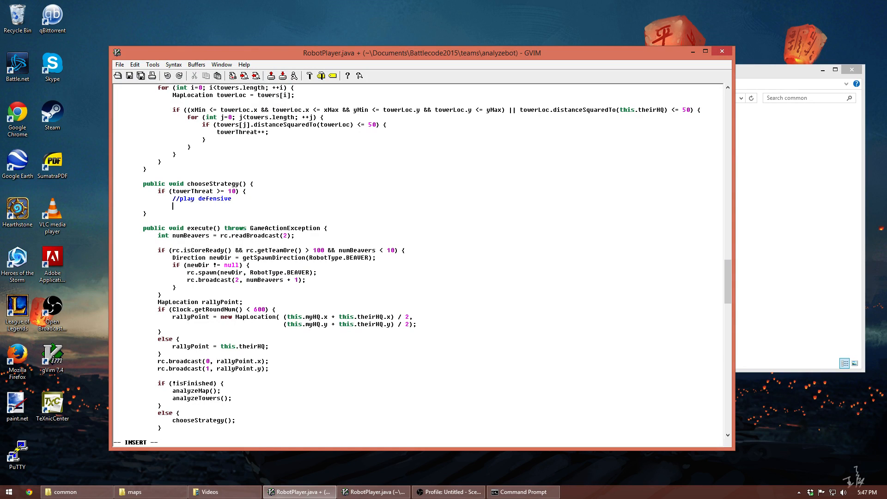
pyautogui.press('Return')
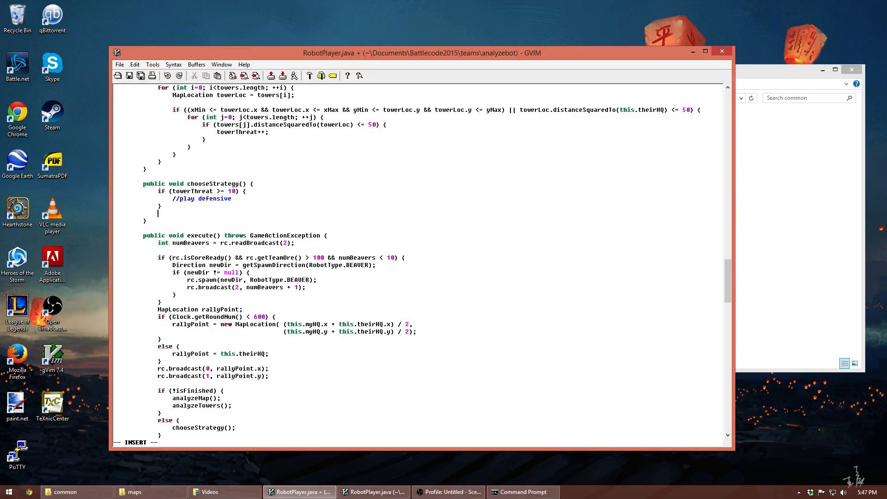
# - Add the else branch: ratio <= 0.85 builds drones, otherwise builds soldiers; save the file
pyautogui.write('else {')
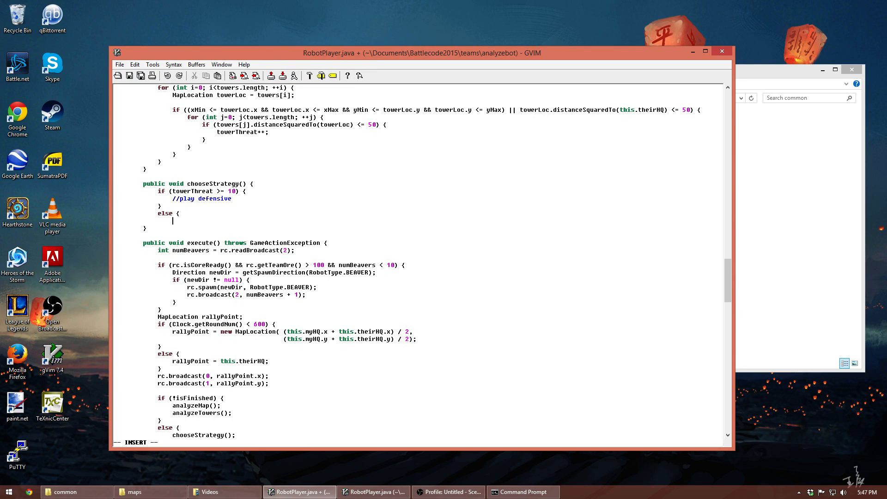
pyautogui.write('if (')
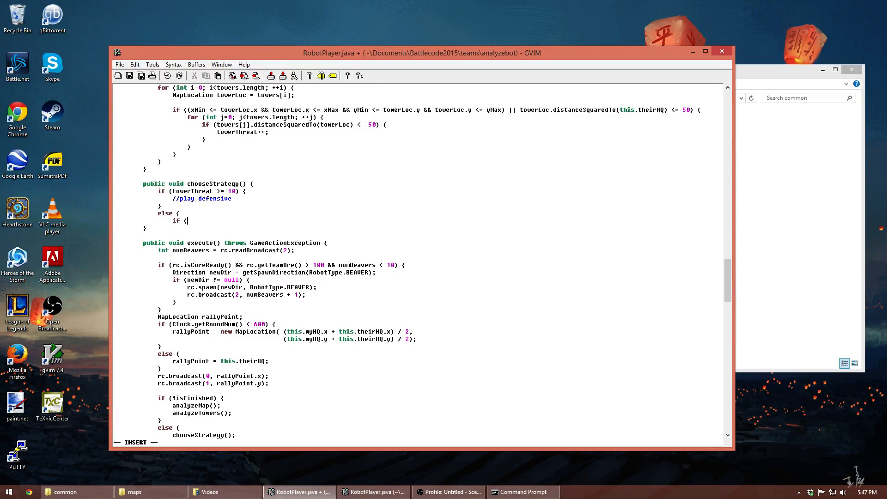
pyautogui.write('ratio <=')
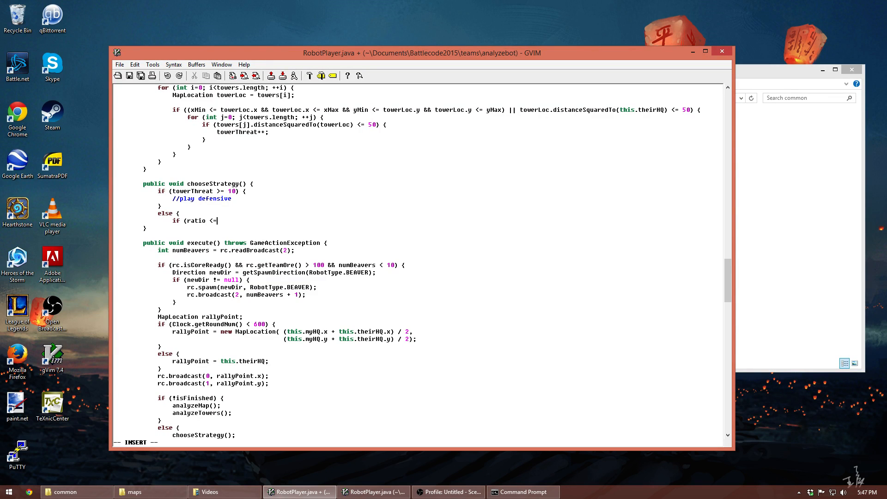
pyautogui.write('0.')
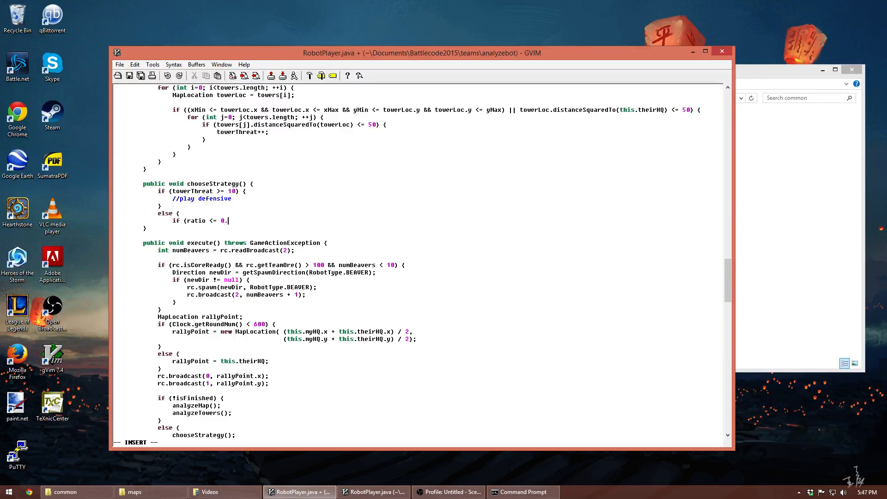
pyautogui.write('85) {')
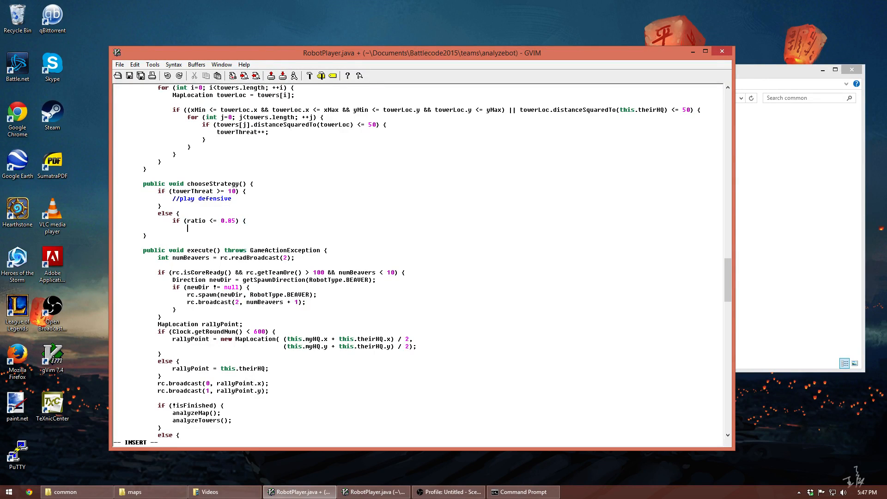
pyautogui.write('//build')
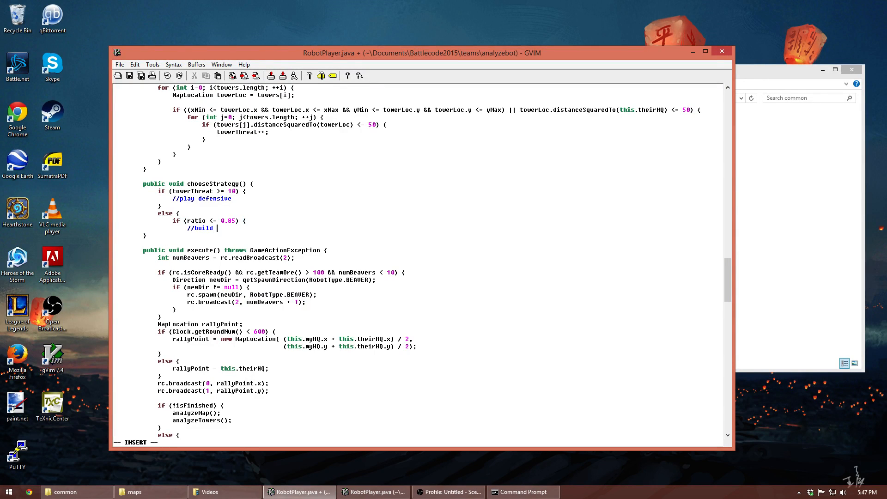
pyautogui.write('drones')
pyautogui.write('}')
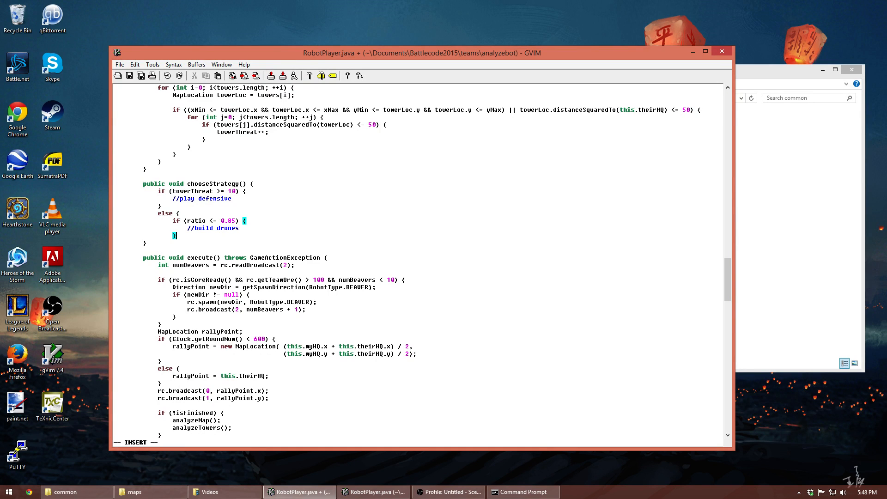
pyautogui.write('else {')
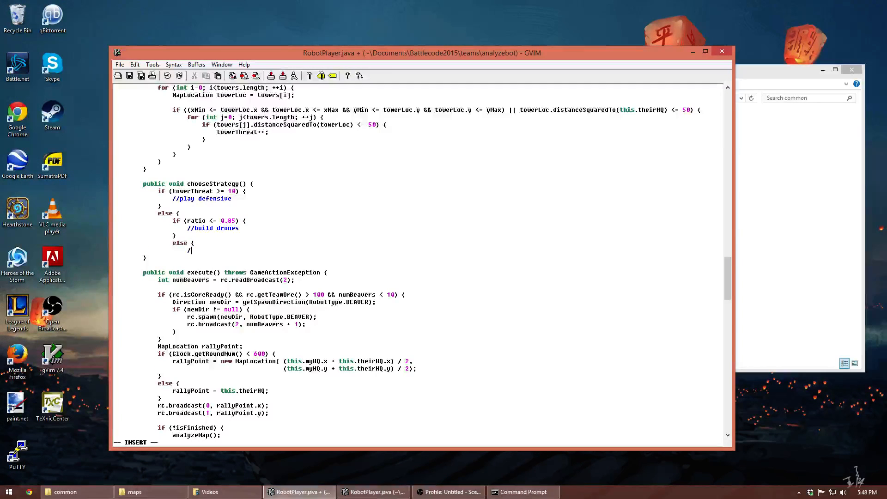
pyautogui.write('//build soldiers')
pyautogui.write('}')
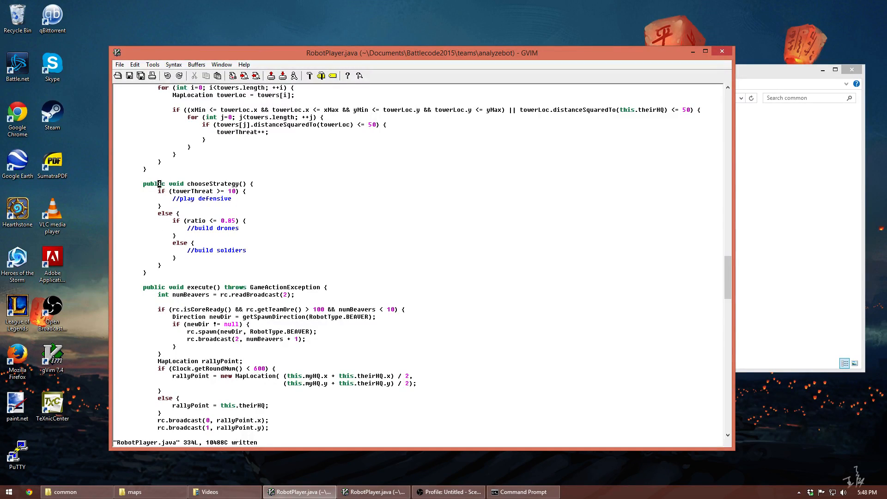
# - Open blank lines below the isFinished field and inside the HQ constructor for a new field
pyautogui.scroll(3)
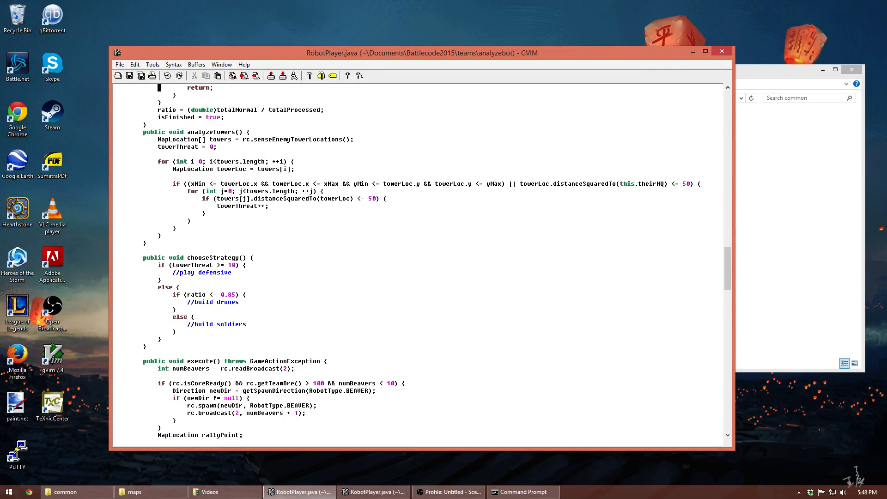
pyautogui.scroll(3)
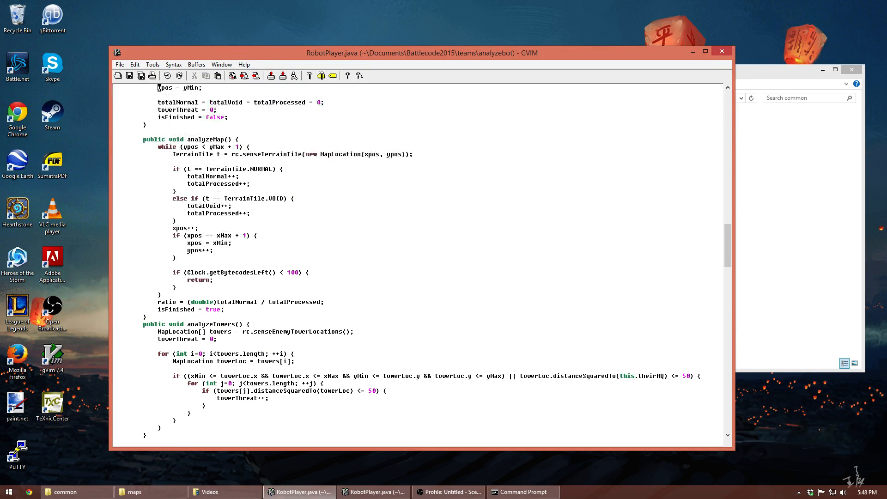
pyautogui.scroll(3)
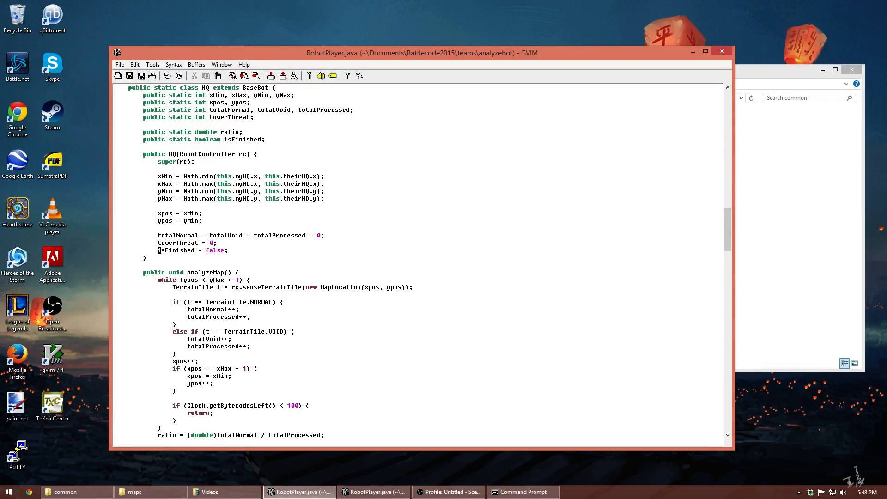
pyautogui.press('o')
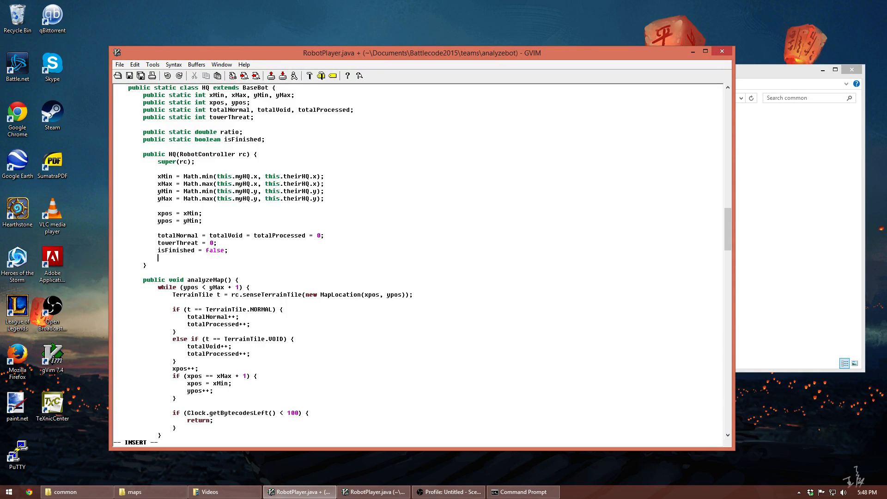
pyautogui.press('Return')
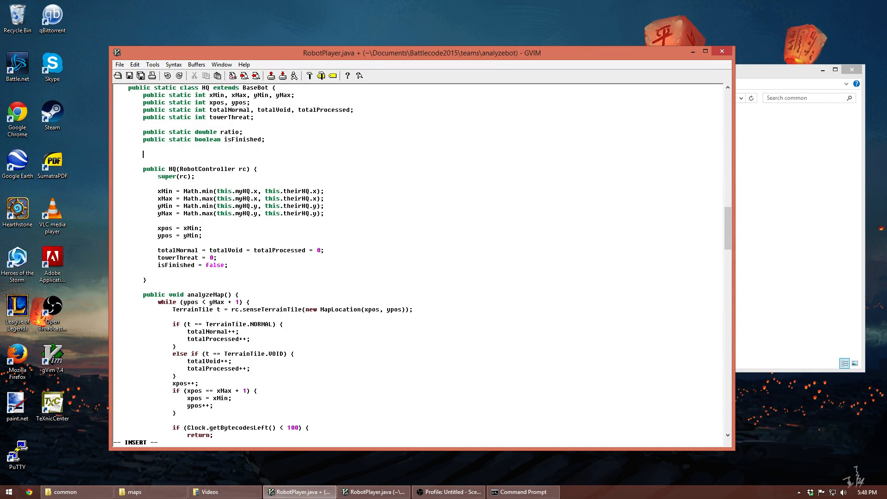
# - Declare public static int strategy and initialize strategy = 0 in the HQ constructor
pyautogui.write('public static')
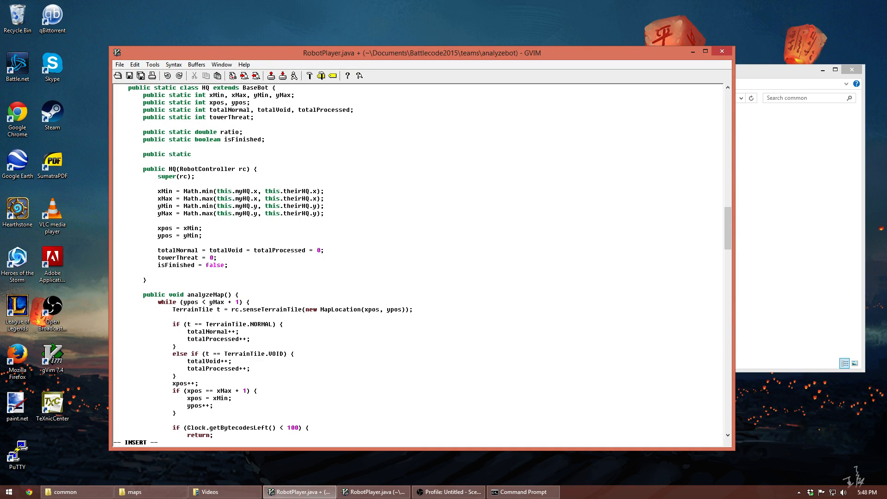
pyautogui.write('int strategy;')
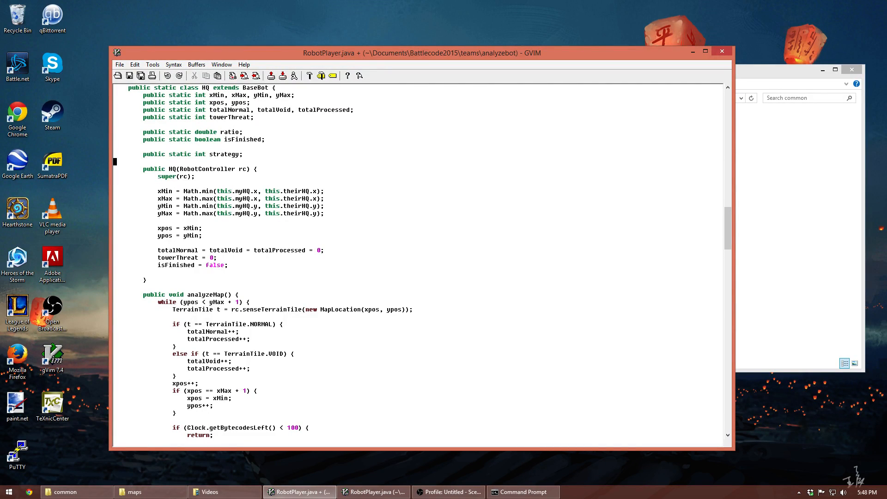
pyautogui.press('o')
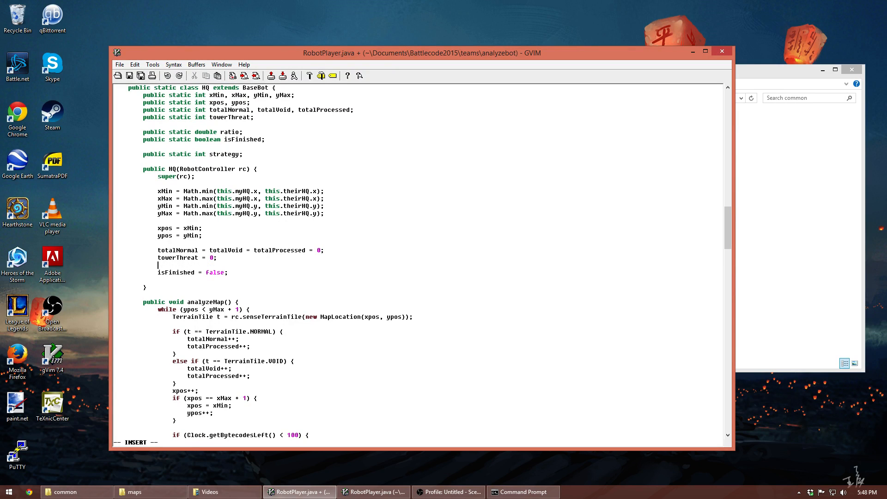
pyautogui.write('strategy = 0;')
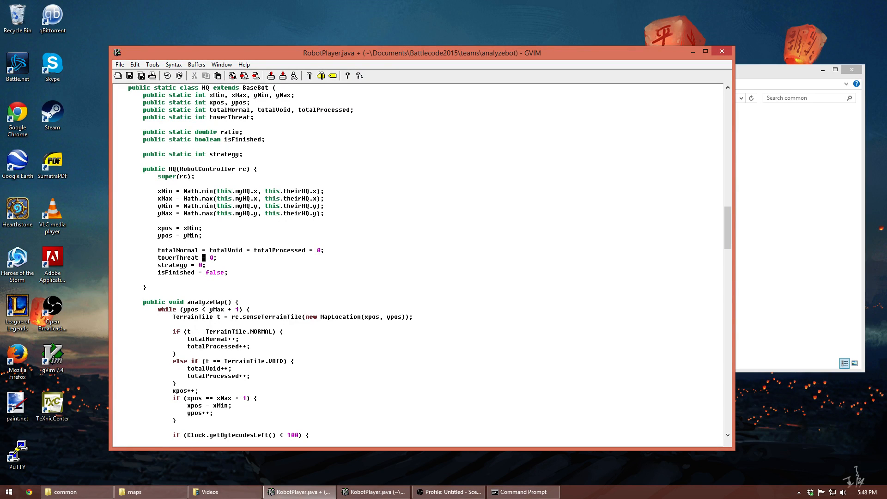
# - Comment the field: 0 = "defend", 1 = "build drones", 2 = "build soldiers"; save
pyautogui.write('//')
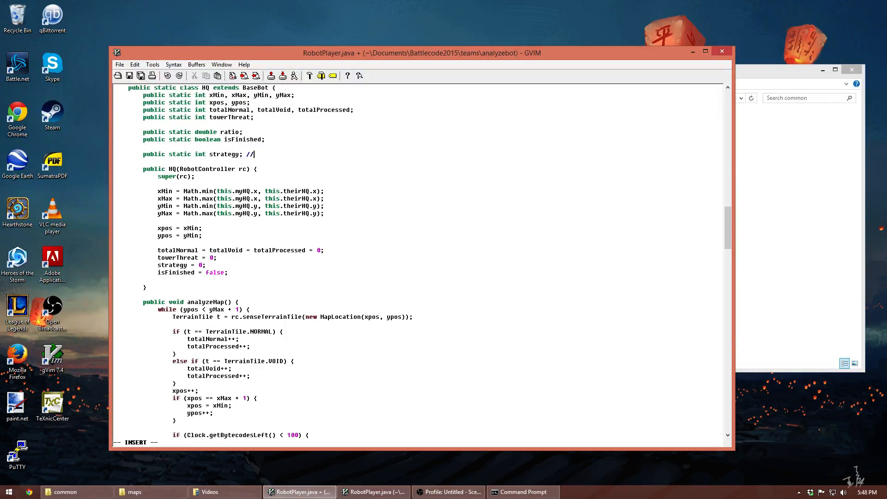
pyautogui.write('0 =')
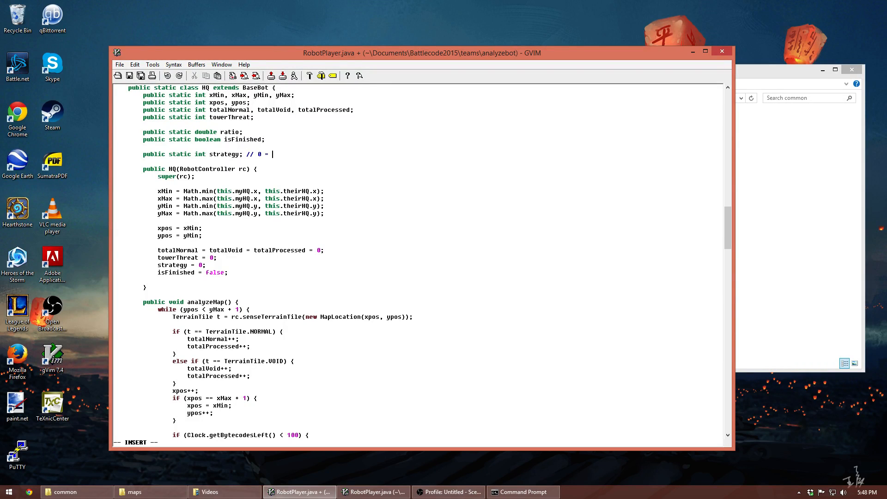
pyautogui.write('"def')
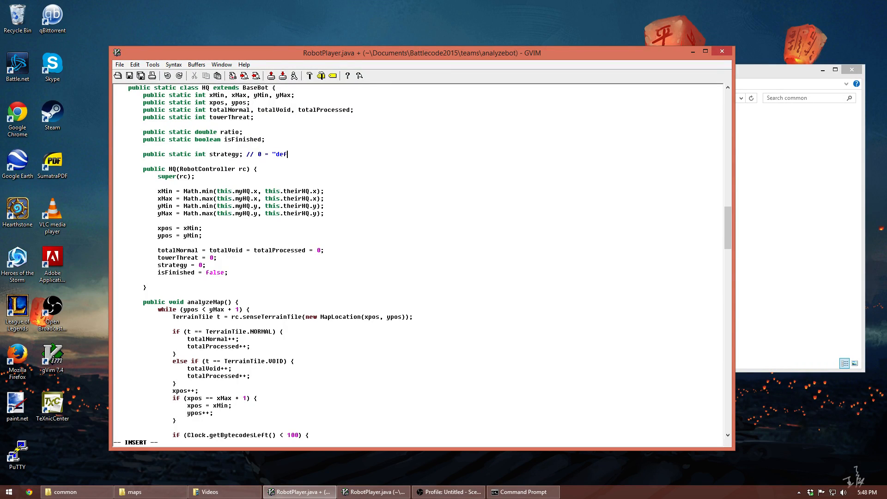
pyautogui.write('end", 1 = \'')
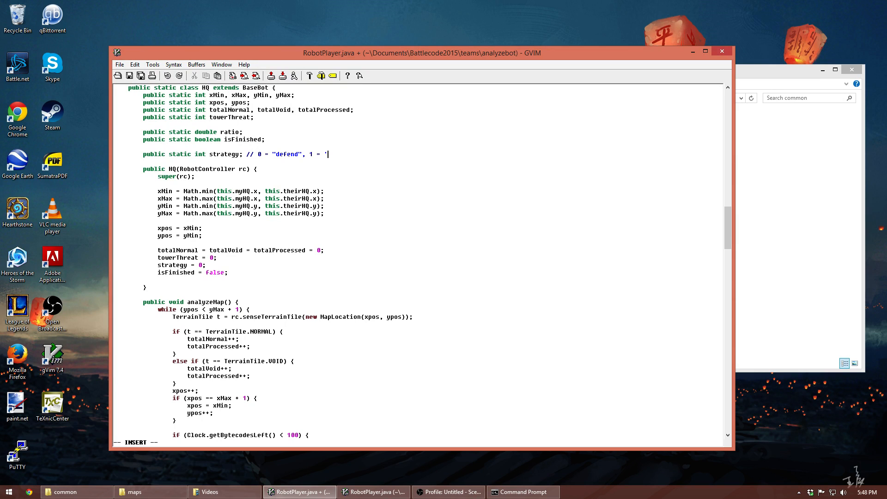
pyautogui.write('build drones", 2')
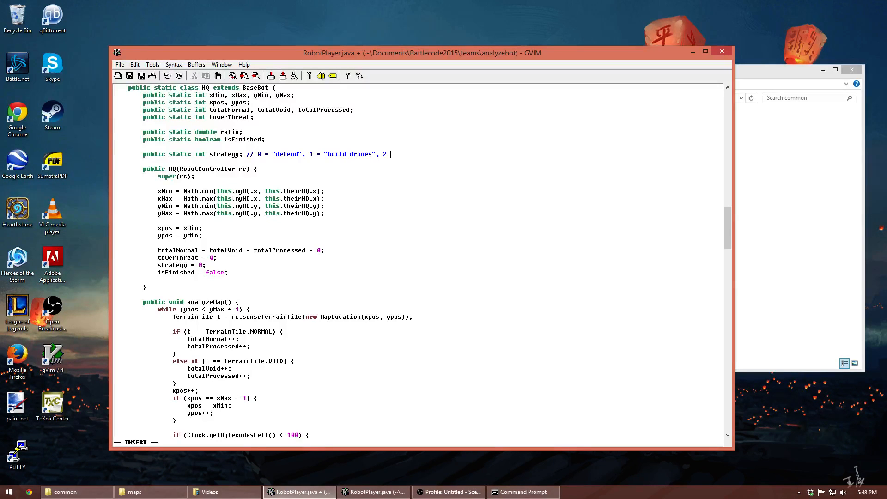
pyautogui.write('= "build soldiers"')
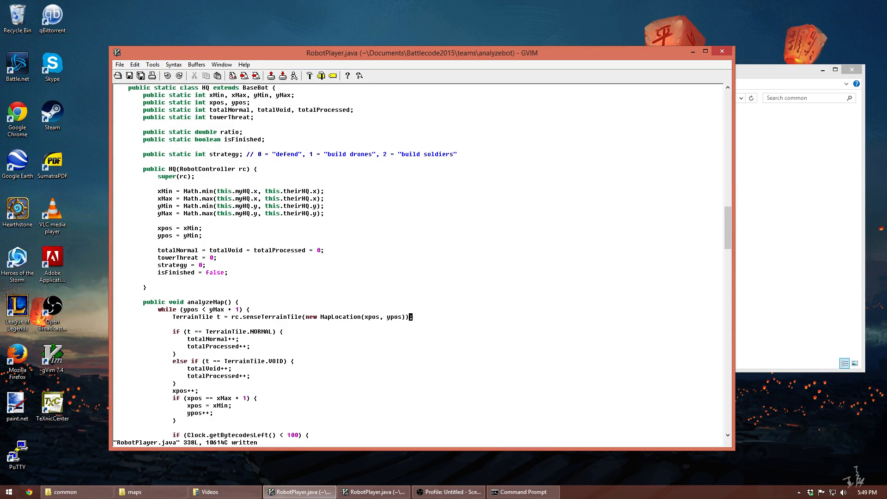
# - Assign strategy = 0, 1 and 2 in the defensive, drone and soldier branches; save
pyautogui.scroll(-3)
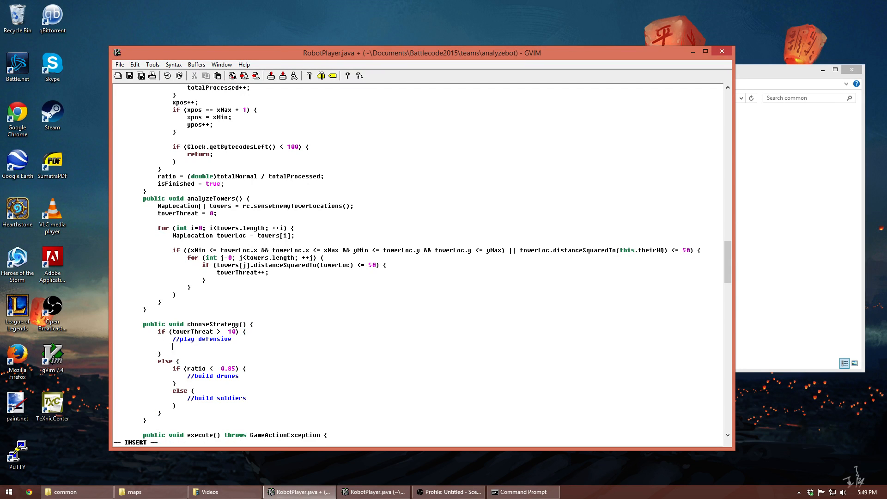
pyautogui.write('strategy = 0;')
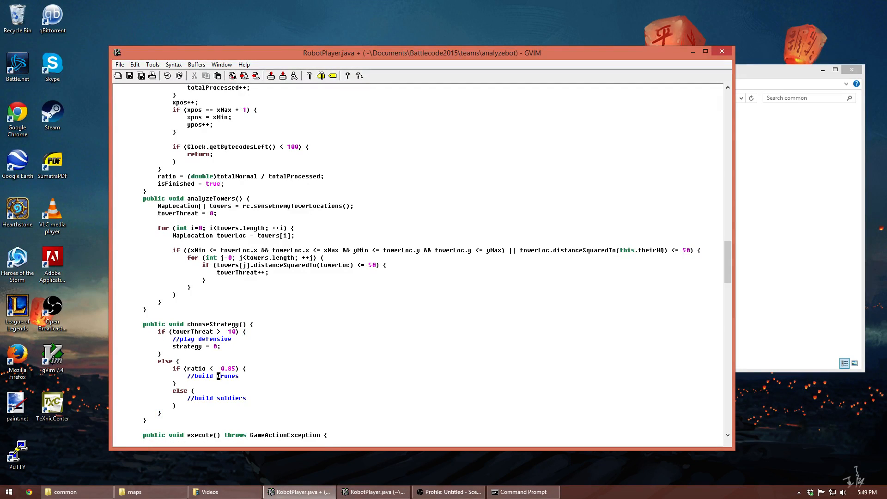
pyautogui.write('strategy = 1')
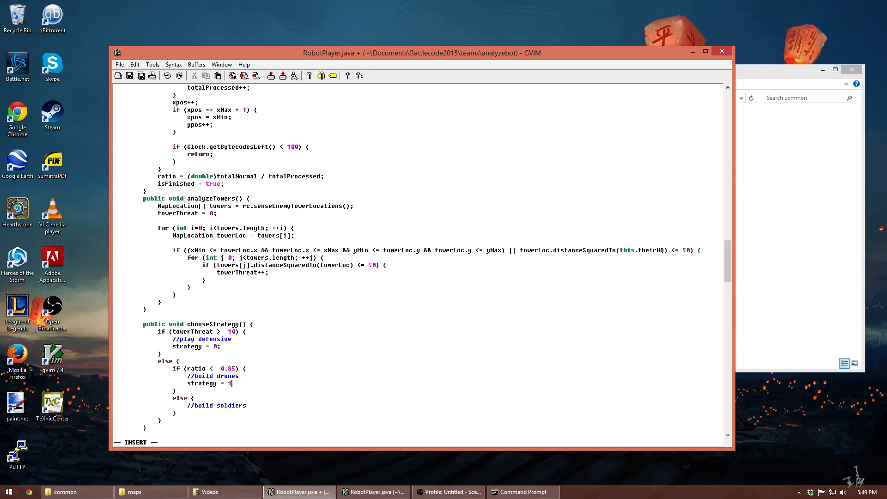
pyautogui.write('strategy = 2;')
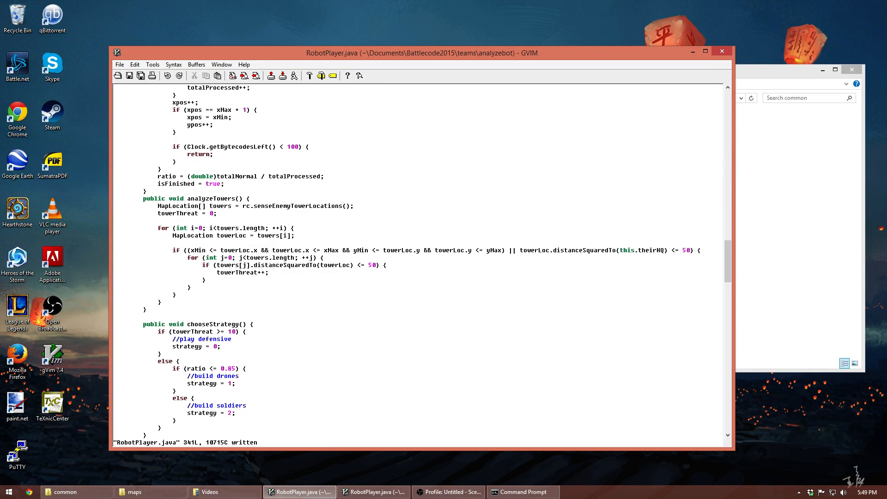
pyautogui.scroll(-3)
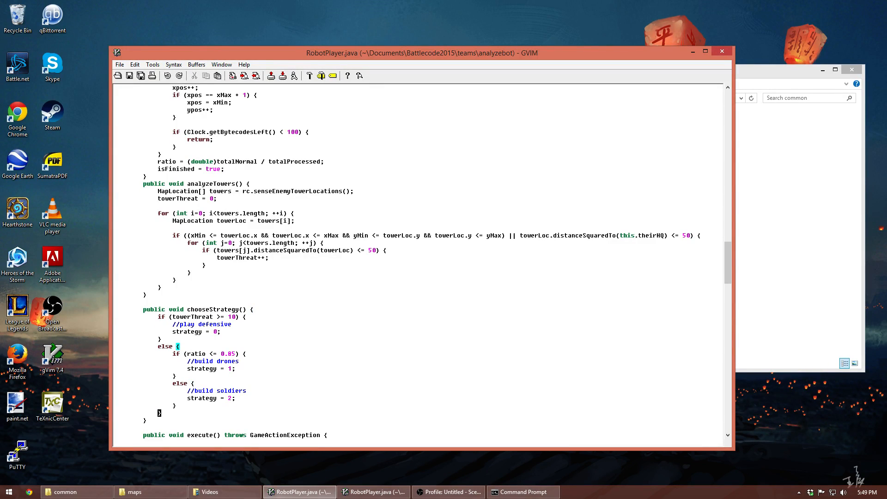
pyautogui.scroll(-3)
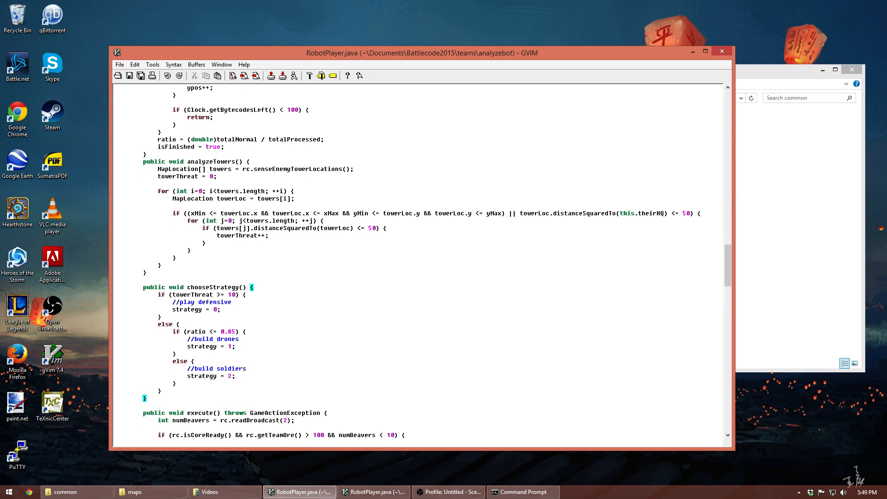
pyautogui.moveTo(215, 362)
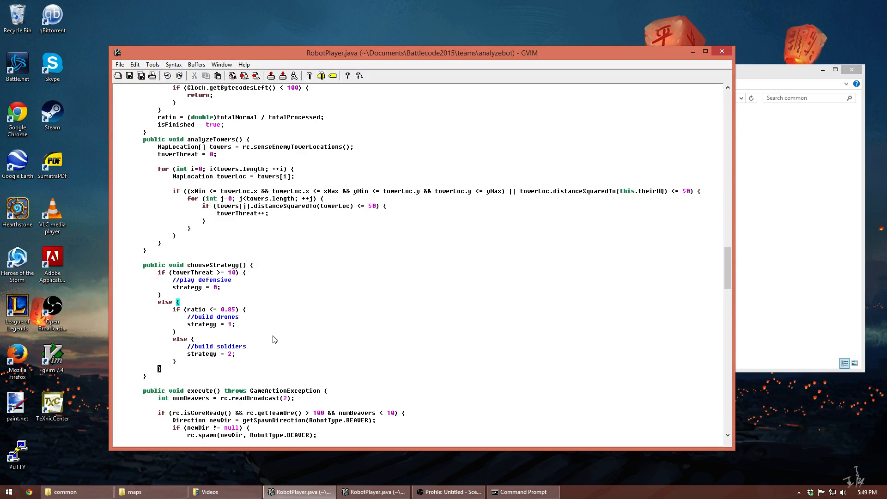
# - End chooseStrategy with rc.broadcast(100, strategy) and save RobotPlayer.java
pyautogui.write('rc')
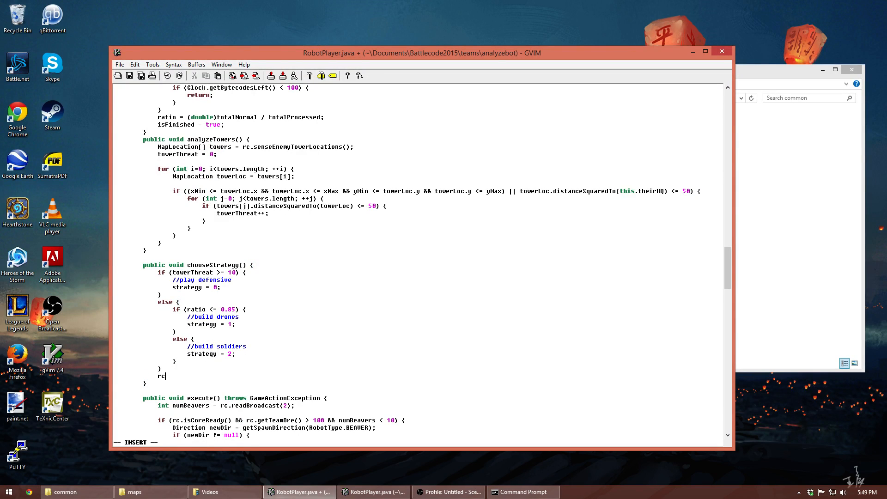
pyautogui.write('.broadcast(')
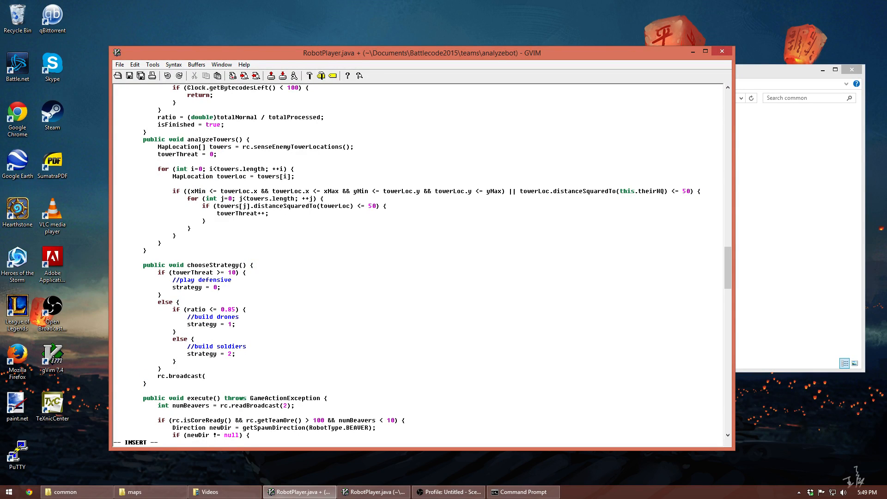
pyautogui.write('100,')
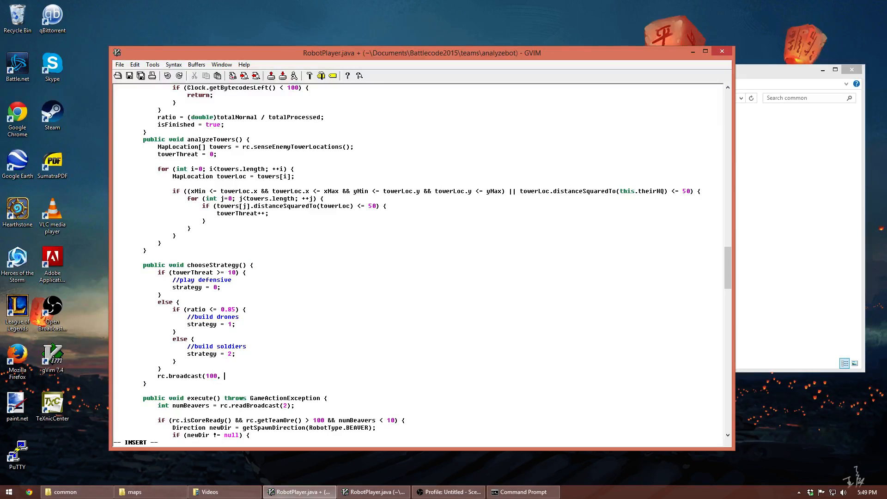
pyautogui.write('strategy);')
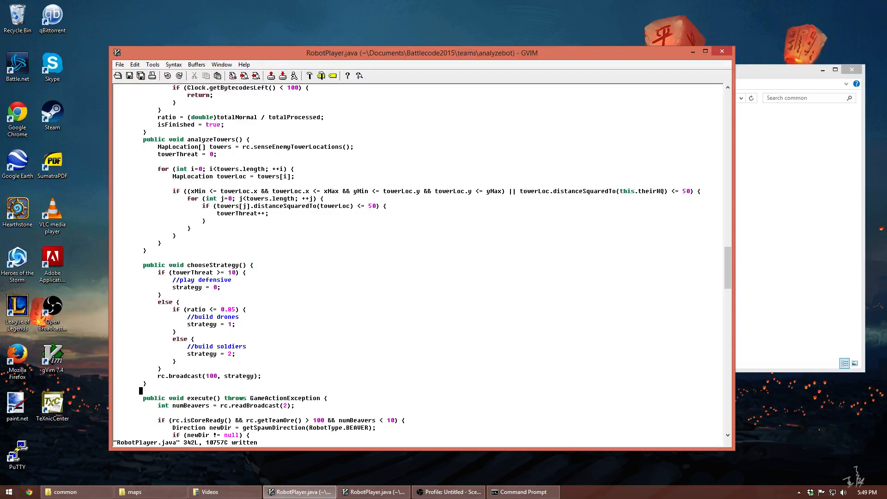
pyautogui.scroll(-3)
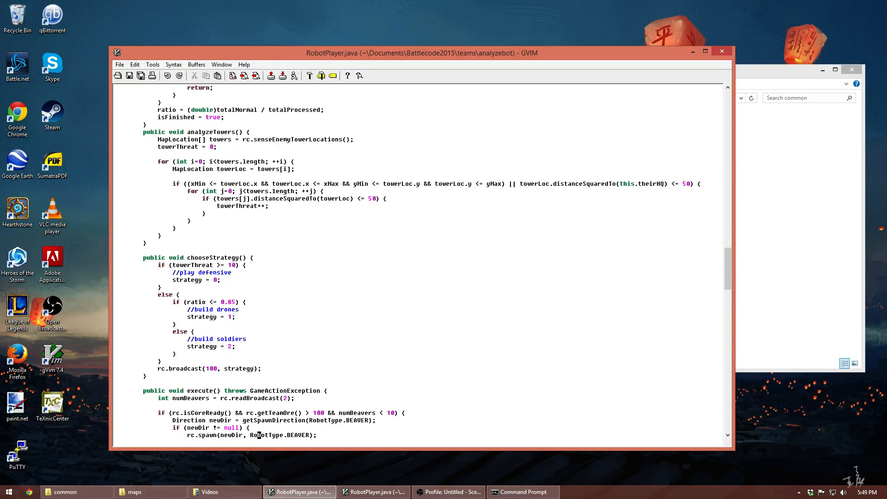
pyautogui.scroll(-3)
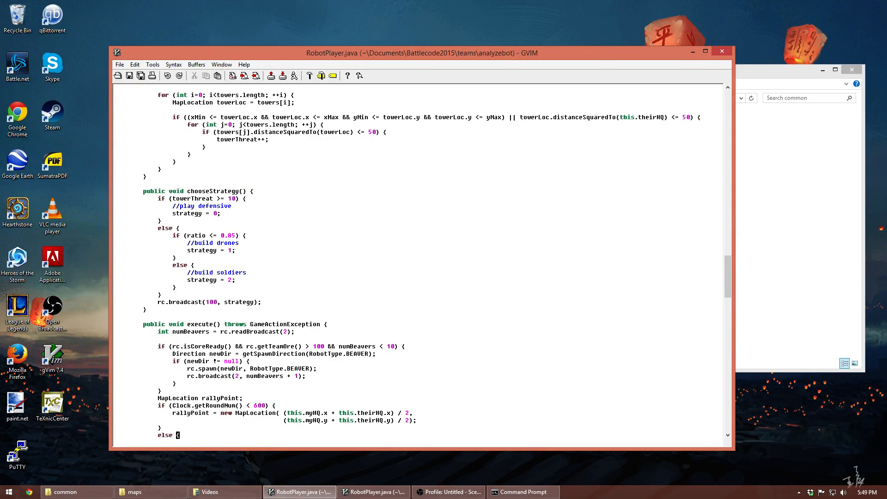
pyautogui.scroll(-3)
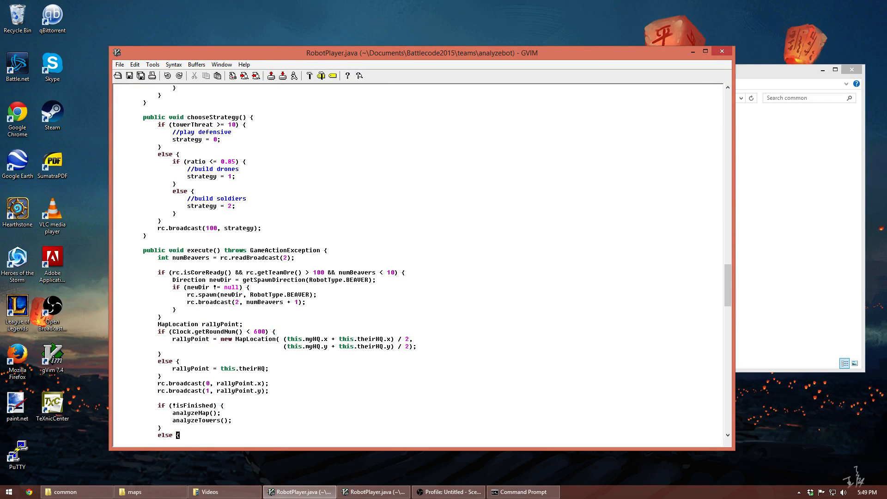
pyautogui.scroll(-3)
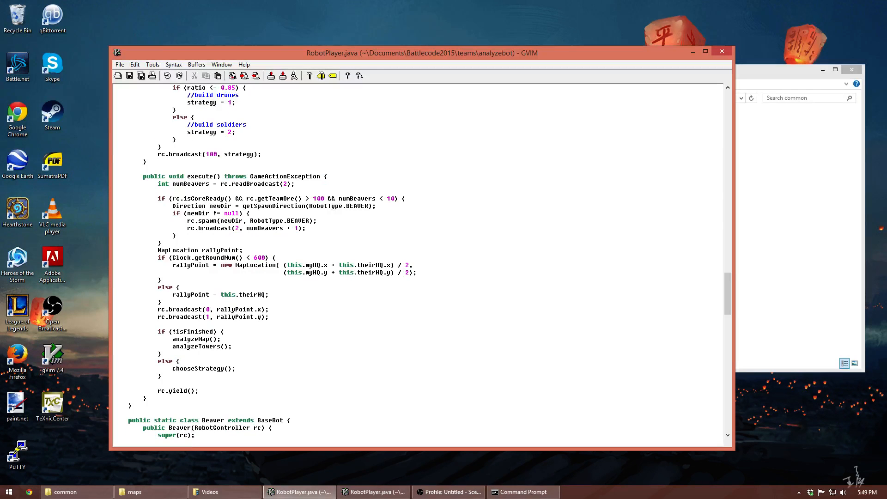
pyautogui.scroll(-3)
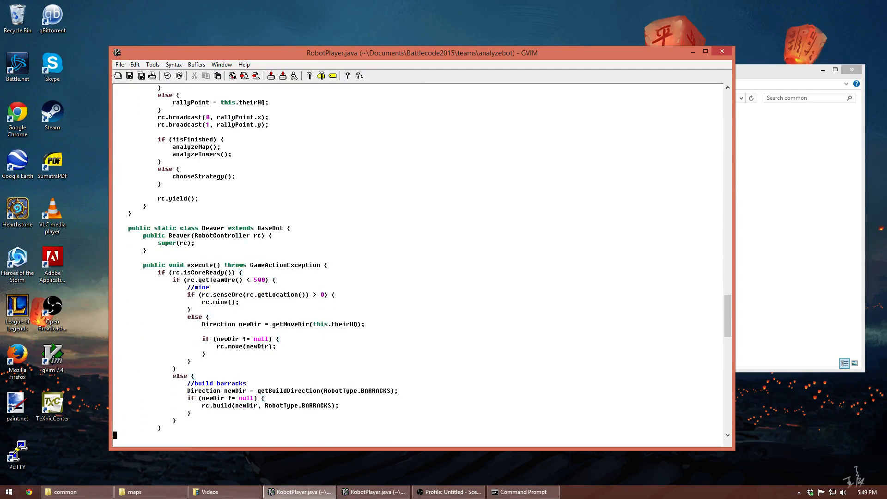
pyautogui.scroll(-3)
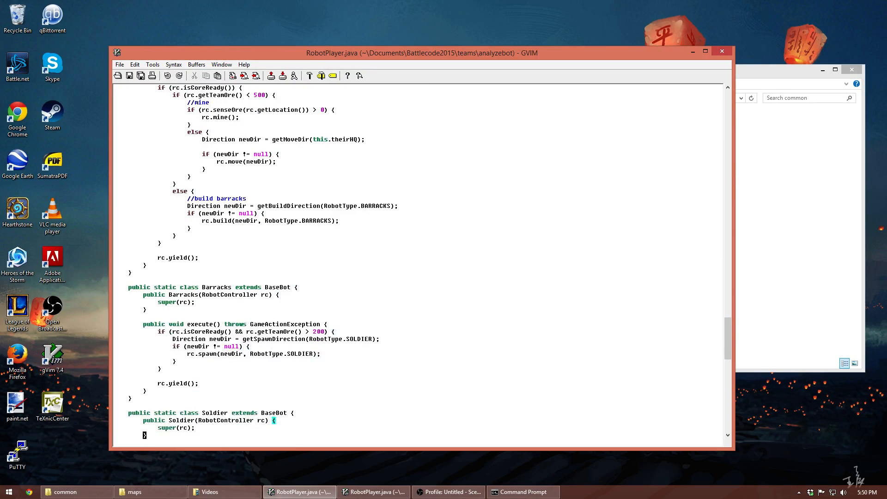
pyautogui.scroll(-3)
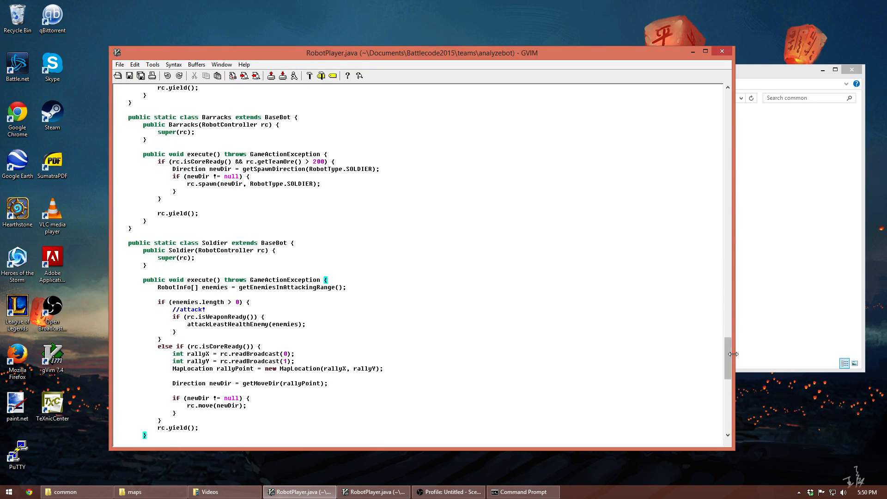
pyautogui.scroll(3)
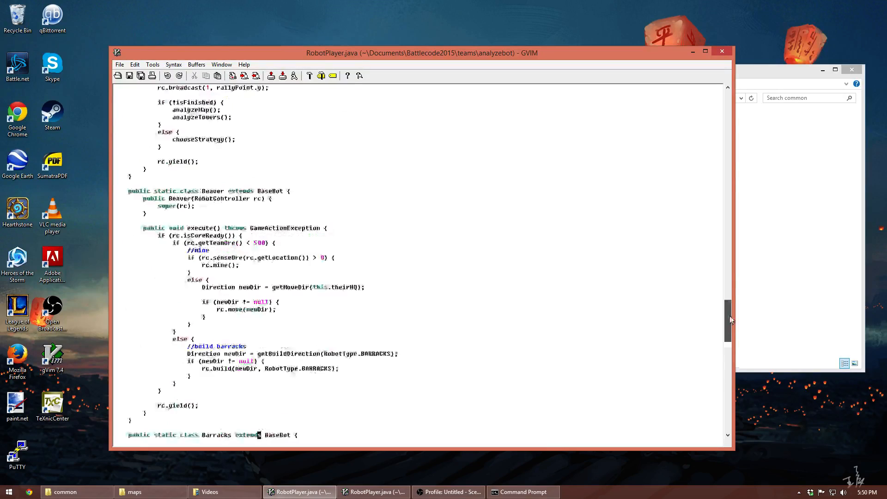
pyautogui.scroll(3)
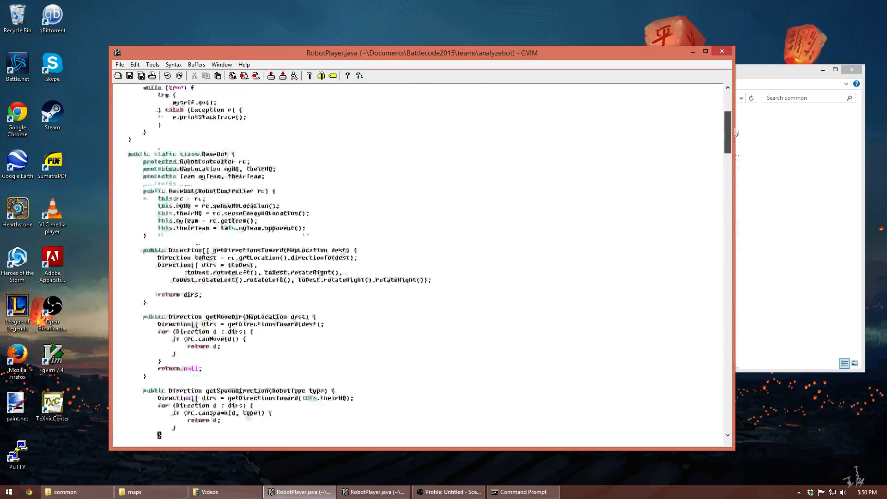
pyautogui.scroll(3)
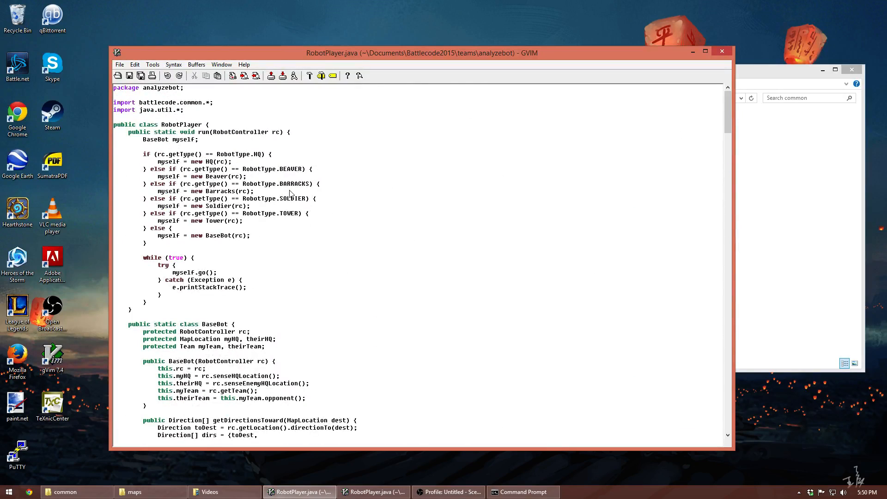
pyautogui.moveTo(263, 158)
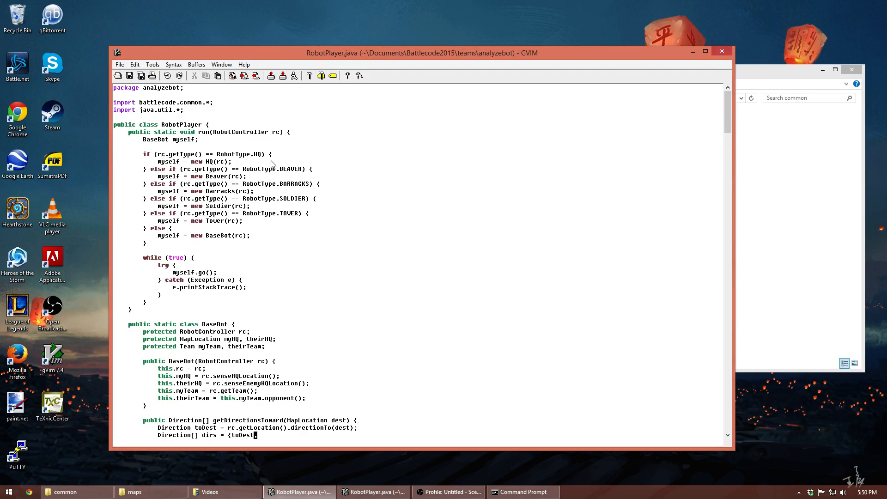
pyautogui.moveTo(305, 203)
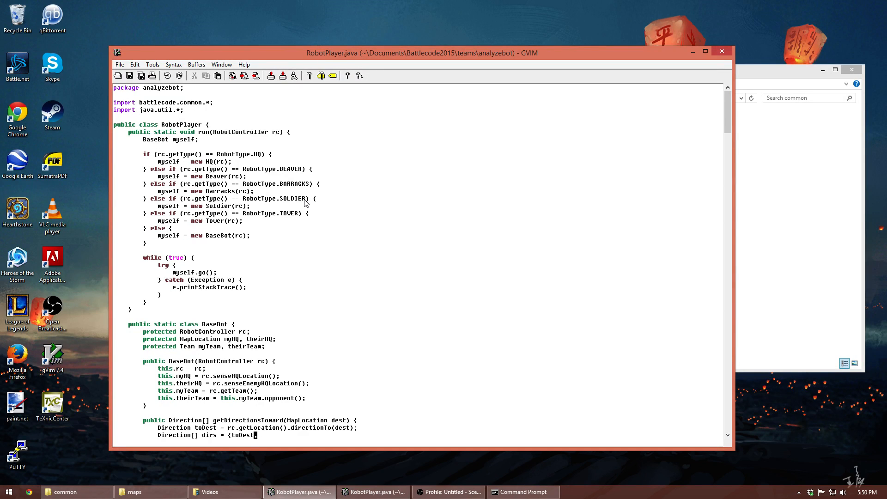
pyautogui.moveTo(314, 193)
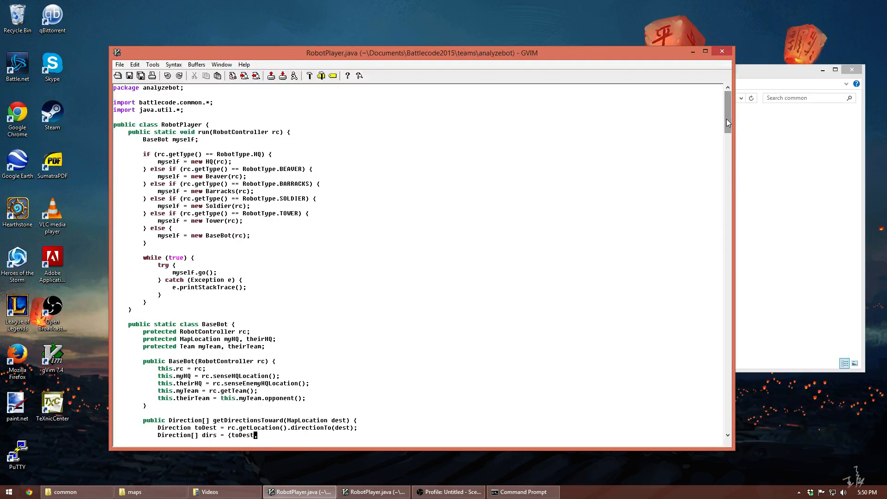
pyautogui.scroll(-3)
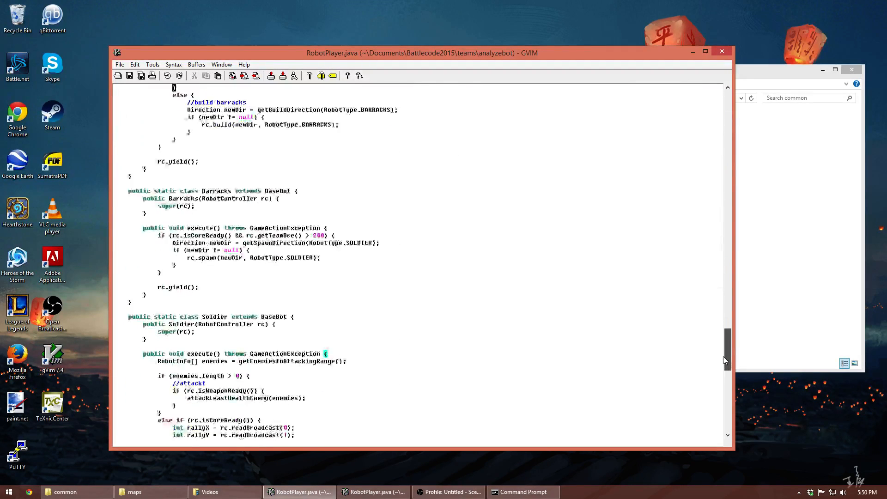
pyautogui.scroll(-3)
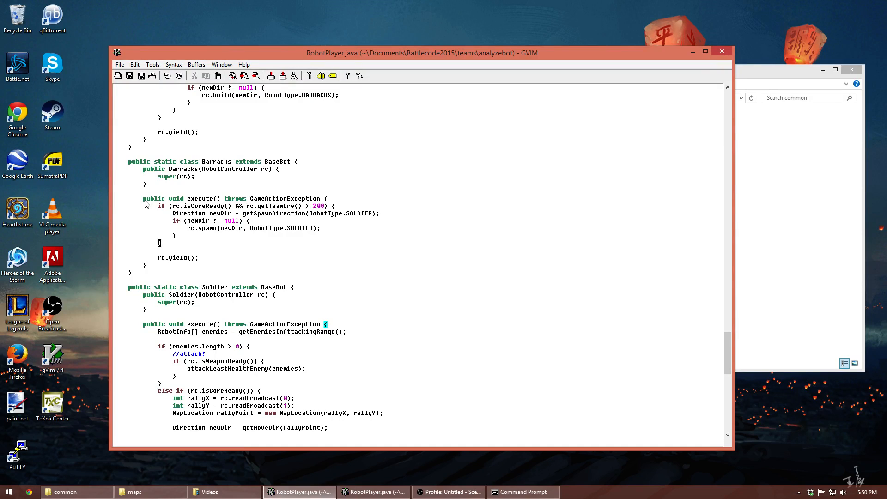
pyautogui.moveTo(232, 165)
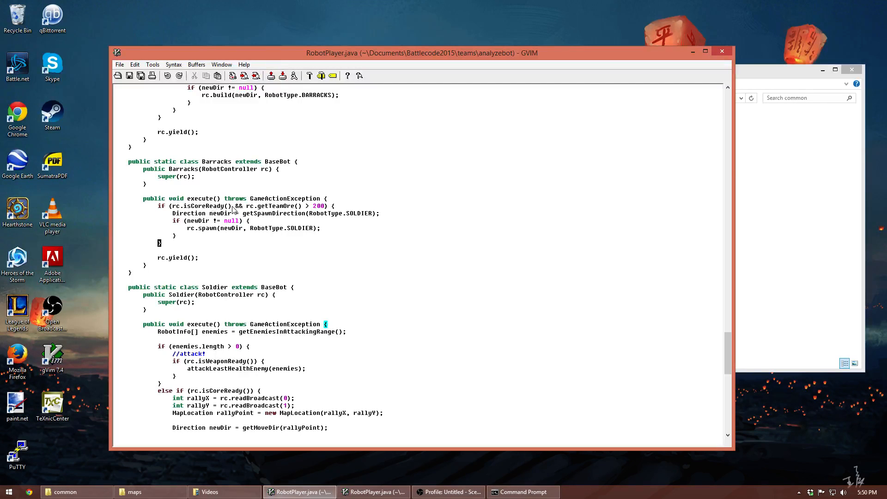
pyautogui.moveTo(246, 209)
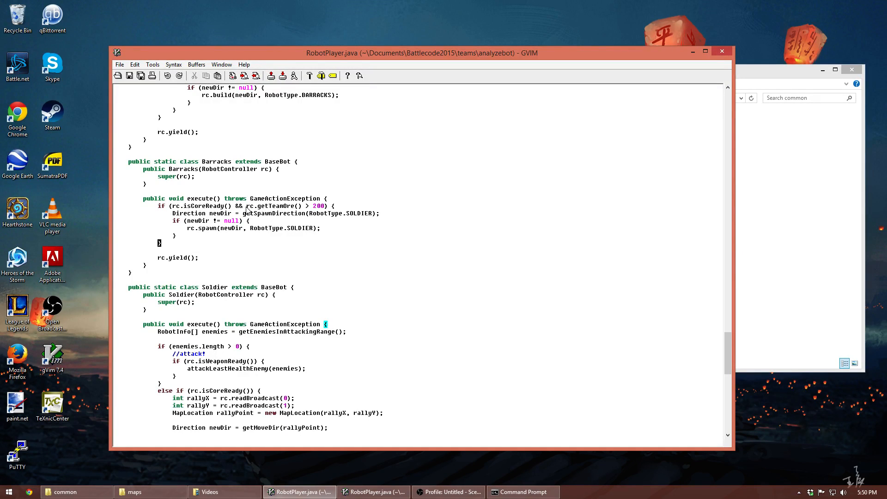
pyautogui.moveTo(310, 219)
pyautogui.write('S')
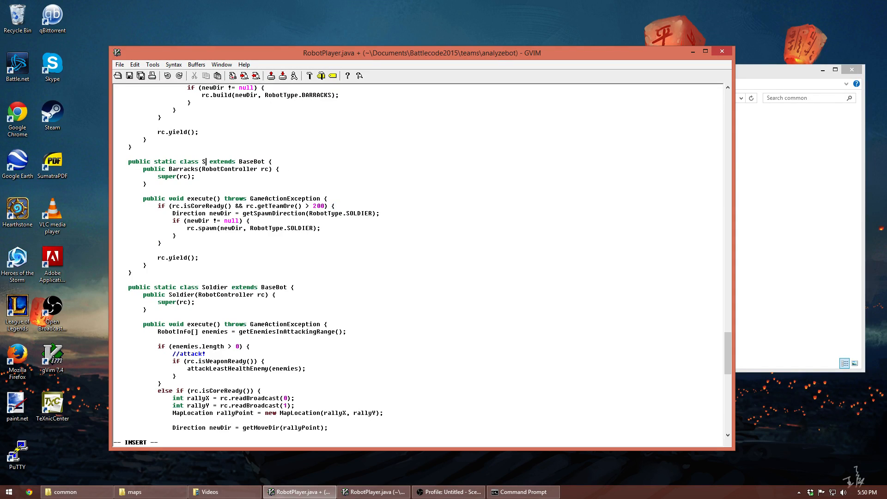
# - Rename Barracks to SimpleBuilding, remove the 200 ore threshold, and open a line above the spawn condition
pyautogui.write('imply')
pyautogui.click(203, 168)
pyautogui.write('SimpleBuilding')
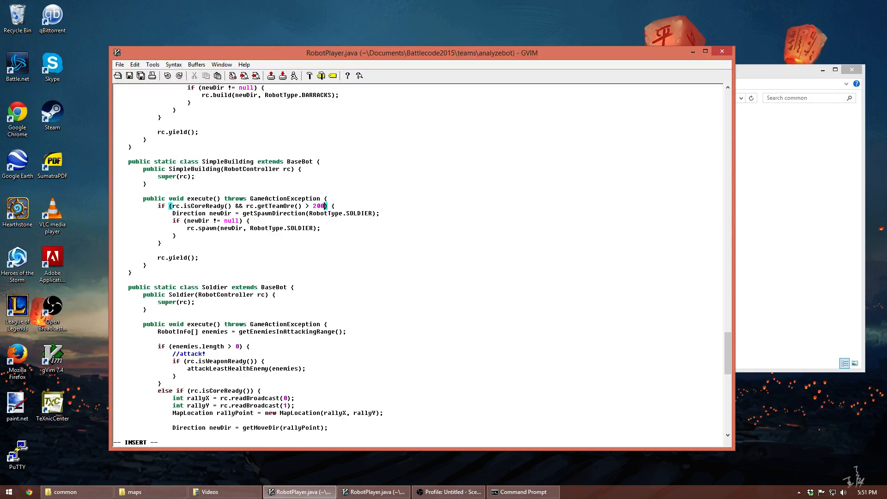
pyautogui.press('BackSpace')
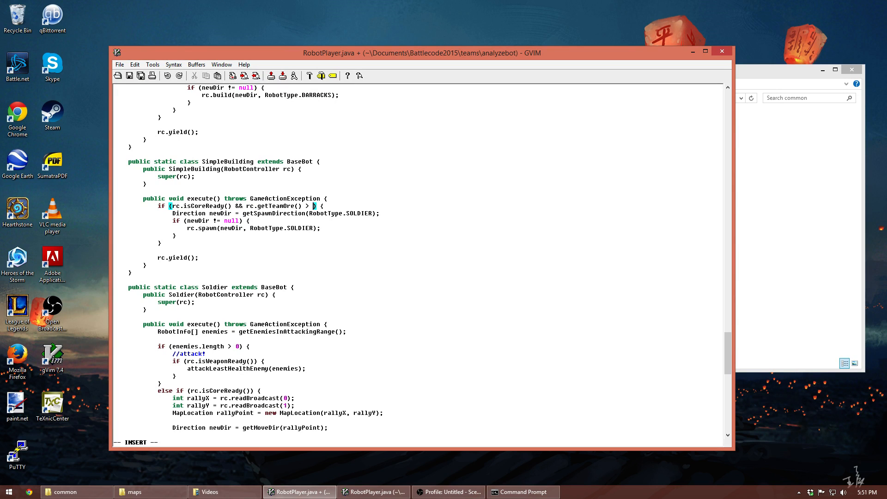
pyautogui.press('Escape')
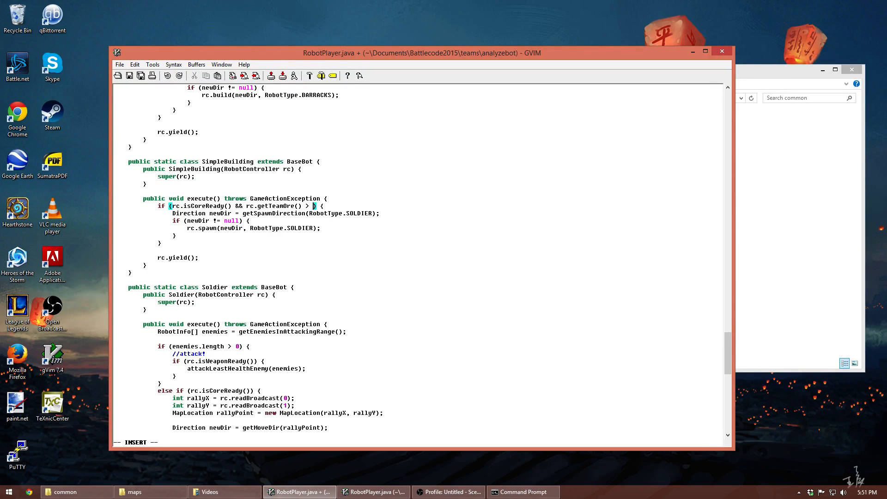
pyautogui.press('Escape')
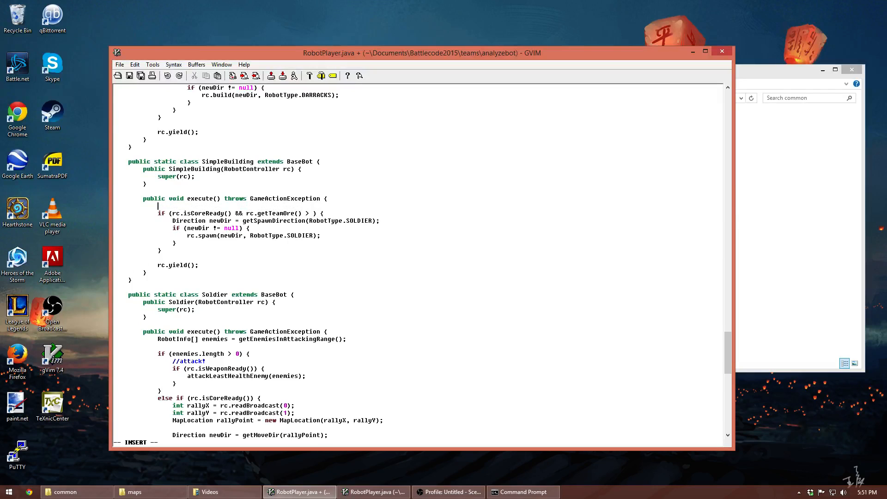
# - Declare RobotType toSpawn = null and start a switch on rc.getType() with the BARRACKS case
pyautogui.write('RobotType toSpawn = null;')
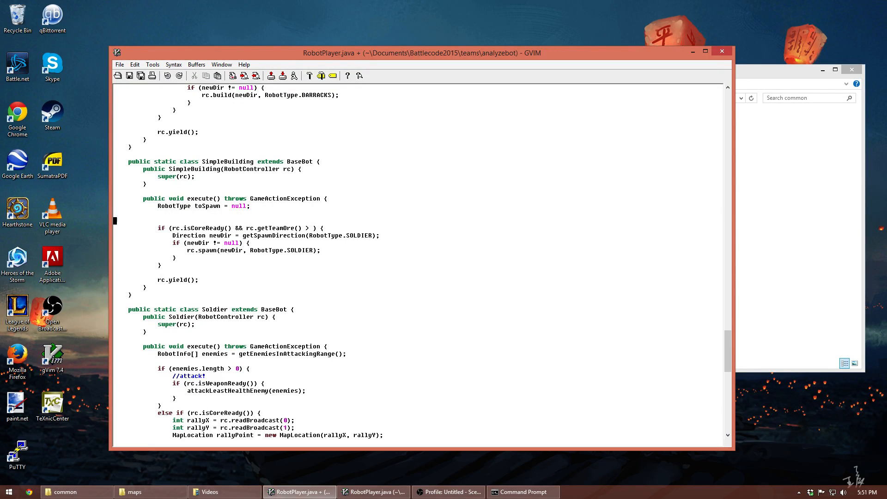
pyautogui.press('i')
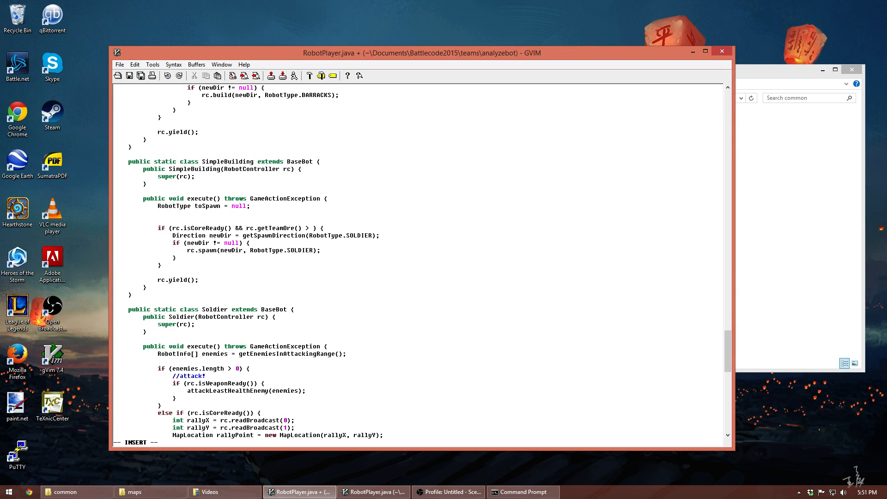
pyautogui.write('switch')
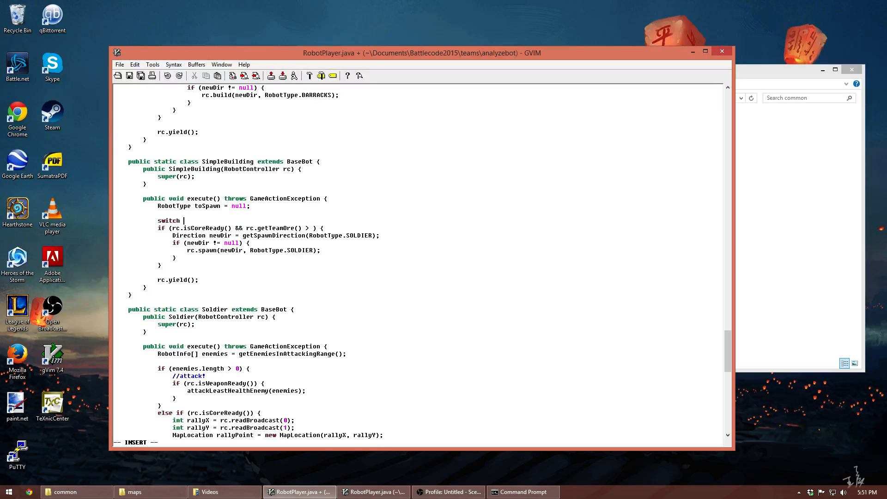
pyautogui.write('(rc.getT')
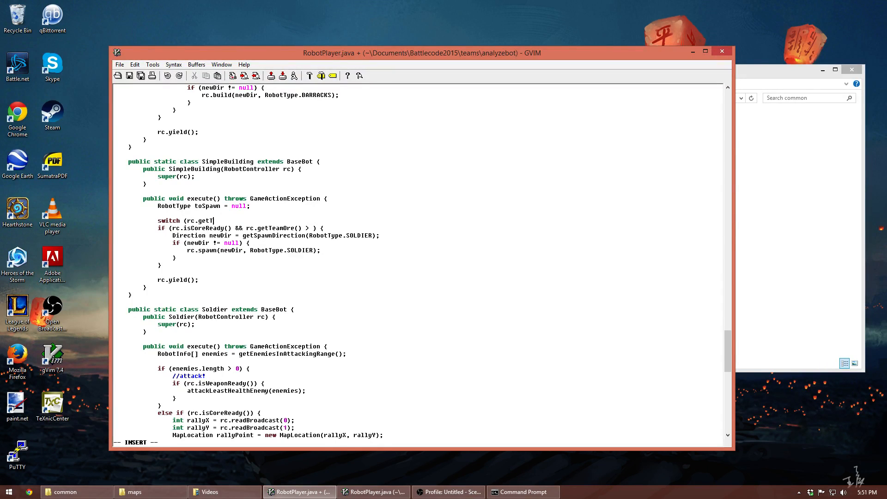
pyautogui.write('ype()) {')
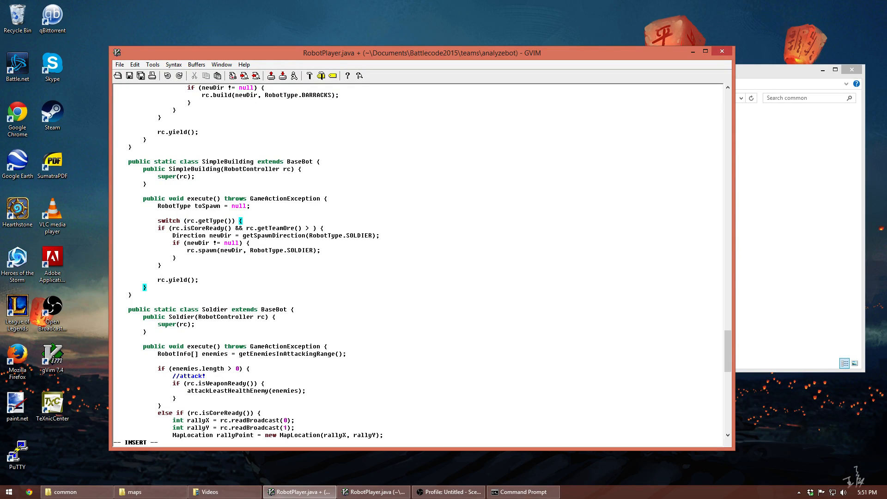
pyautogui.write('case RobotType.BARRACKS: toSpawn = RobotType.SOLDIER; break;')
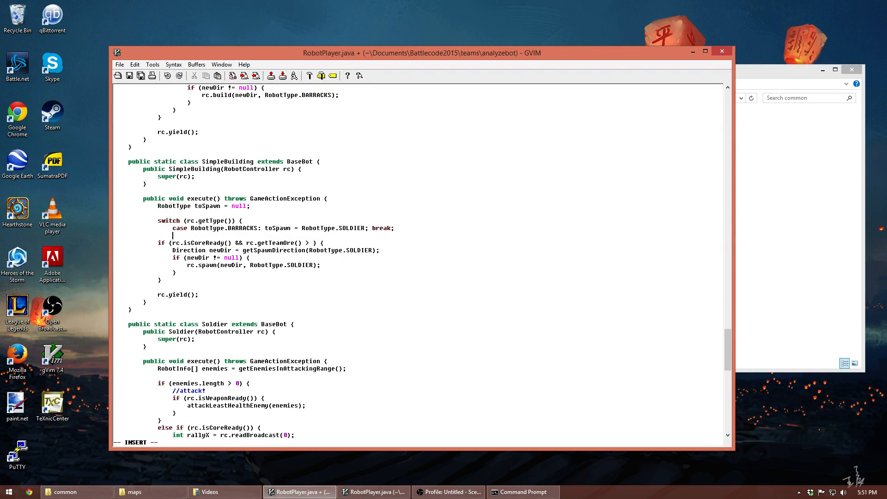
# - Add cases HELIPAD → DRONE, TANKFACTORY → TANK, and a default break
pyautogui.write('case')
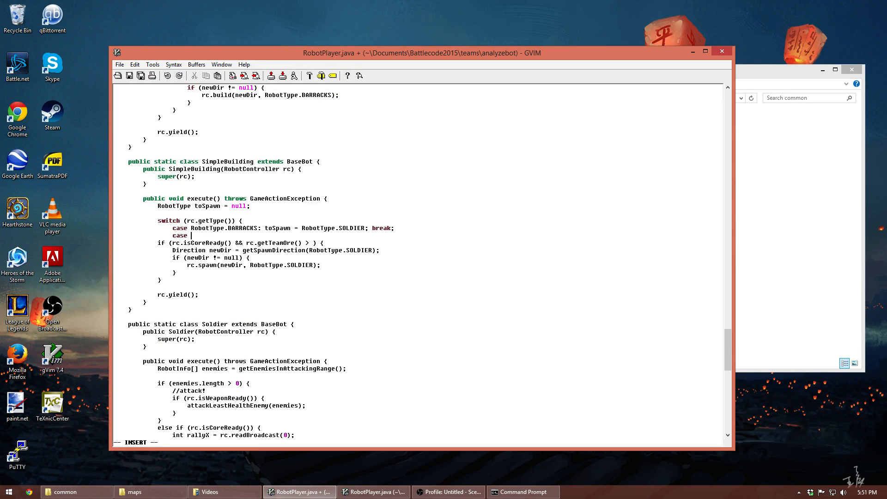
pyautogui.write('RobotType.HELIPAD')
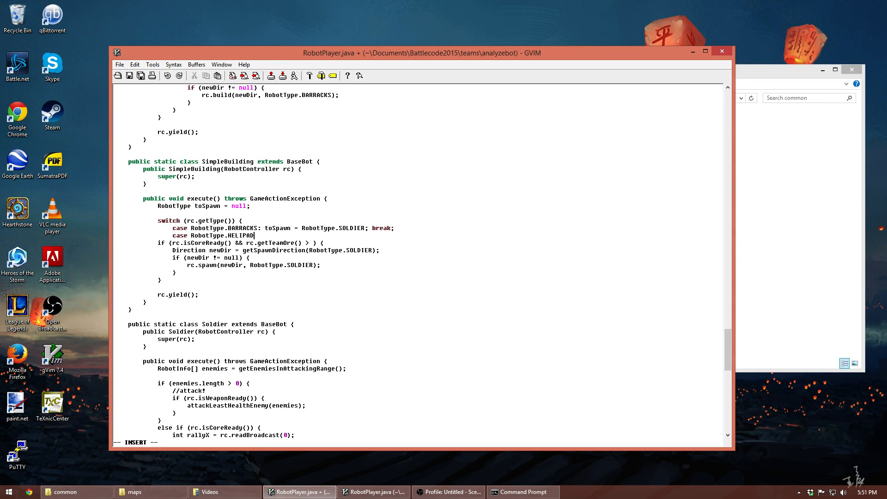
pyautogui.write(': toSpawn = RobotType.DRONE; break;')
pyautogui.write('case')
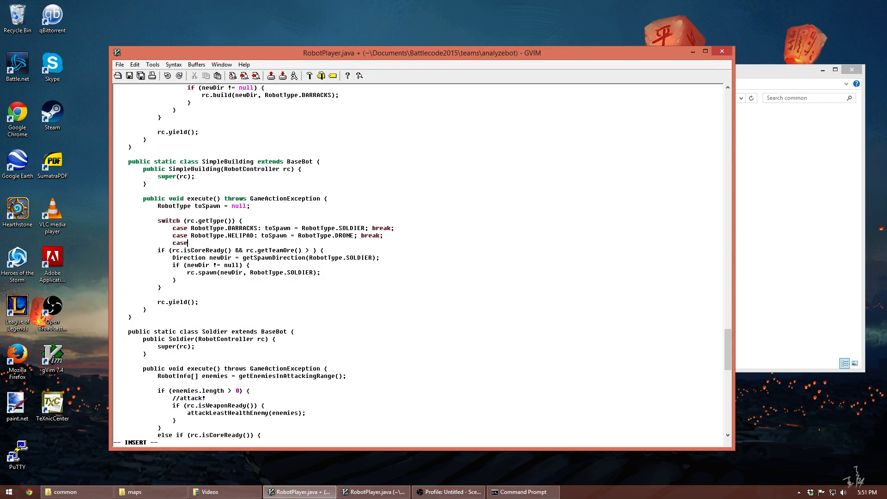
pyautogui.write('RobotType.TA')
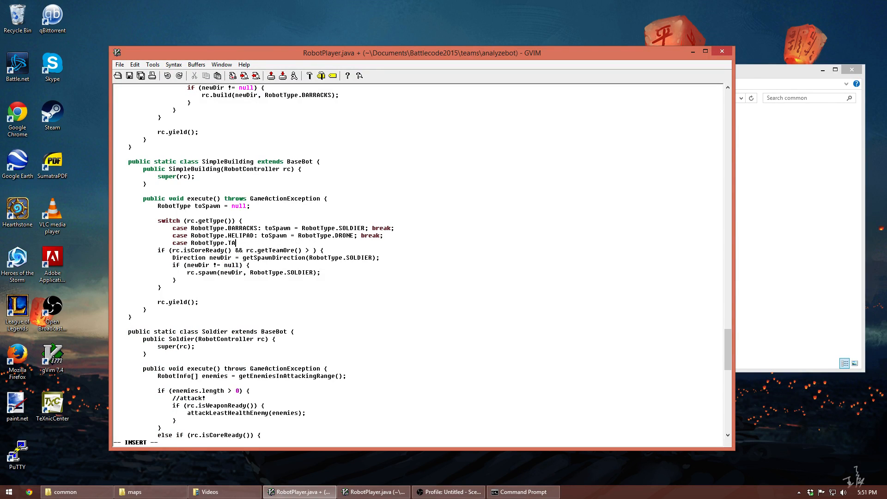
pyautogui.write('NKFACTORY: toSpawn = RobotType. TA')
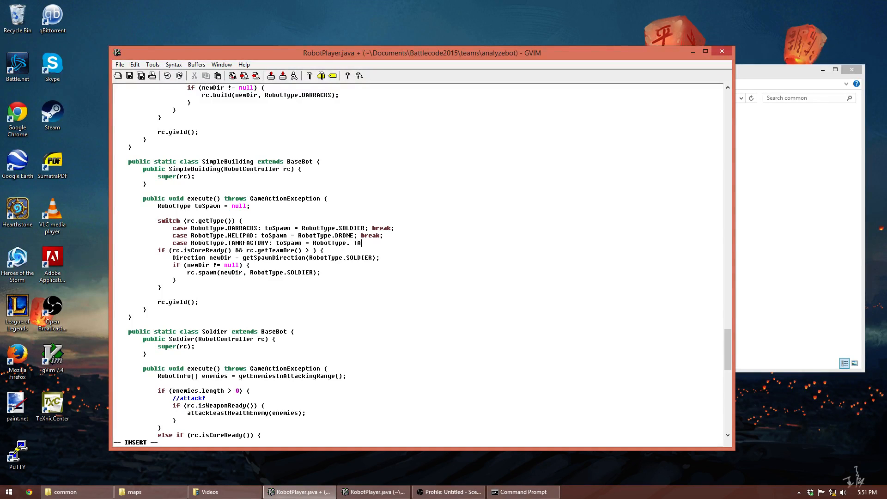
pyautogui.write('NK; break;')
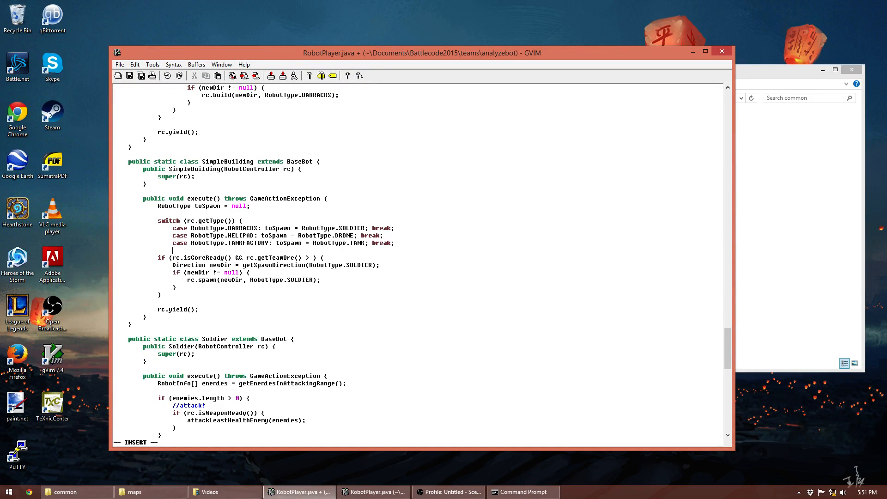
pyautogui.write('default: break;')
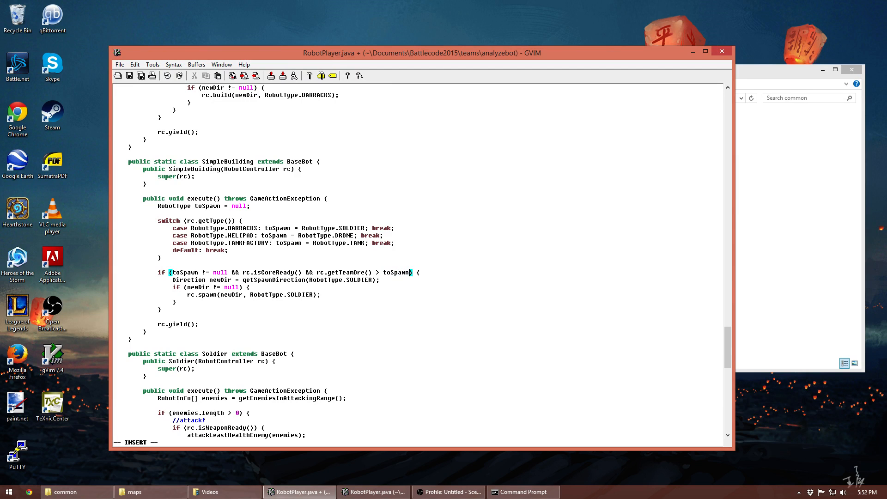
# - Spawn toSpawn when non-null and ore exceeds toSpawn.oreCost, passing toSpawn to getSpawnDirection and rc.spawn; save
pyautogui.write('.oreCost')
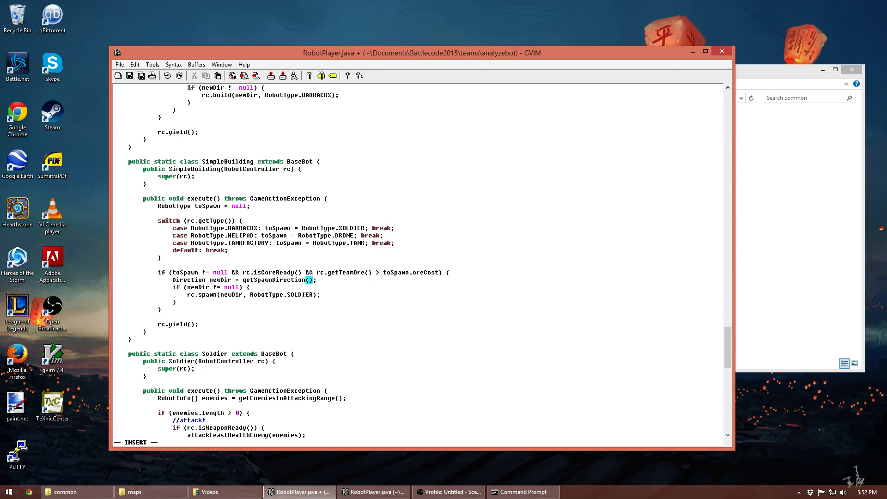
pyautogui.write('toSpawn')
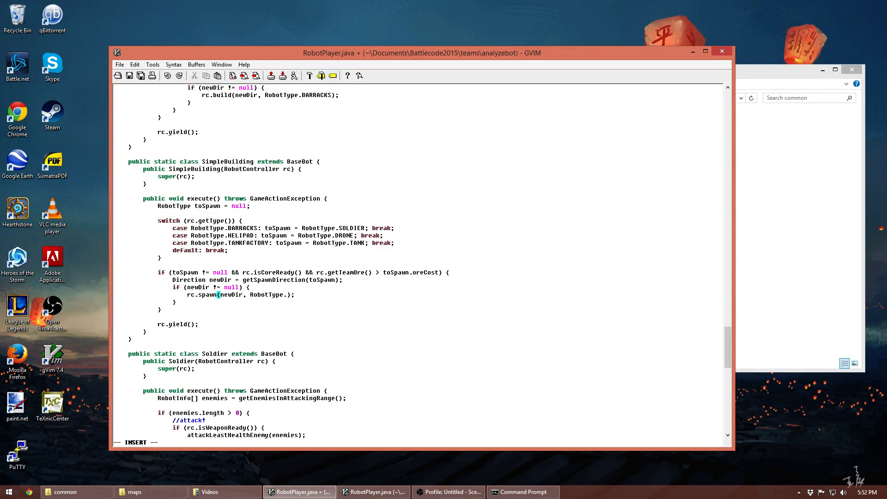
pyautogui.write('toSpawn')
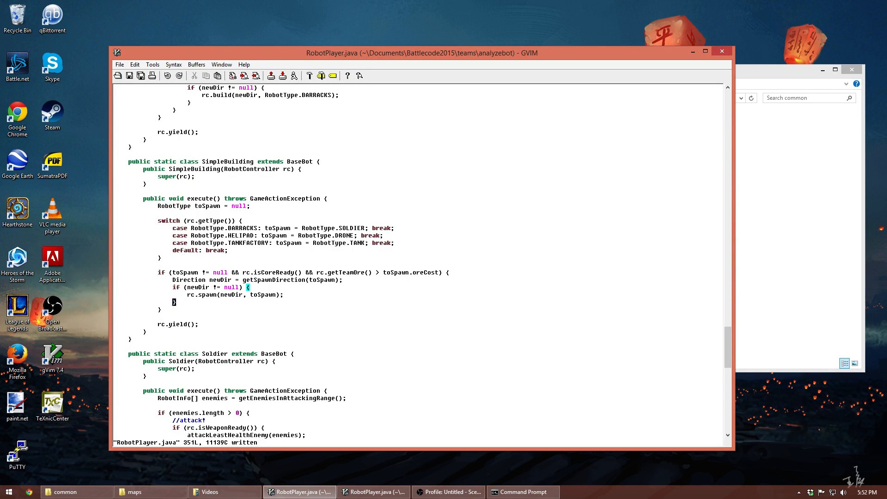
pyautogui.moveTo(263, 262)
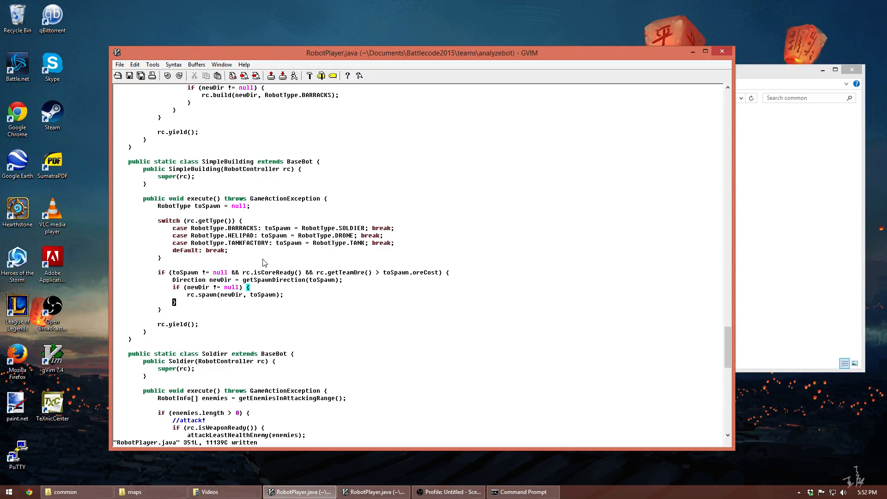
pyautogui.moveTo(432, 306)
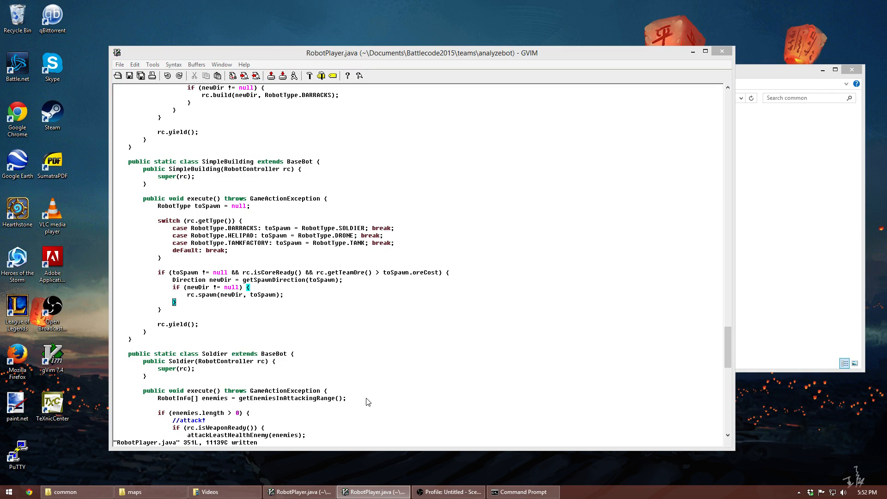
# - Rename the Soldier class and its constructor to SimpleFighter and save again
pyautogui.scroll(-3)
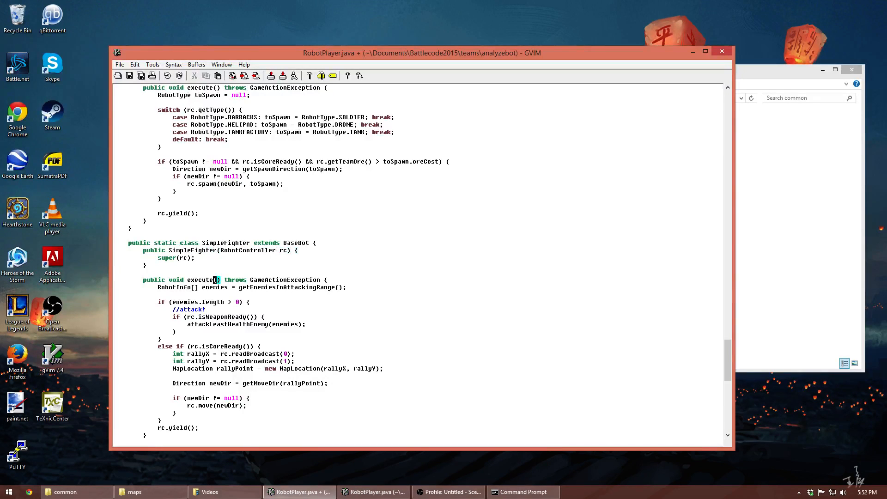
pyautogui.scroll(-3)
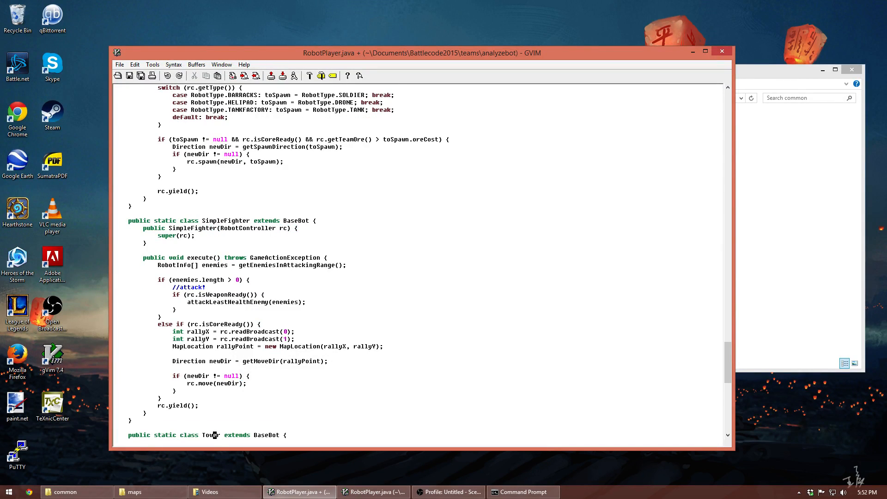
pyautogui.moveTo(160, 285)
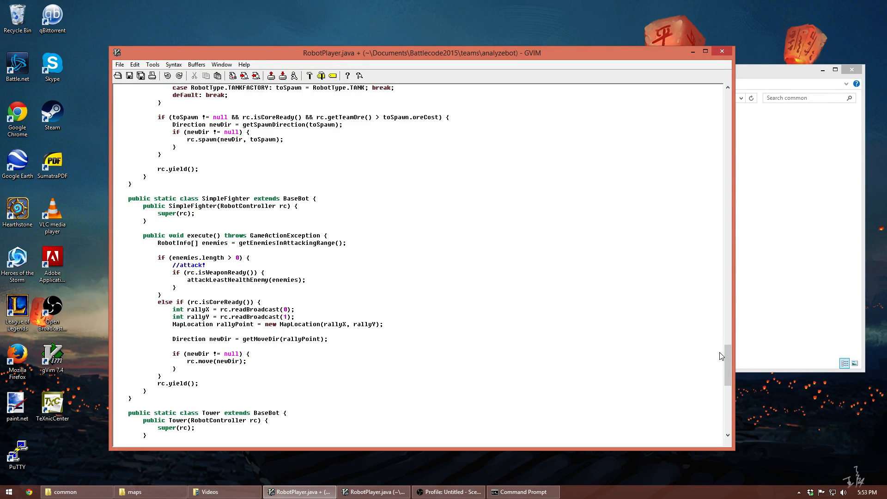
pyautogui.moveTo(362, 317)
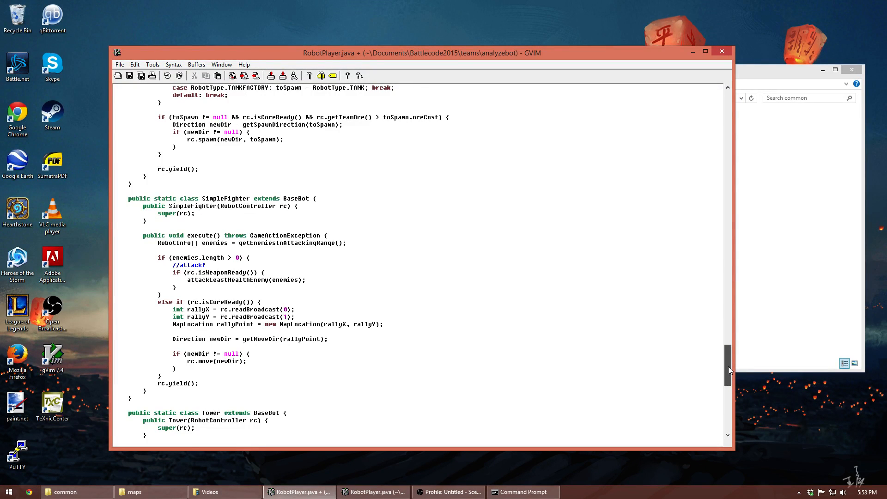
pyautogui.scroll(3)
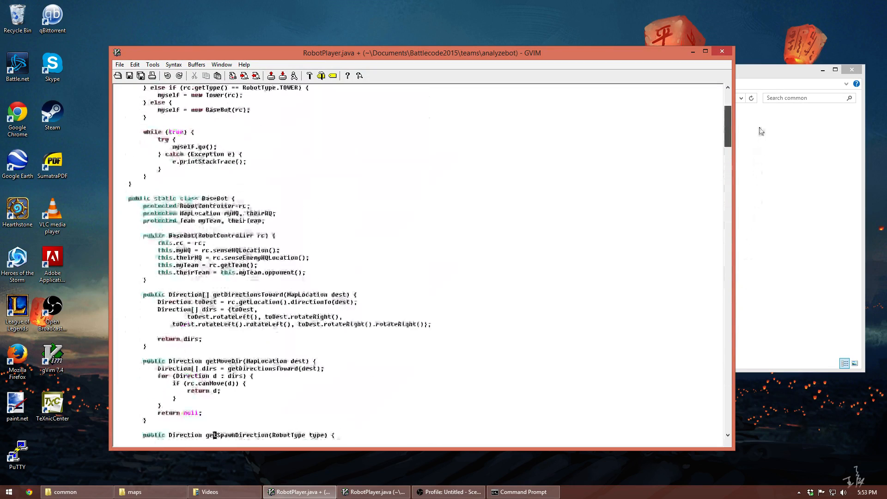
# - Extend the building check in run() to also match HELIPAD and TANKFACTORY, using SimpleBuilding
pyautogui.scroll(3)
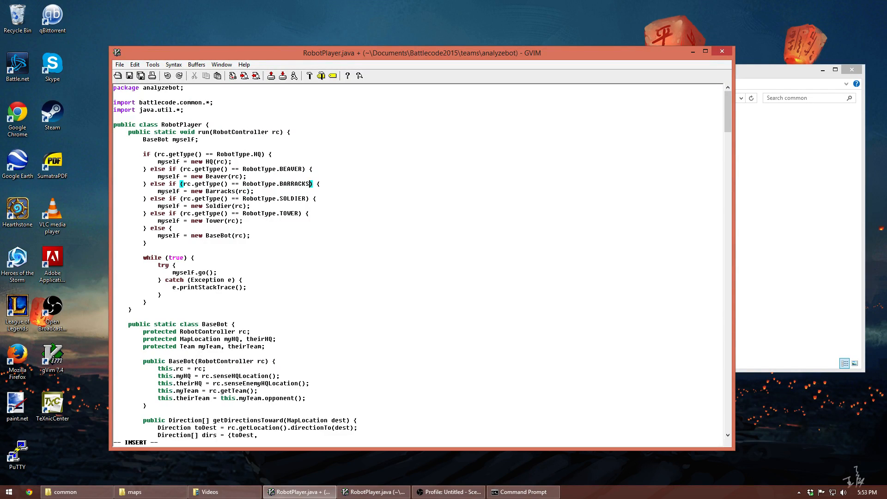
pyautogui.write('||')
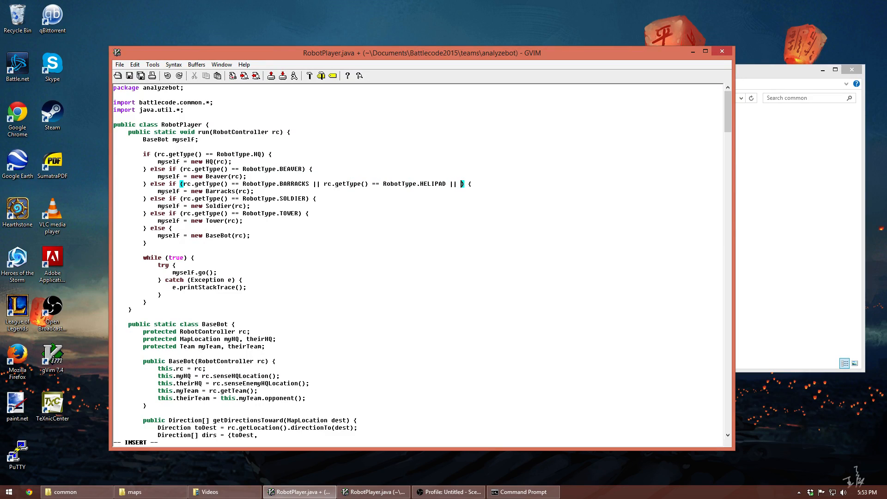
pyautogui.write('rc.getType() == RobotType.TANKFA')
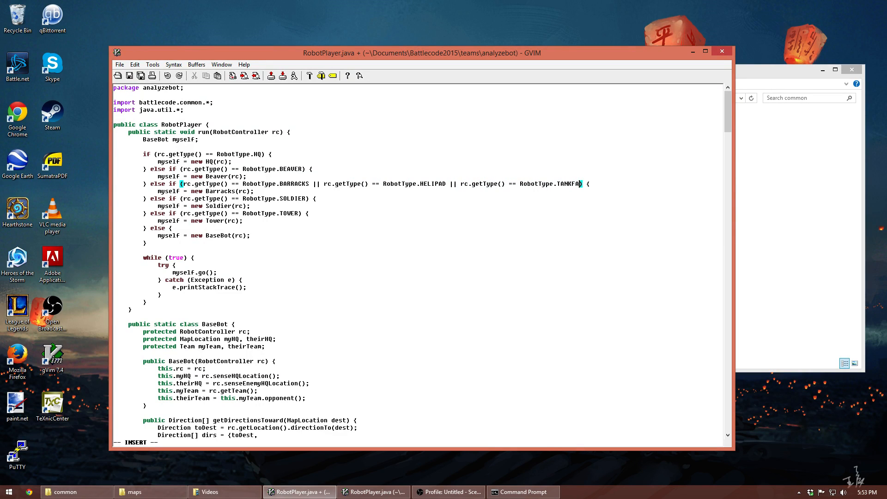
pyautogui.write('CTORY')
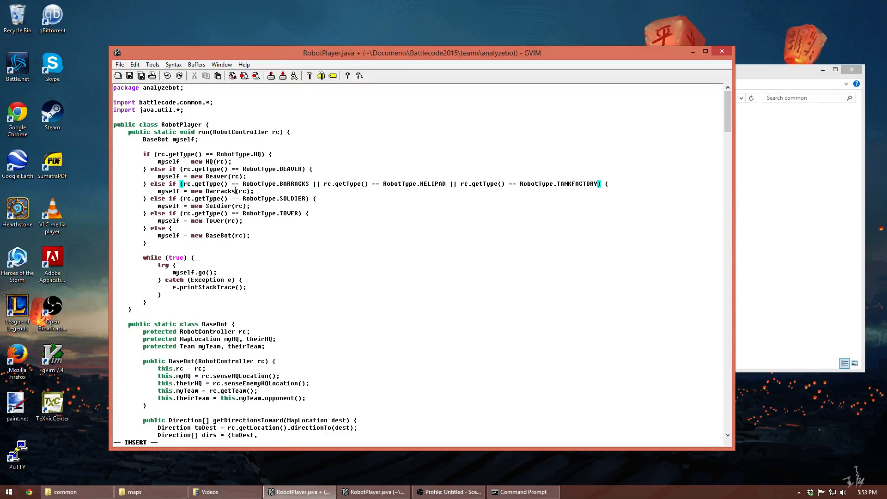
pyautogui.press('Escape')
pyautogui.write(' || ')
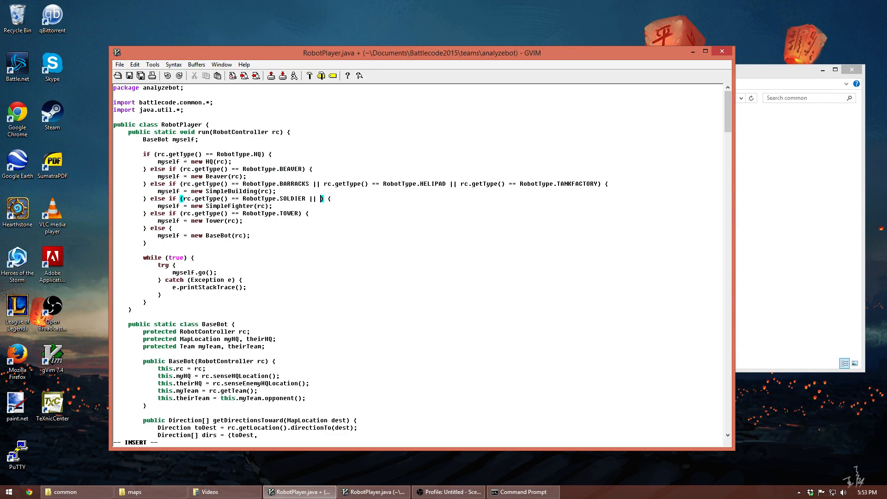
# - Extend the unit check to also match DRONE and TANK, dispatching them to SimpleFighter
pyautogui.write('rc.getType() == RobotType.')
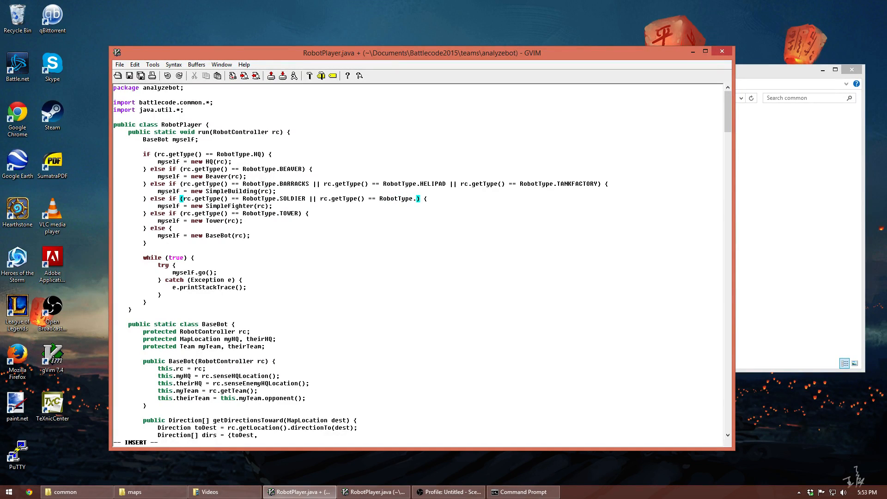
pyautogui.write('DRONE || r')
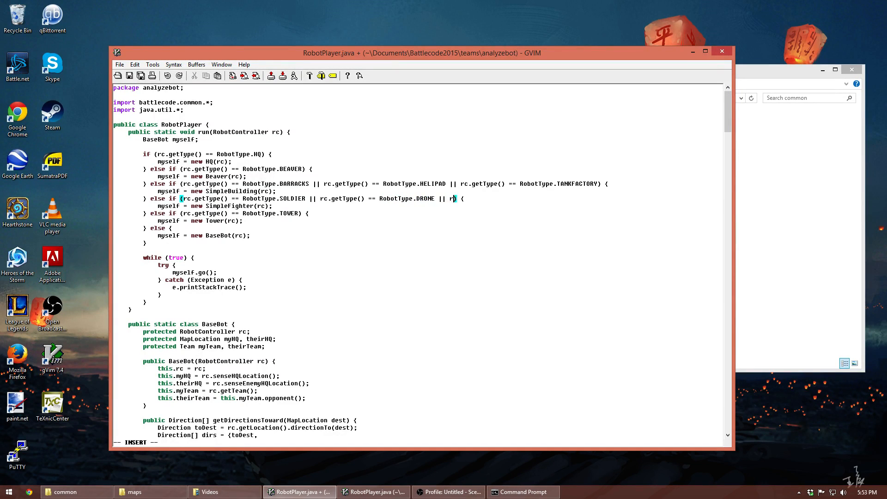
pyautogui.write('c.getType() == RobotType.TANK')
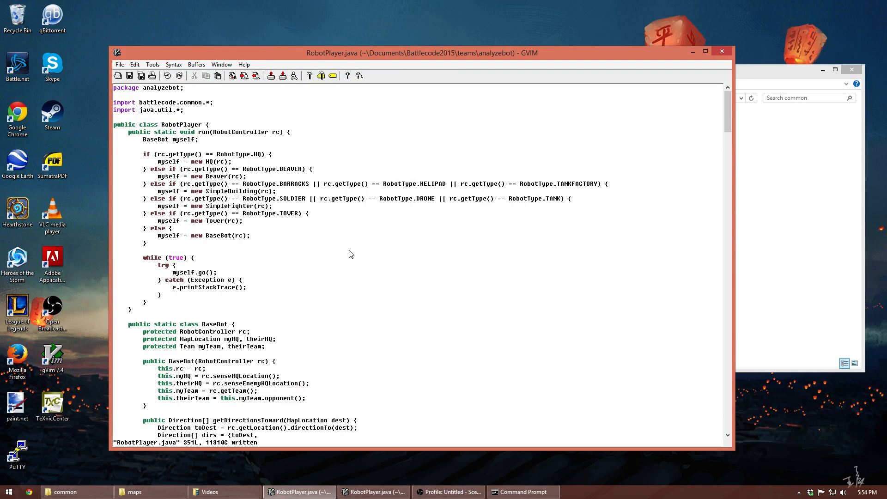
pyautogui.scroll(-3)
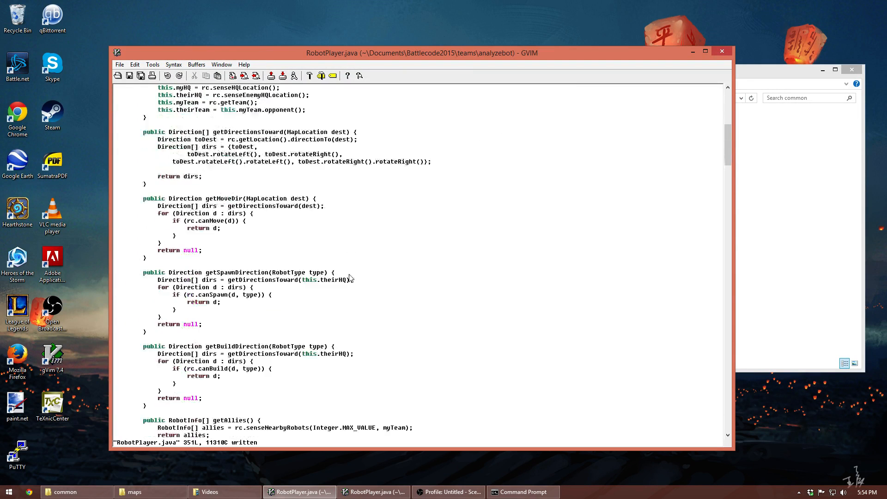
pyautogui.scroll(-3)
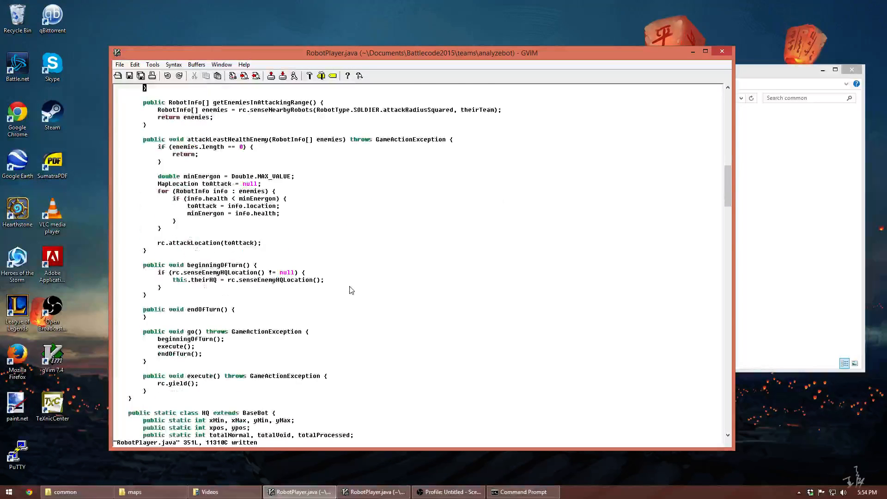
pyautogui.scroll(-3)
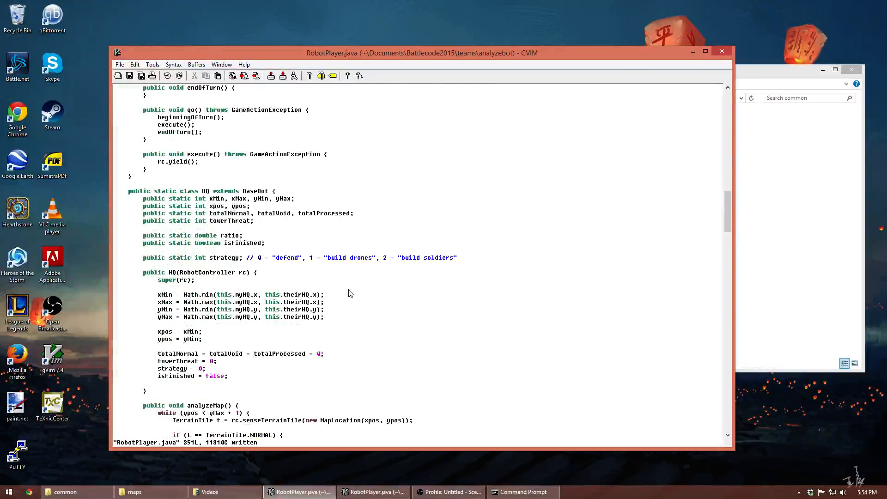
pyautogui.scroll(-3)
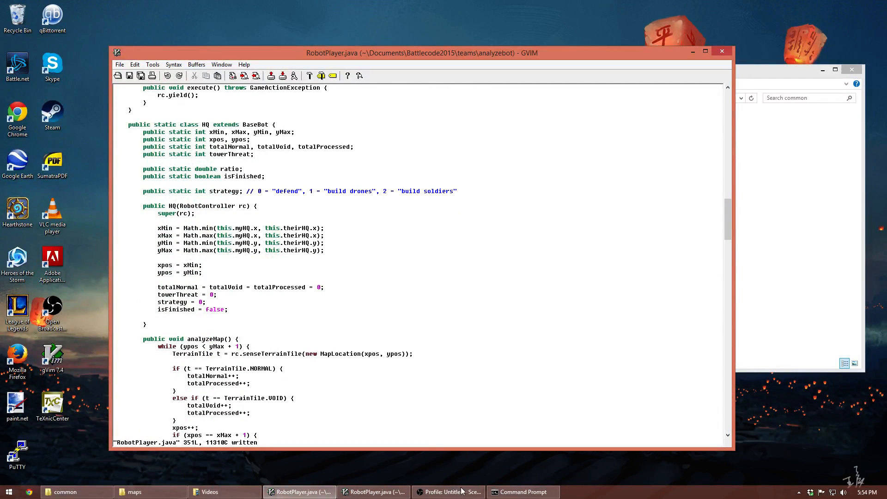
pyautogui.click(521, 491)
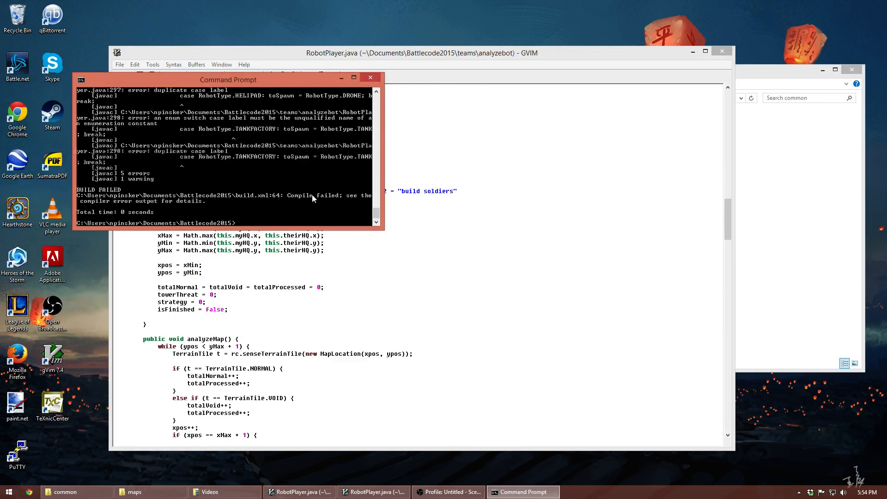
pyautogui.moveTo(404, 196)
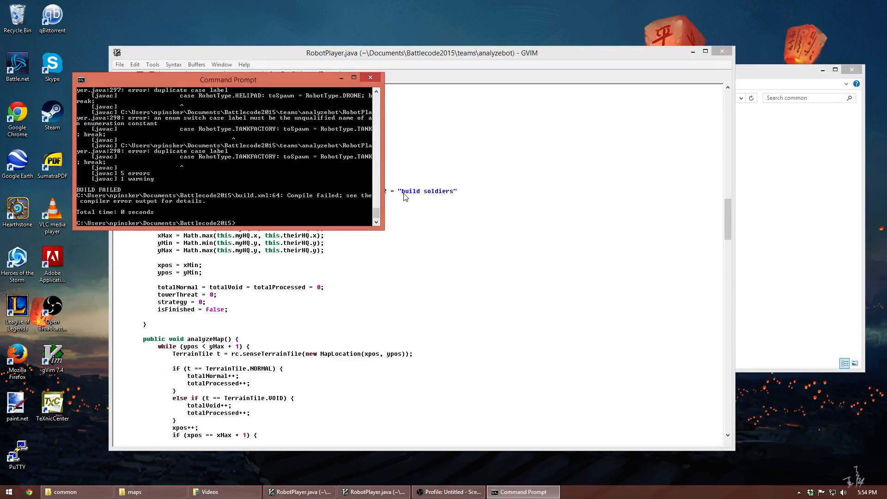
pyautogui.scroll(3)
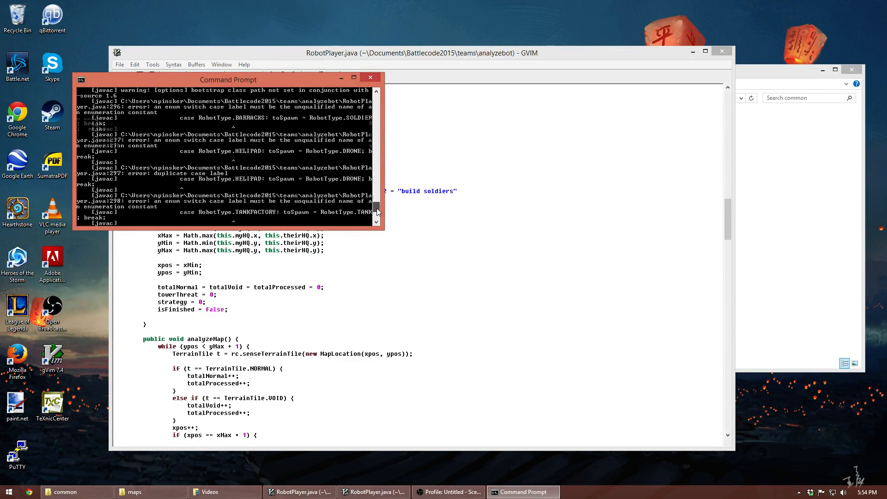
pyautogui.scroll(3)
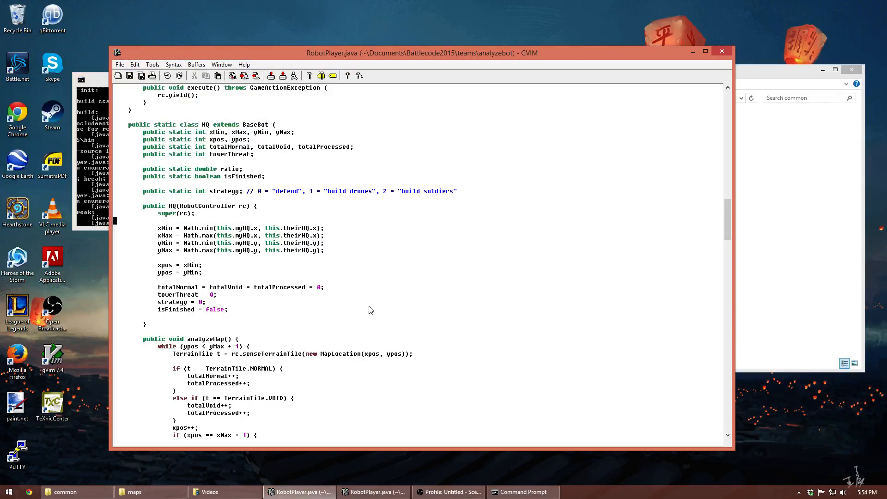
# - Rewrite the barracks case as if (rc.getType() == RobotType.BARRACKS) spawning soldiers
pyautogui.scroll(-3)
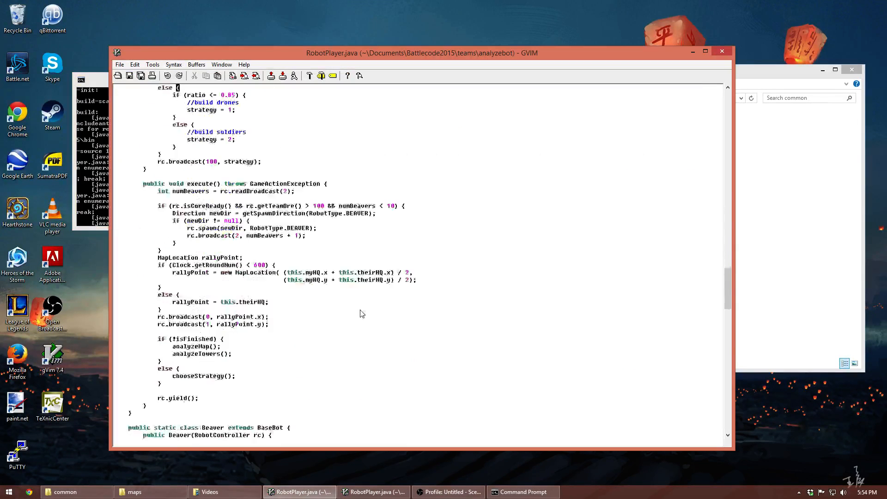
pyautogui.scroll(-3)
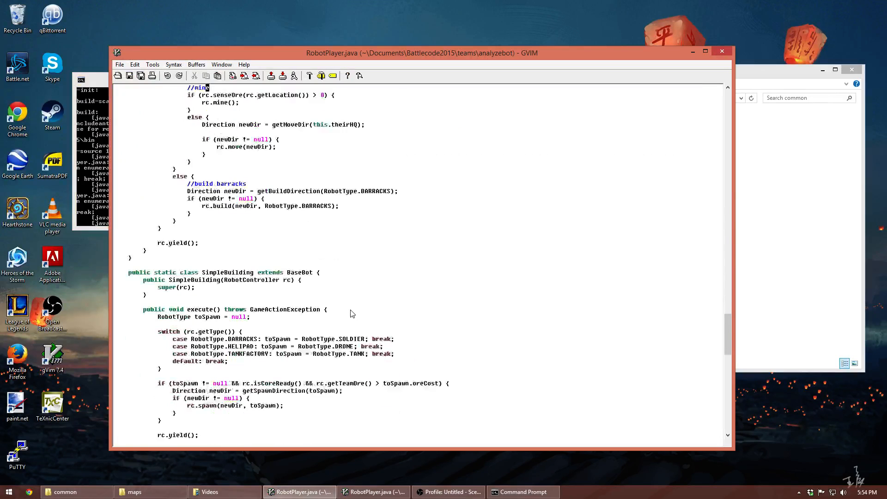
pyautogui.scroll(-3)
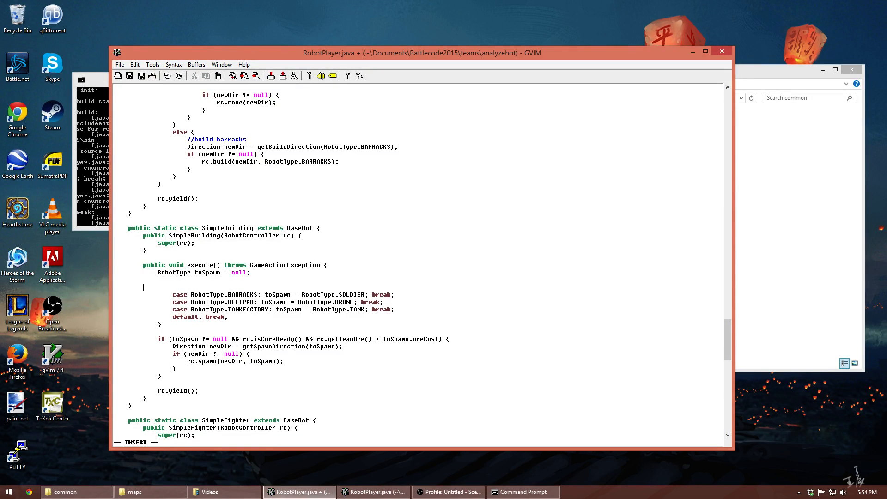
pyautogui.write('if (rc.getType() =')
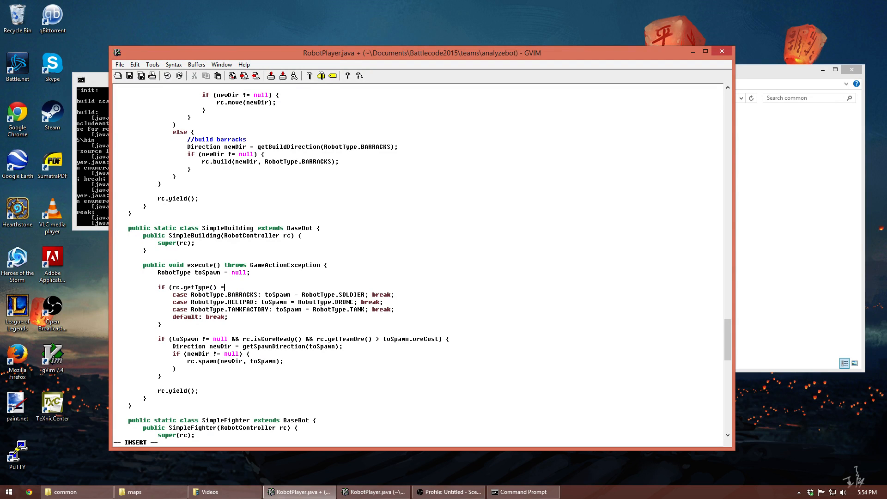
pyautogui.write('= RobotType.BARRACKS) toSpawn = RobotType.SOLDIER;')
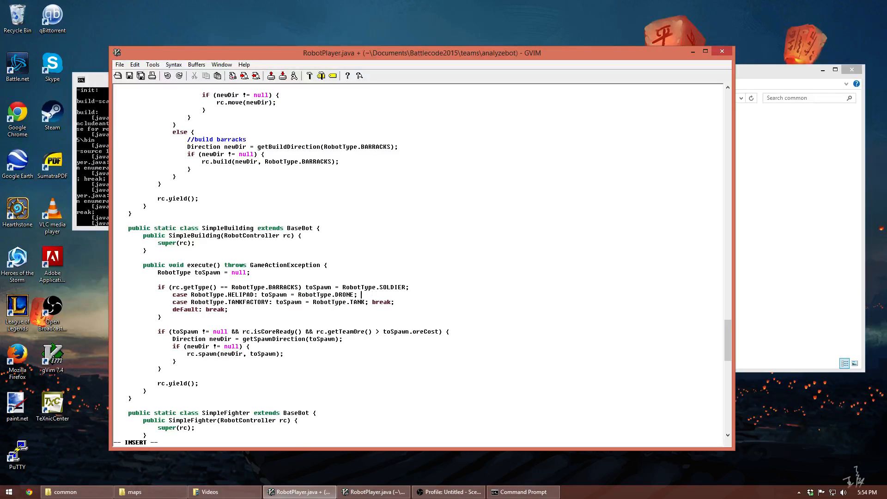
pyautogui.press('Escape')
pyautogui.write('else if (rc.getType() ==')
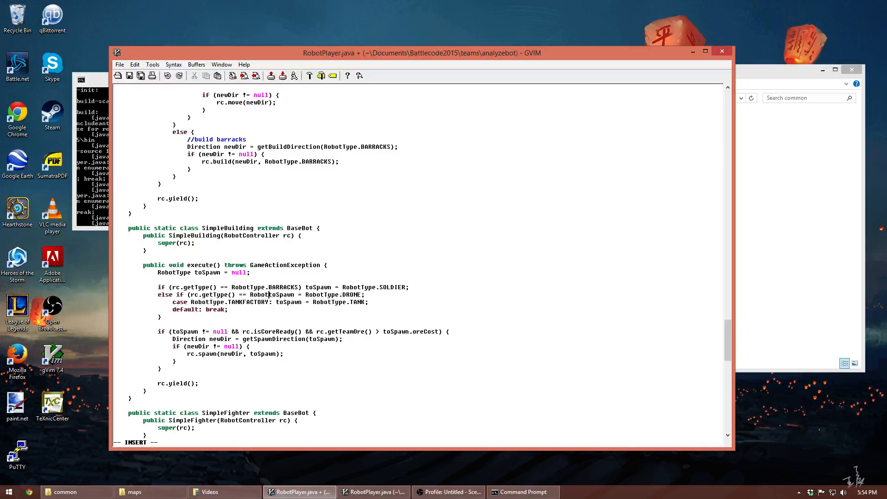
# - Add else-if branches for HELIPAD drones and TANKFACTORY tanks, then save RobotPlayer.java
pyautogui.write('HELIPAD)')
pyautogui.click(273, 302)
pyautogui.write('else if (rc.getType() ==')
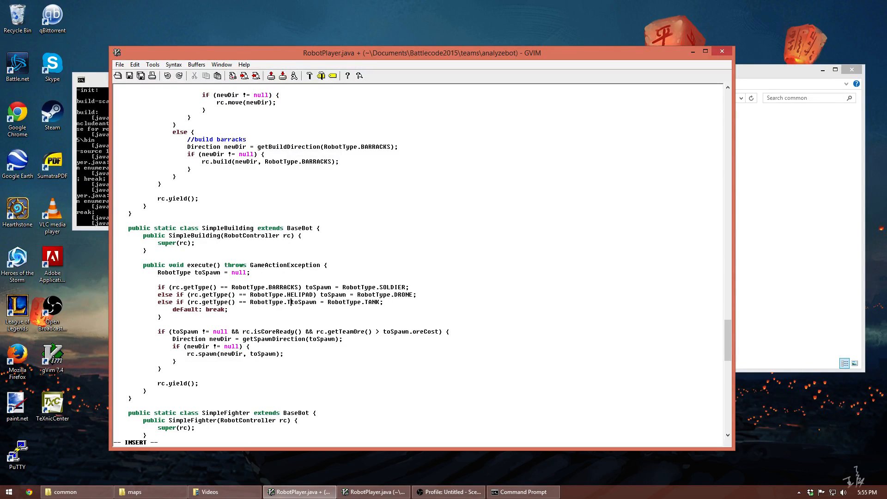
pyautogui.write('ANKFACTORY)')
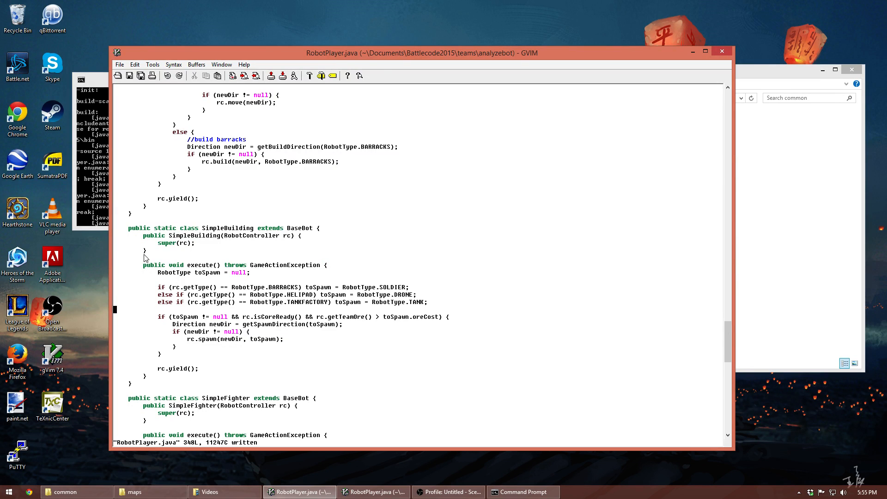
pyautogui.click(521, 491)
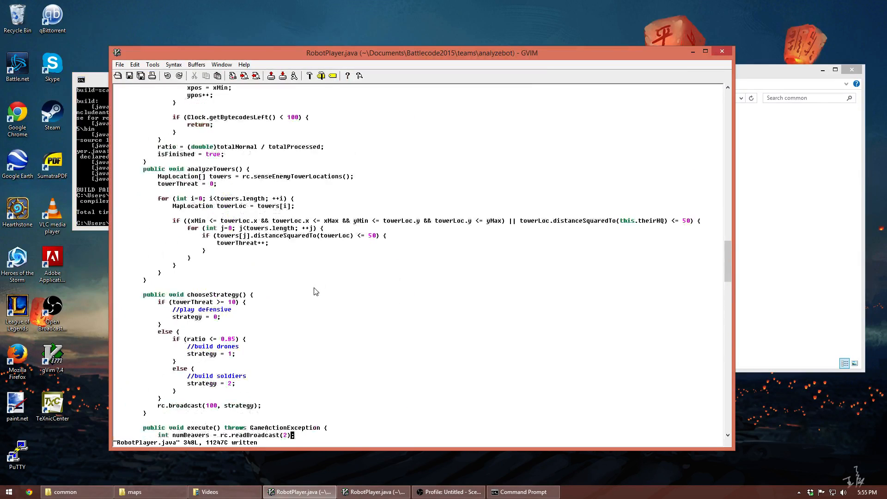
# - Add 'throws GameActionException' to the chooseStrategy() signature and save
pyautogui.scroll(-3)
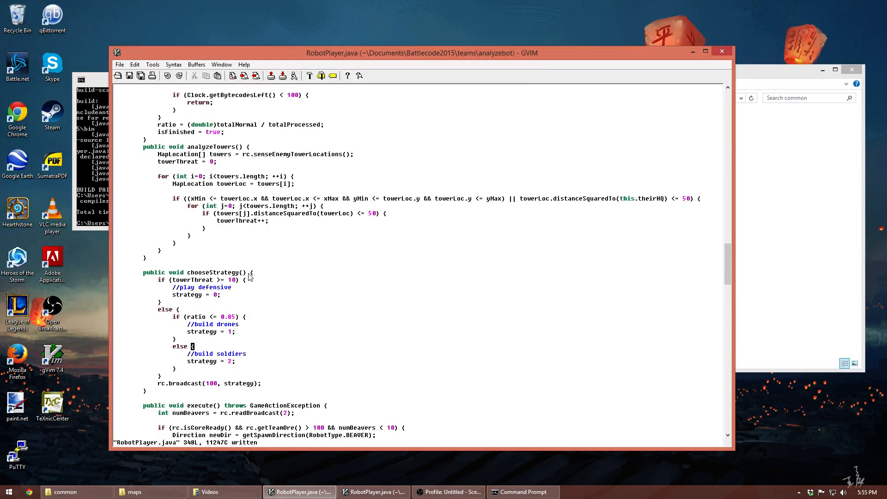
pyautogui.write('throws GameActionException')
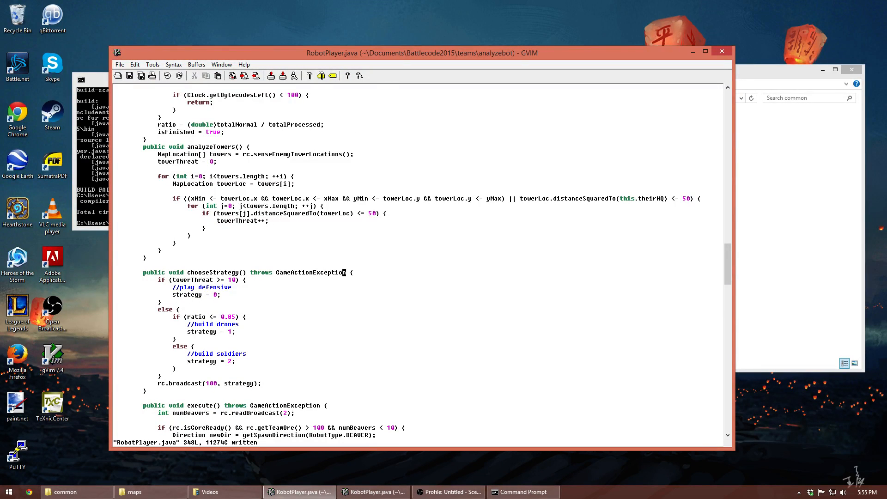
pyautogui.scroll(-3)
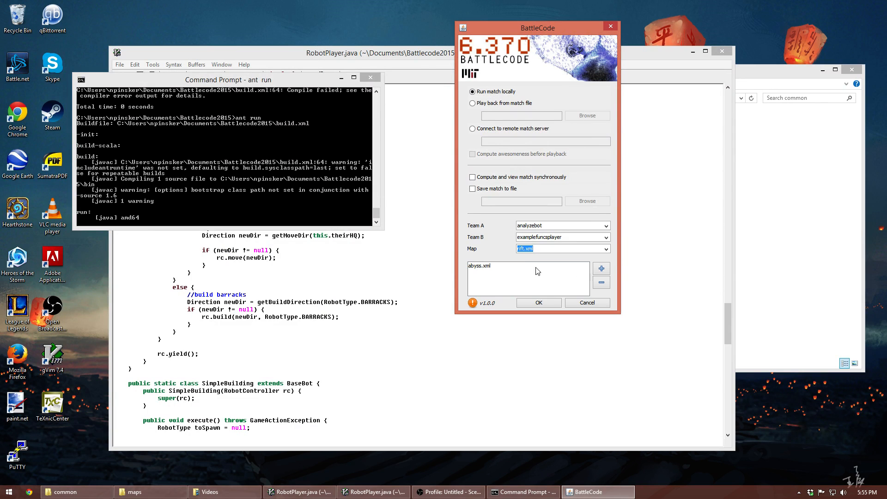
# - Remove abyss.xml from the launcher's map queue and add rift.xml instead
pyautogui.click(602, 268)
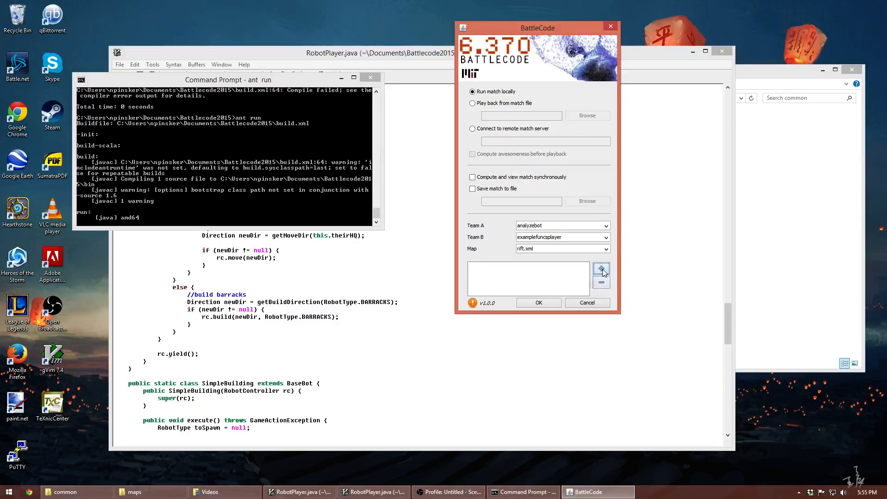
pyautogui.click(538, 302)
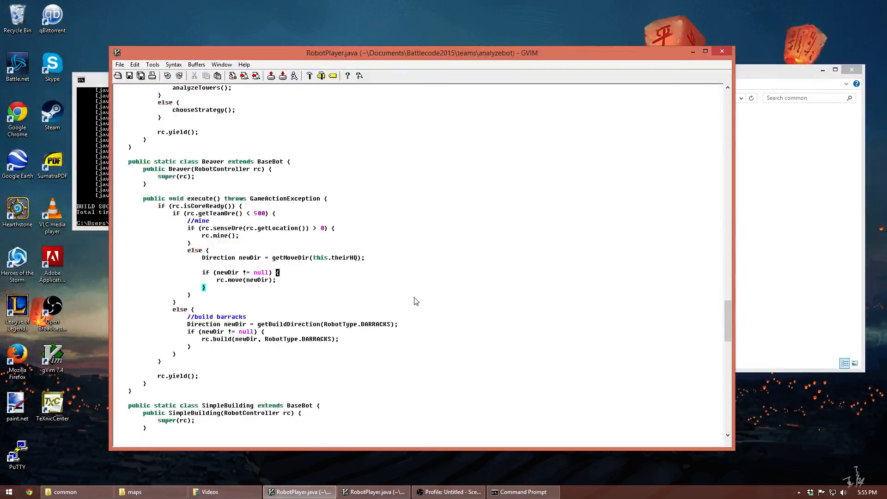
# - Read strategy from rc.readBroadcast(100) and declare RobotType toBuild defaulting to BARRACKS
pyautogui.scroll(-3)
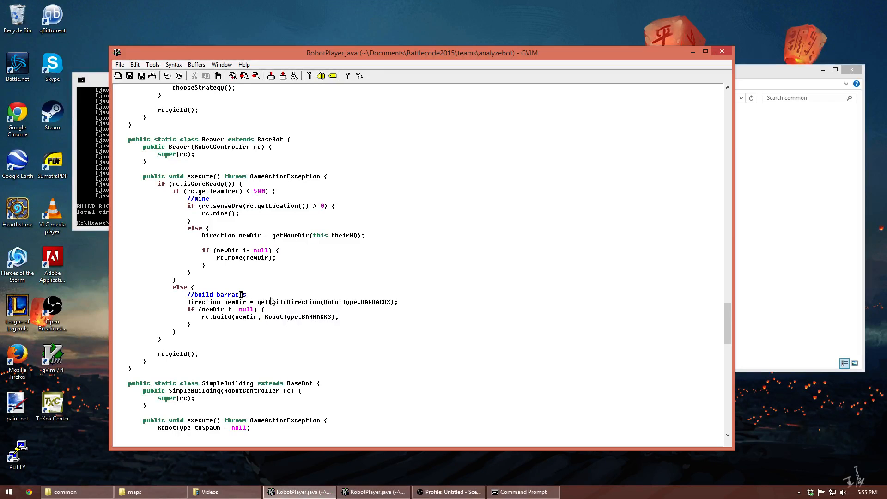
pyautogui.moveTo(424, 305)
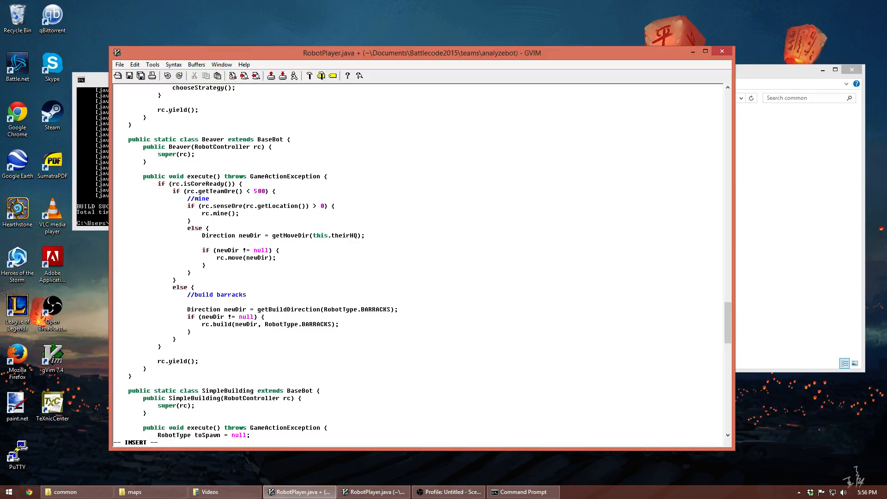
pyautogui.write('int strateegy')
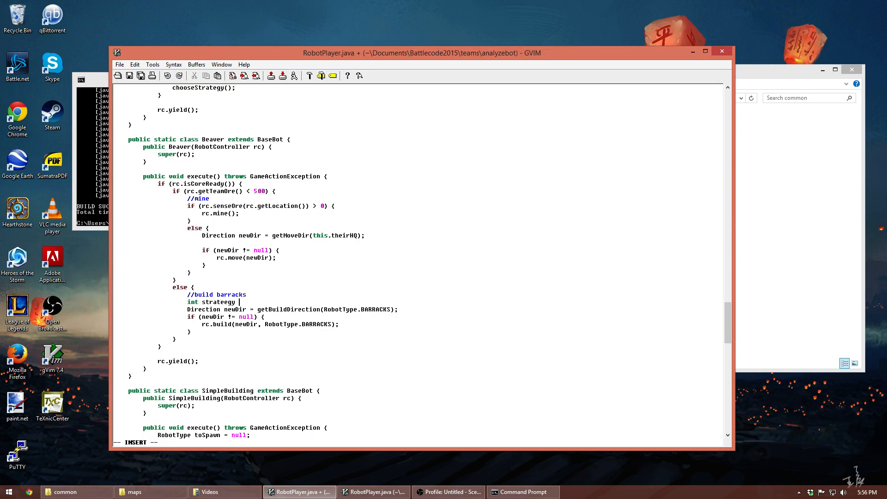
pyautogui.write('= rc.rea')
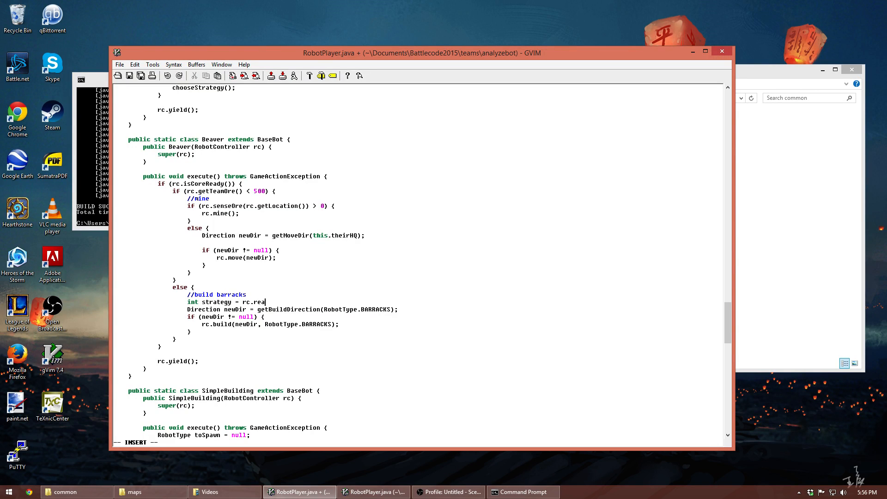
pyautogui.write('dBroadcast(100);')
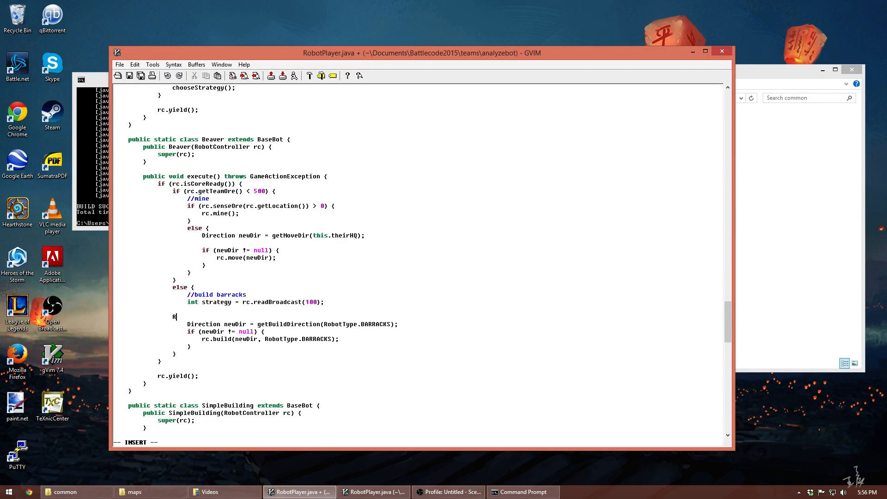
pyautogui.write('obotType toBuild = R')
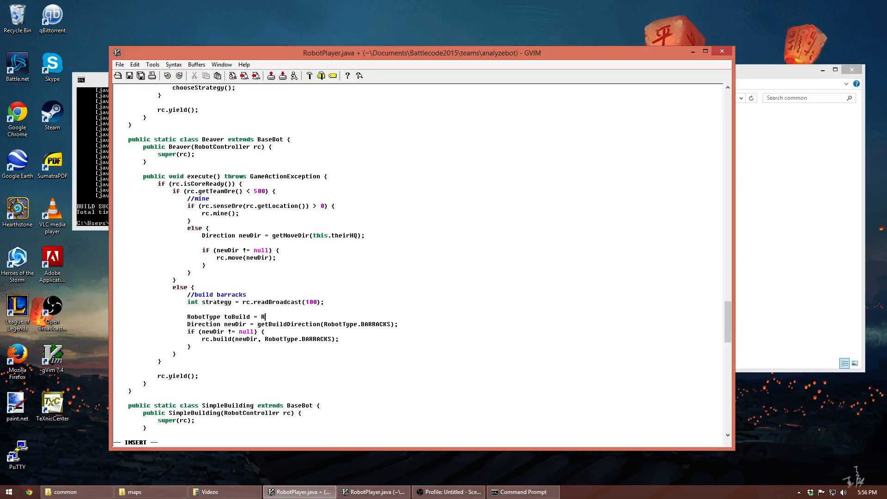
pyautogui.write('obotType.BARRACKS')
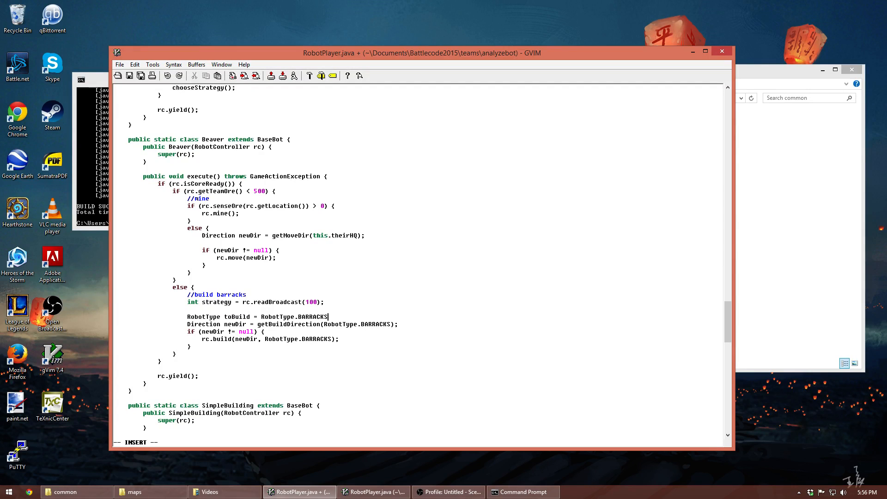
# - Add if branches on strategy == 1 and strategy == 2 choosing what toBuild
pyautogui.write('if (strategy ==')
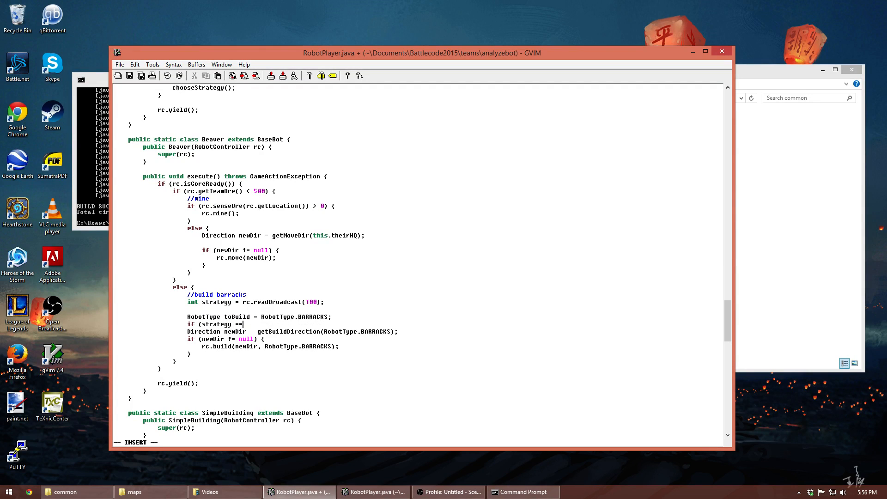
pyautogui.write('1)')
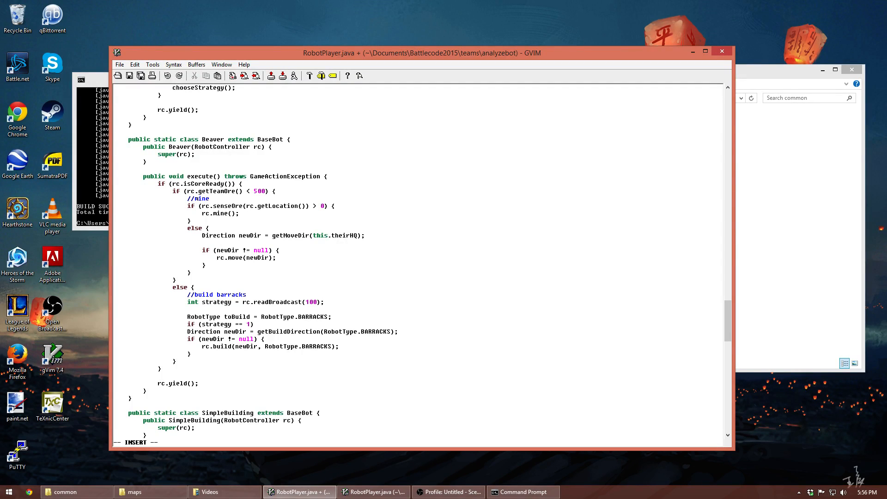
pyautogui.write('toBuild = RobotType.HELIPAD;')
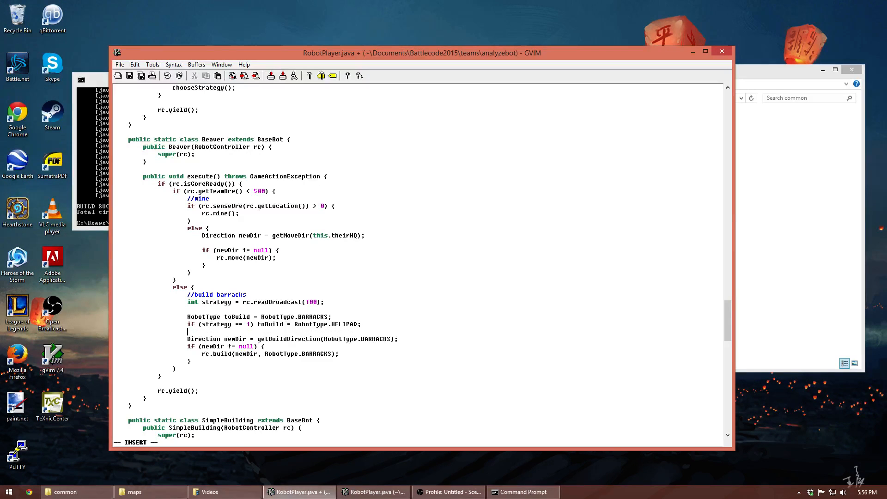
pyautogui.write('if (strat')
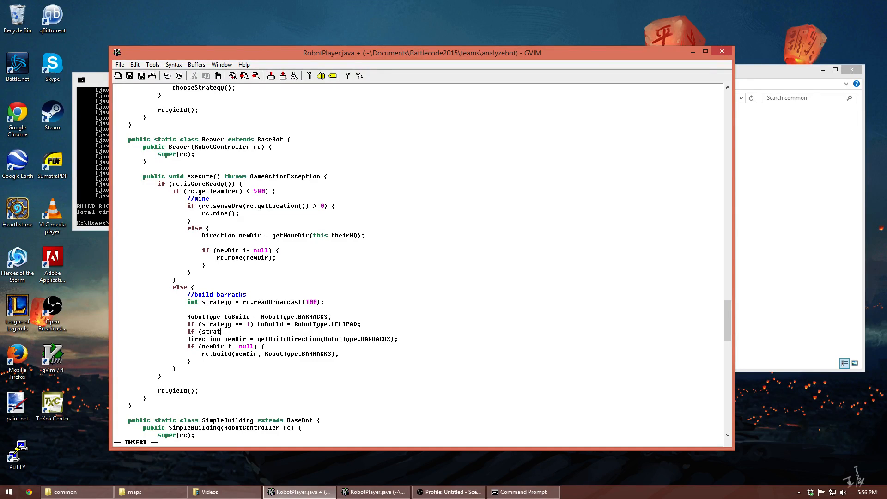
pyautogui.write('egy == 0) {')
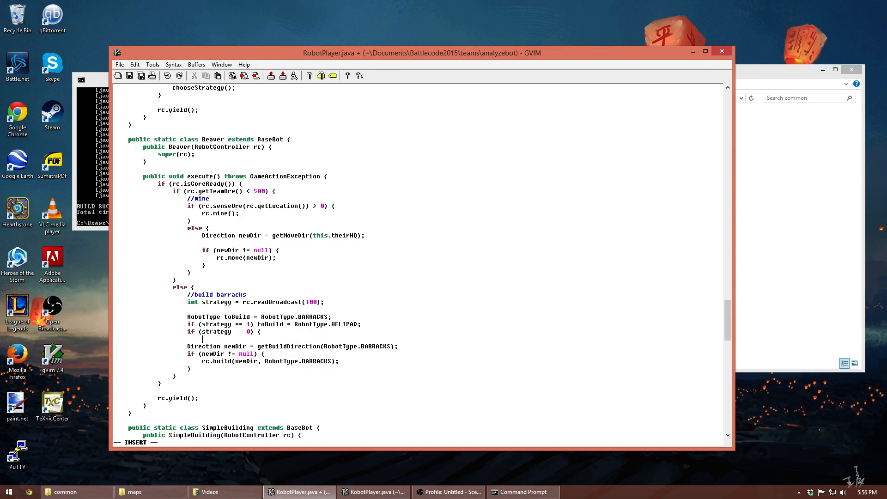
pyautogui.write('if (')
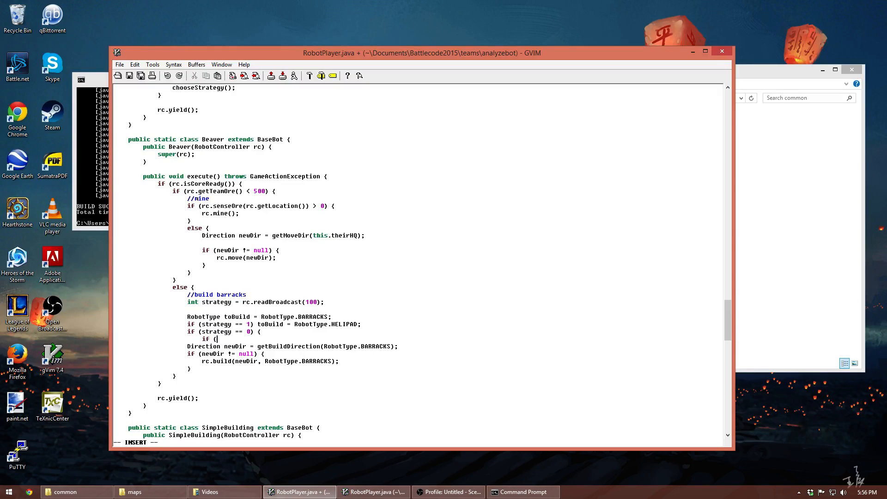
pyautogui.press('Escape')
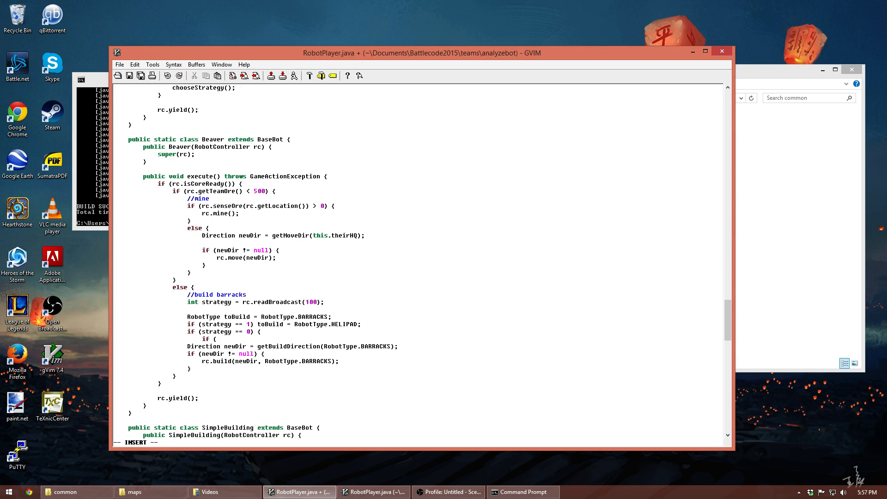
# - Set toBuild to TANKFACTORY only when checkDependencyProgress(BARRACKS) is DONE
pyautogui.write('rc.c')
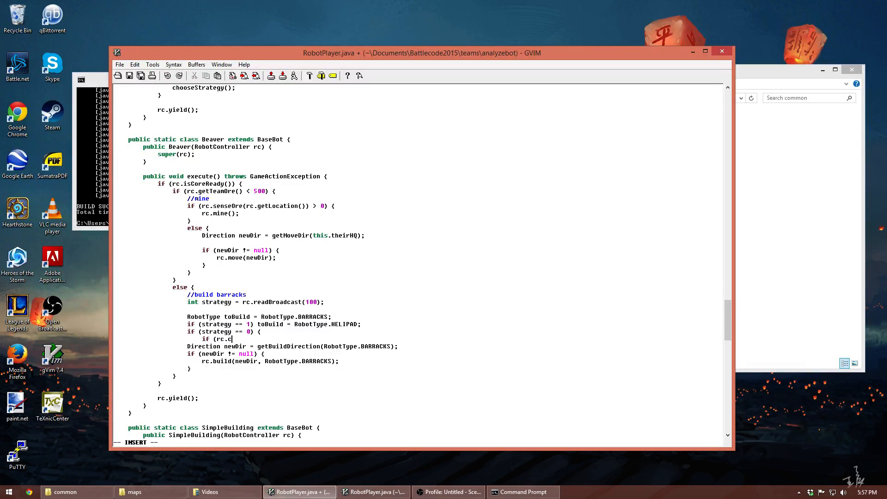
pyautogui.write('heckDepend')
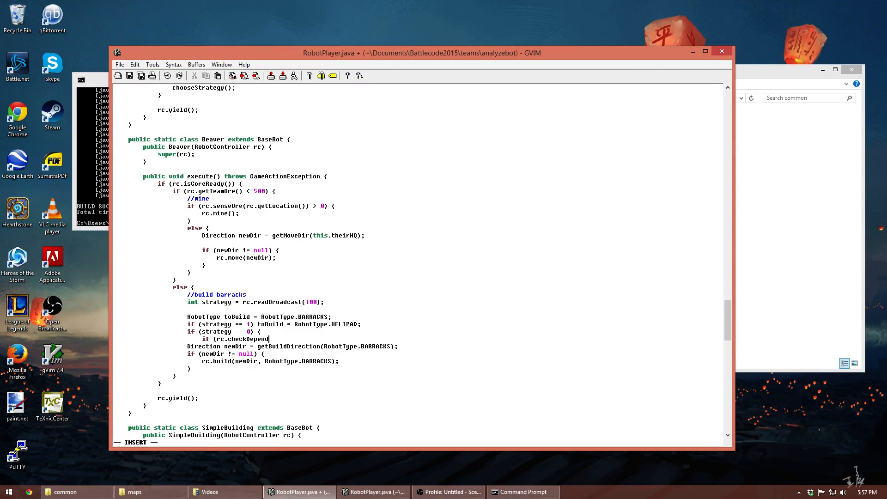
pyautogui.write('encyProcess')
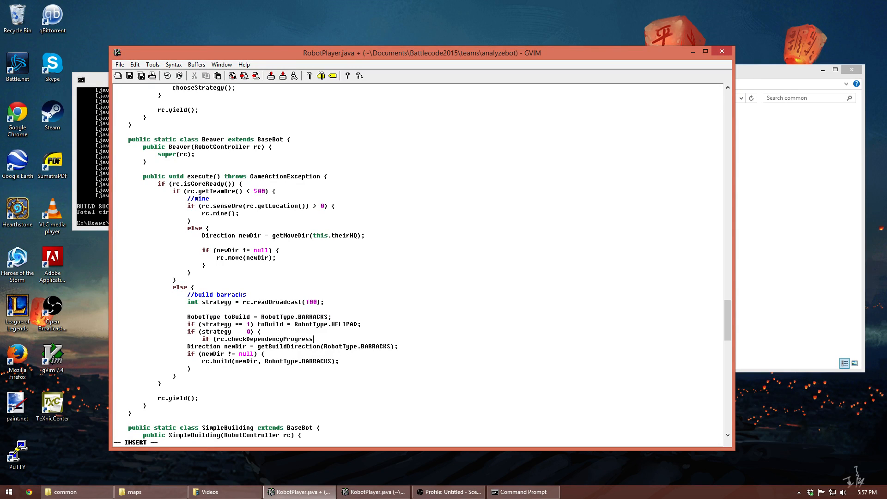
pyautogui.write('(RobotType.BARRACKS) == D')
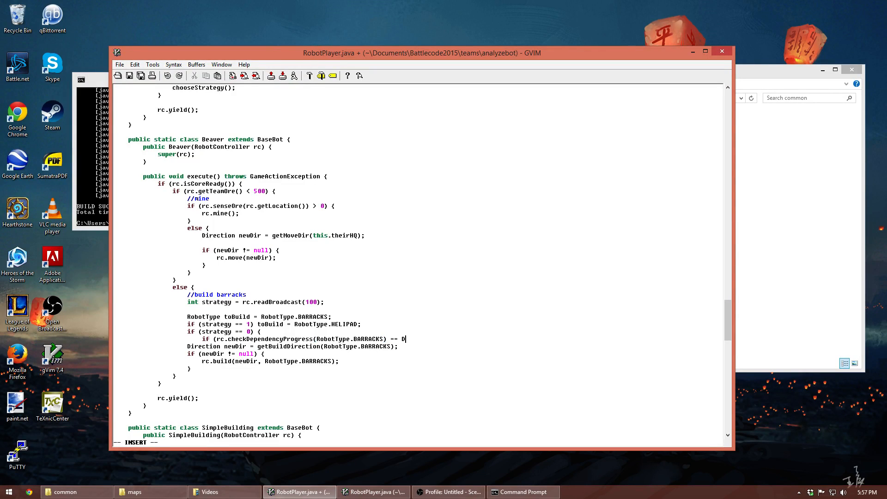
pyautogui.write('ependencyProgress')
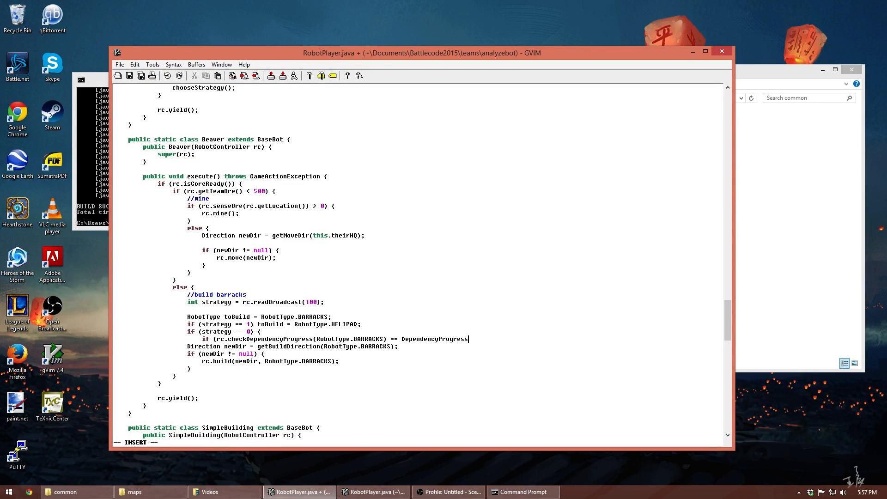
pyautogui.write('.DONE)')
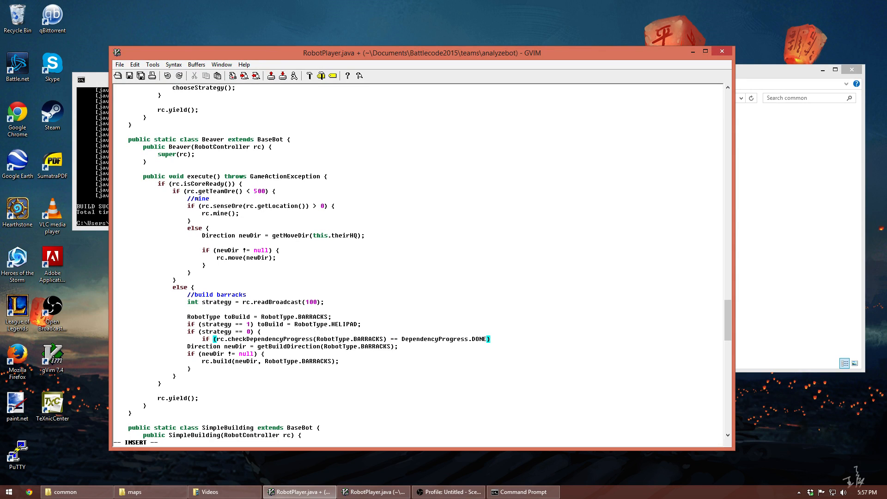
pyautogui.press('Return')
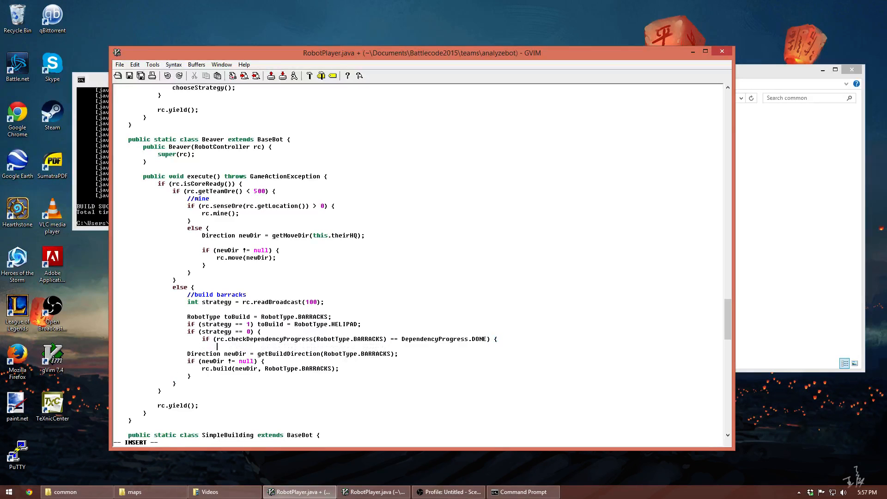
pyautogui.write('toBuild = Robot')
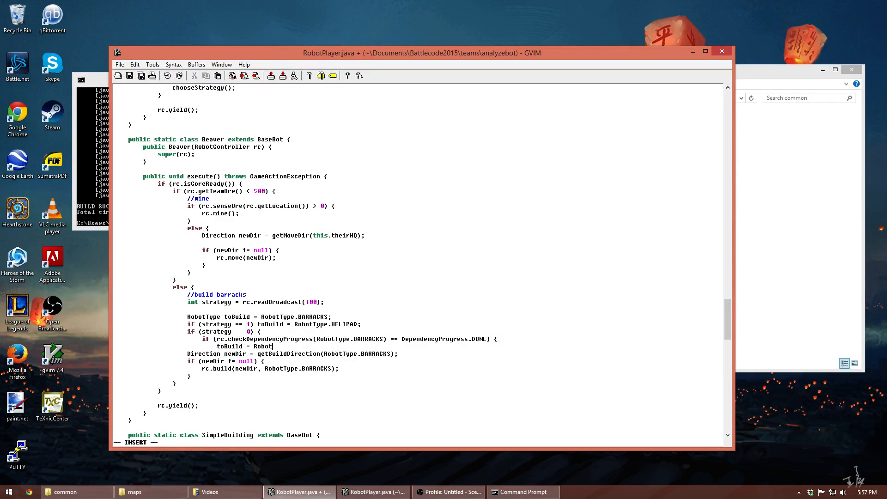
pyautogui.write('Type.TANKFACTORY;')
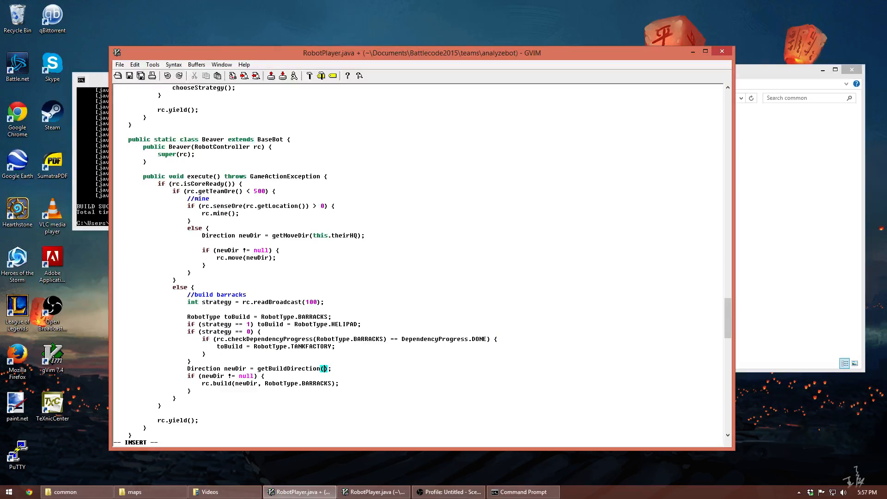
# - Pass toBuild to getBuildDirection and rc.build in the Beaver branch
pyautogui.write('tui')
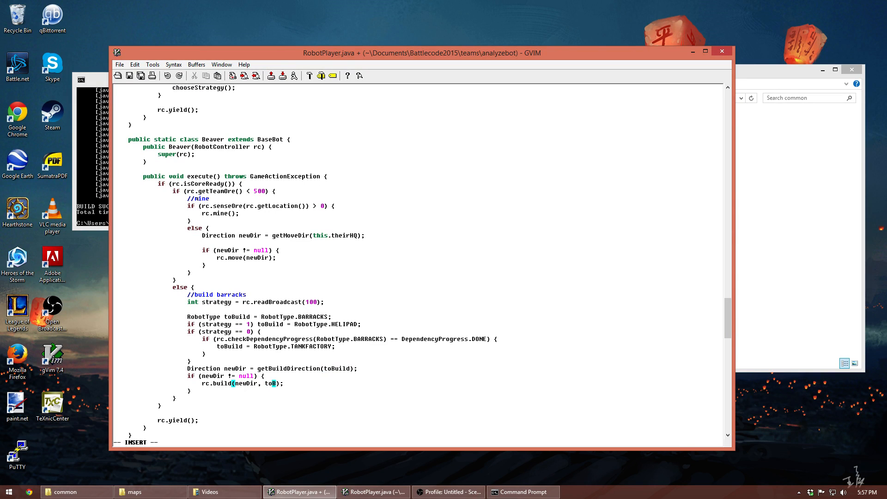
pyautogui.press('Escape')
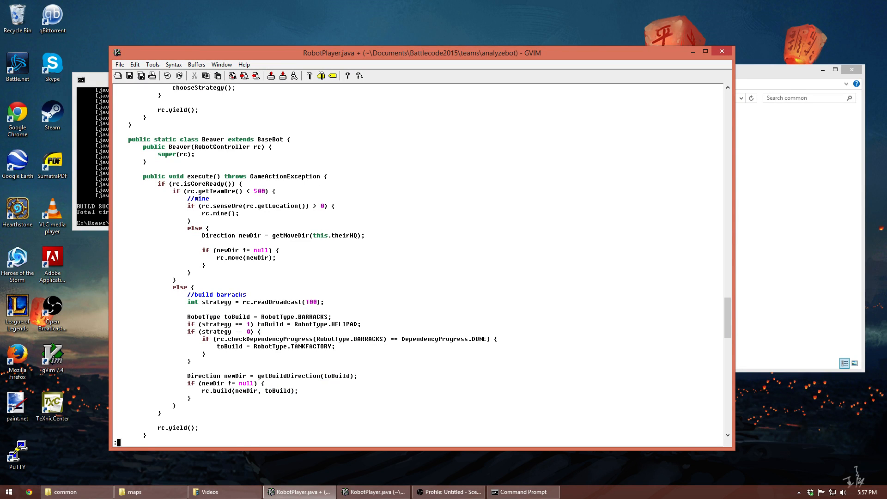
# - Rerun from the Command Prompt and start the analyzebot match on rift.xml
pyautogui.click(520, 490)
pyautogui.write('ant run')
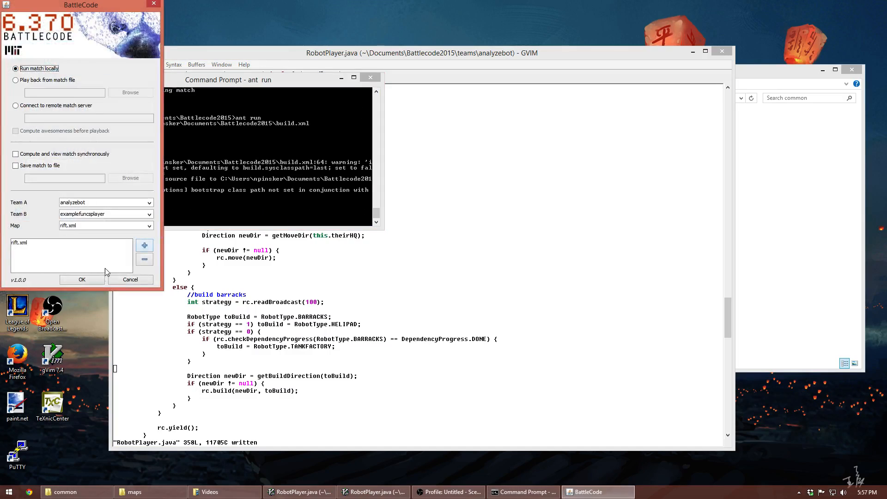
pyautogui.click(81, 279)
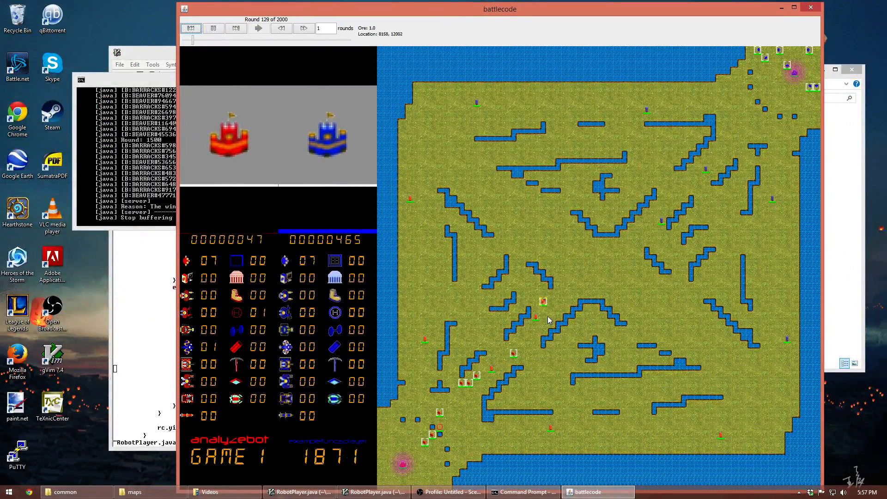
# - Let the rift match play past round 900, then close the match viewer
pyautogui.click(258, 29)
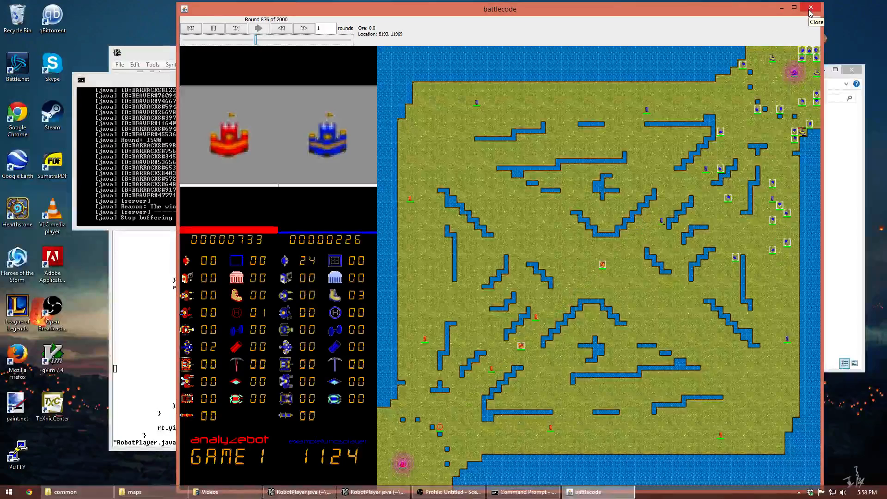
pyautogui.click(259, 29)
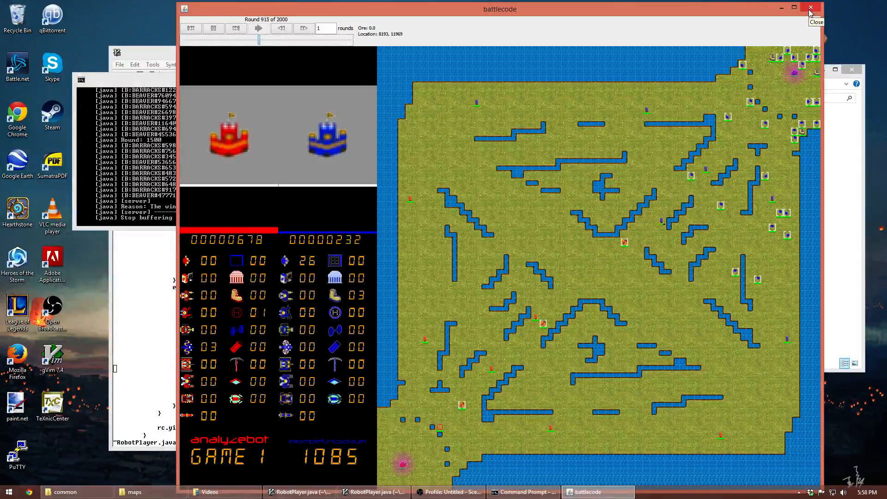
pyautogui.click(810, 8)
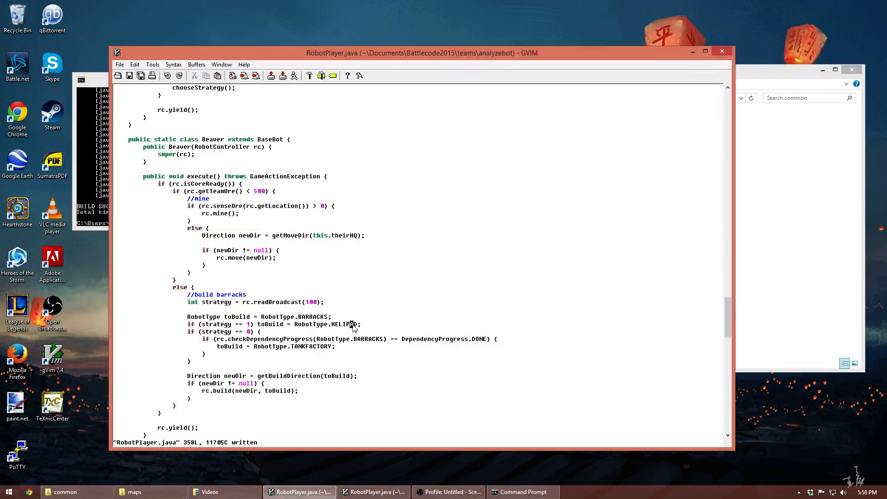
# - Change beavers' ore mining threshold from 500 to 300, adjust the round limit, save and rerun ant
pyautogui.scroll(-3)
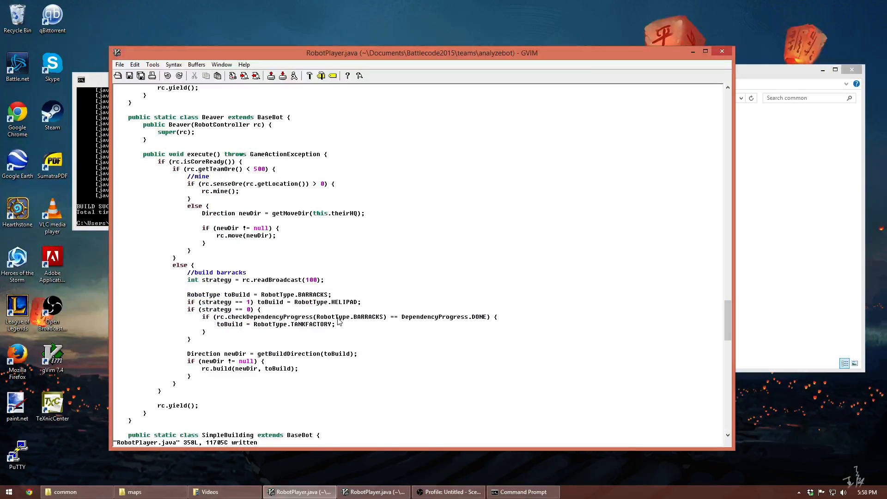
pyautogui.scroll(3)
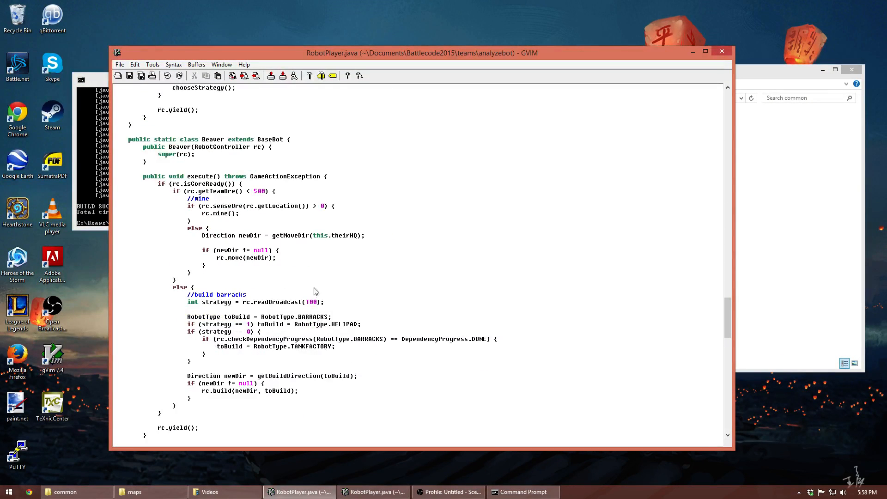
pyautogui.scroll(-3)
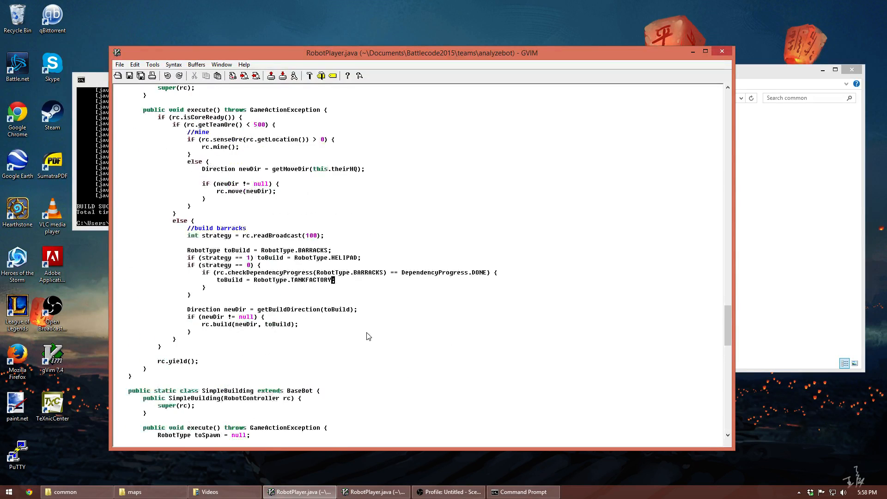
pyautogui.scroll(3)
pyautogui.write('3')
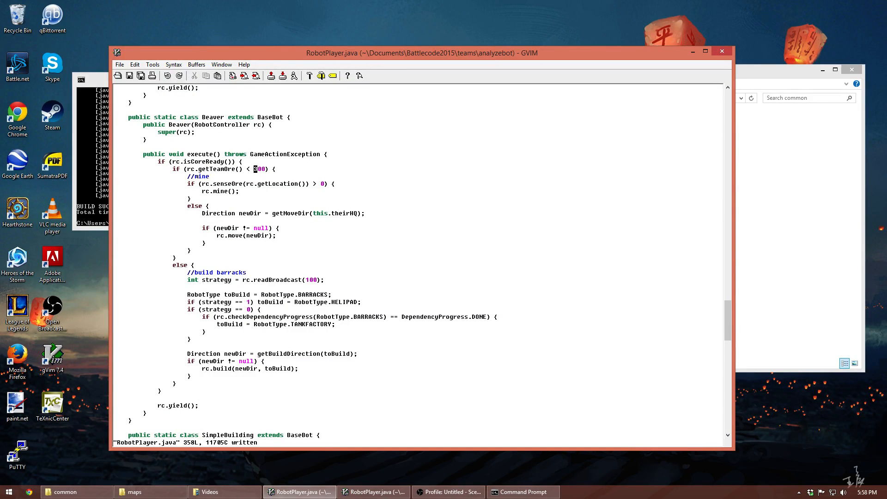
pyautogui.moveTo(266, 173)
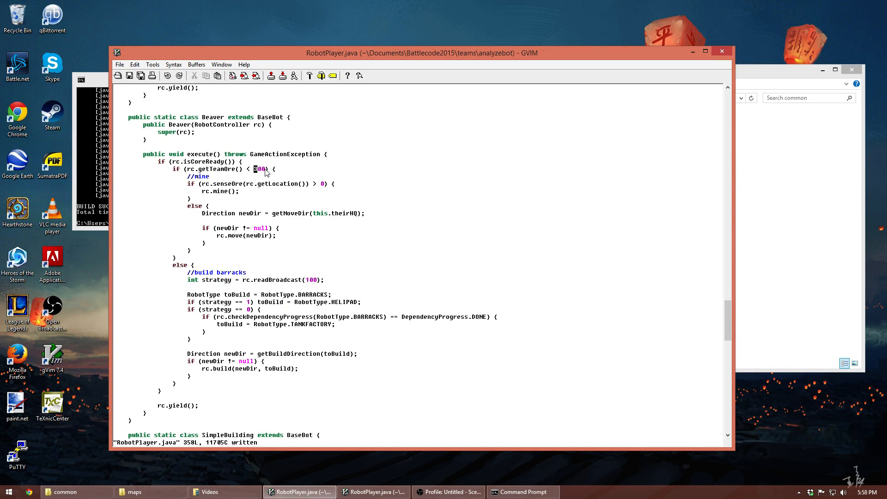
pyautogui.scroll(3)
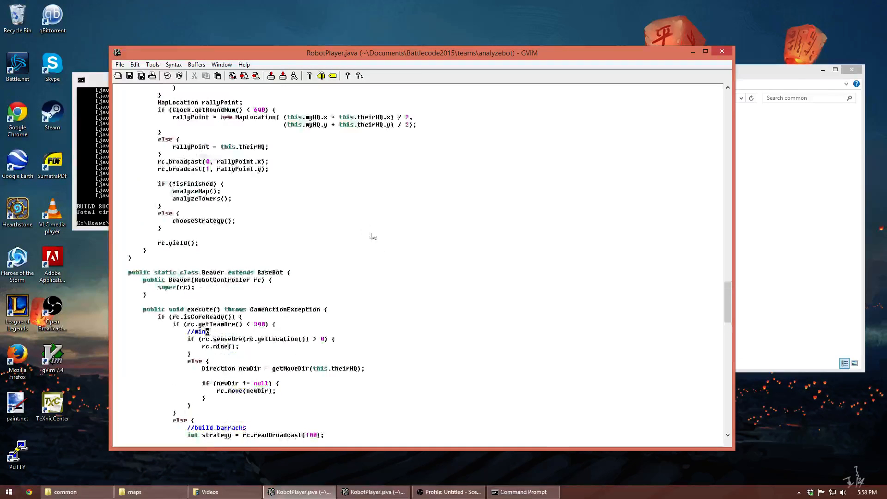
pyautogui.scroll(3)
pyautogui.write('10')
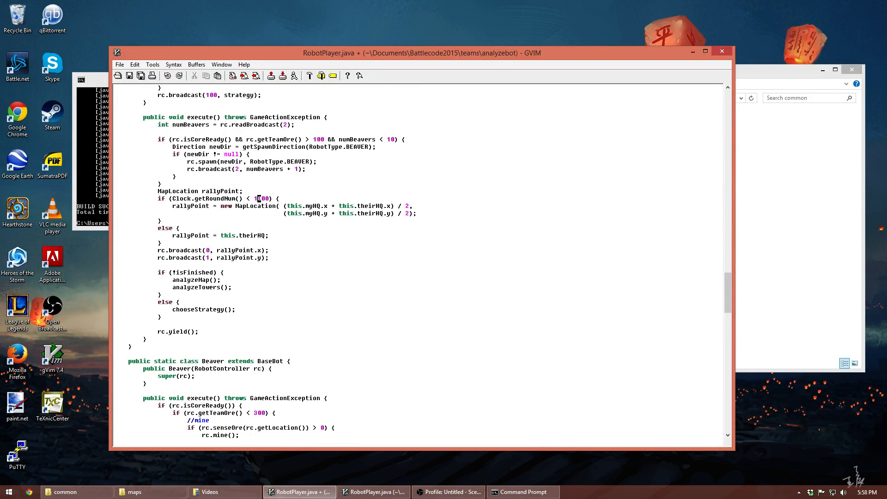
pyautogui.scroll(-3)
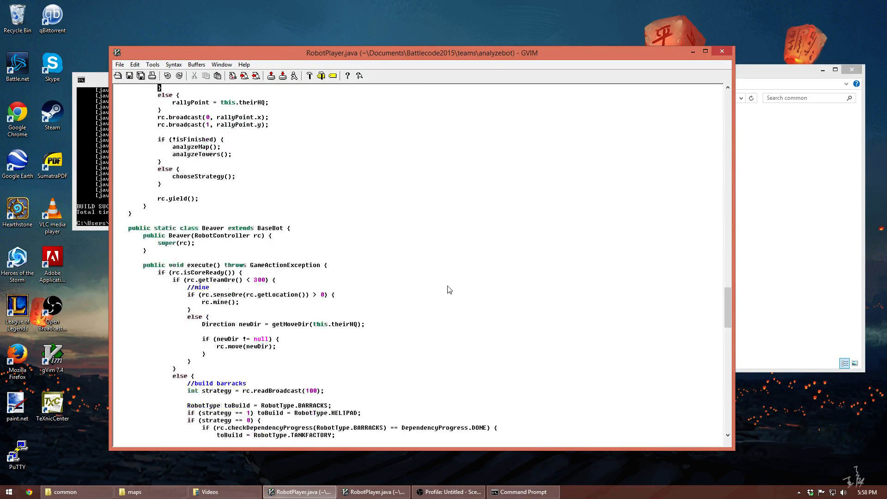
pyautogui.click(521, 491)
pyautogui.write('ant run')
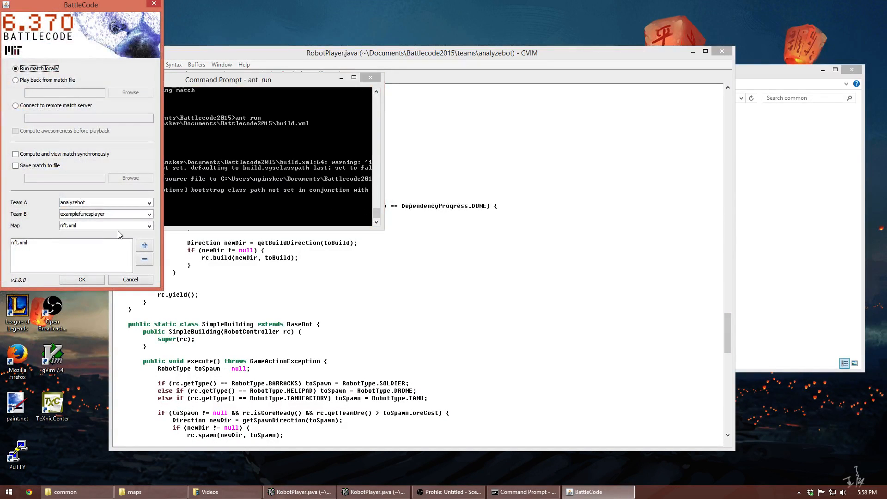
# - Swap rift.xml for abyss.xml in the launcher and start the match
pyautogui.click(71, 242)
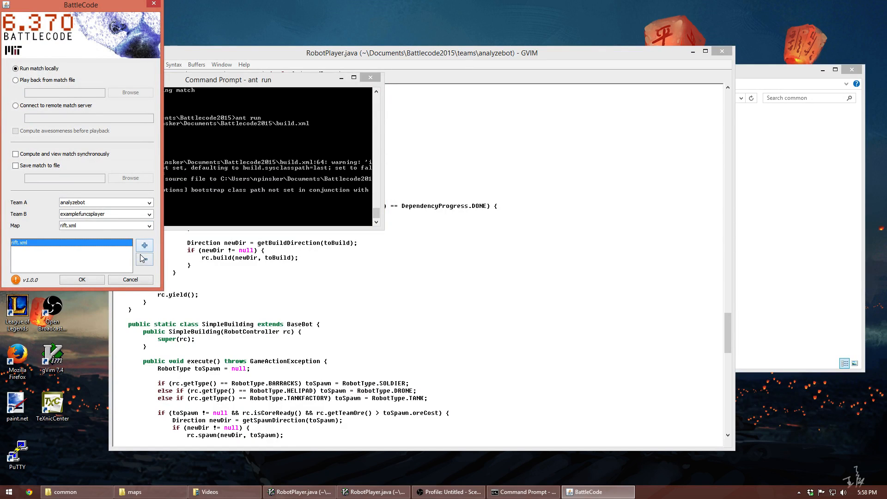
pyautogui.click(149, 225)
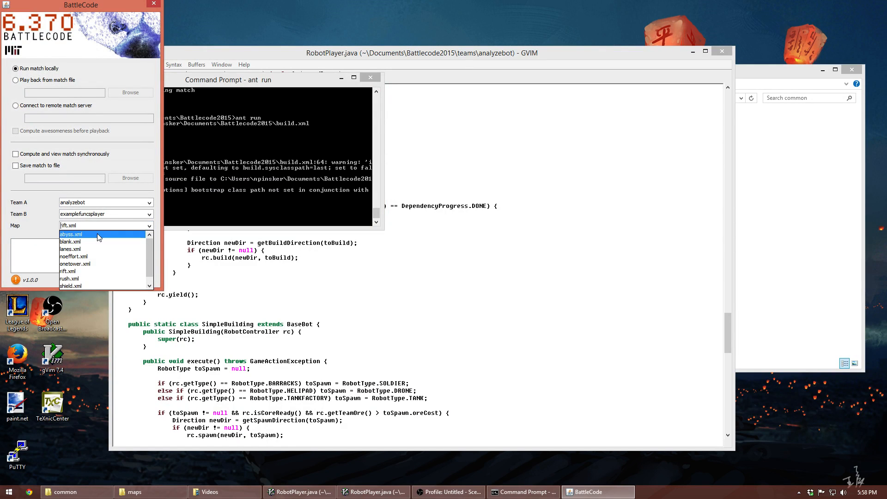
pyautogui.click(71, 233)
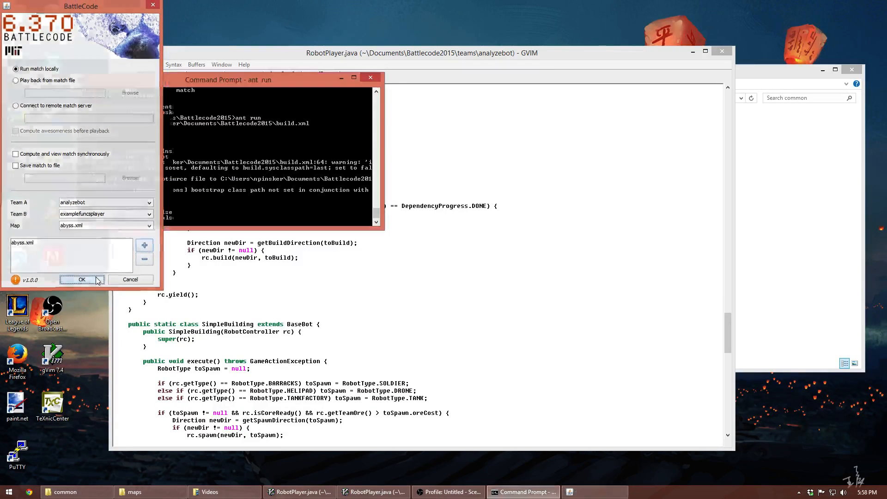
pyautogui.click(82, 279)
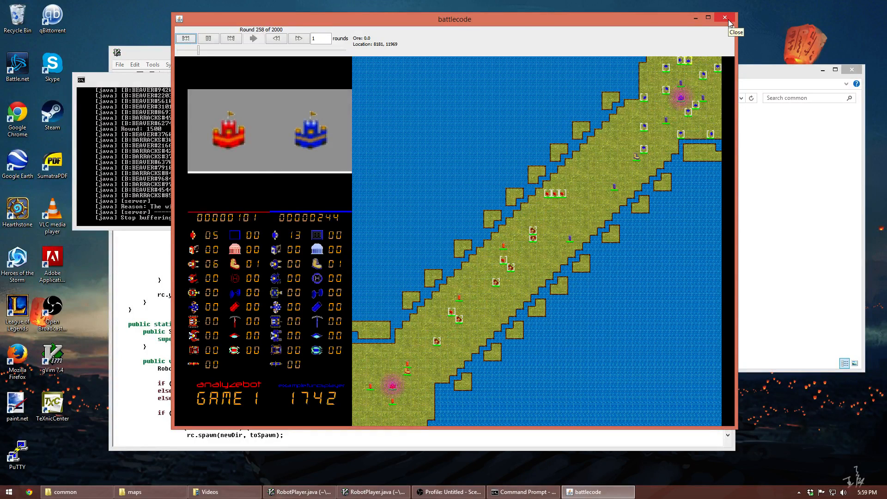
# - Require rc.readBroadcast(100) != 0 or TANKFACTORY type in SimpleBuilding's spawn condition, save, return to Command Prompt
pyautogui.click(724, 18)
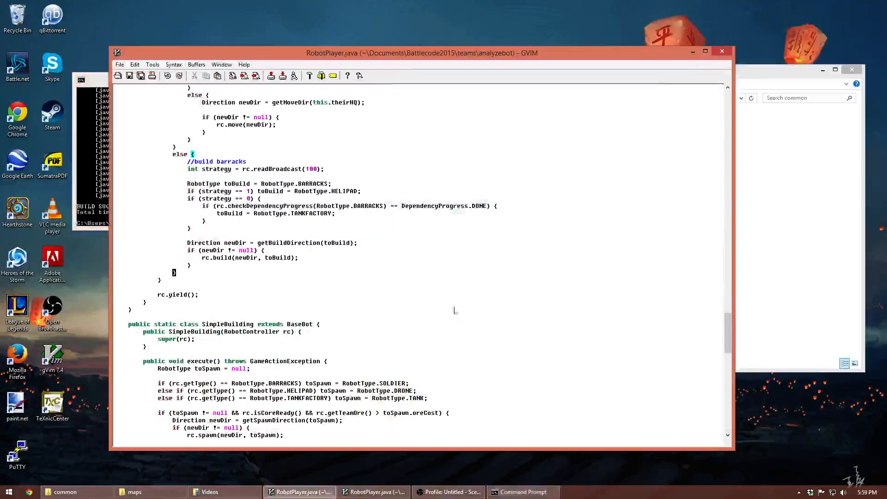
pyautogui.scroll(-3)
pyautogui.write(' && ')
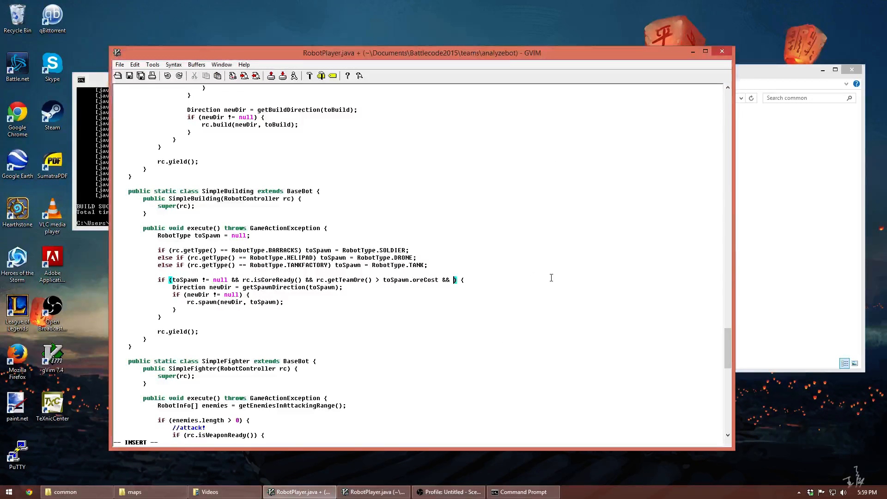
pyautogui.write('rc.readBroadcast(100) != 0 || rc.getType() == RobotType.TANKFACTORY)')
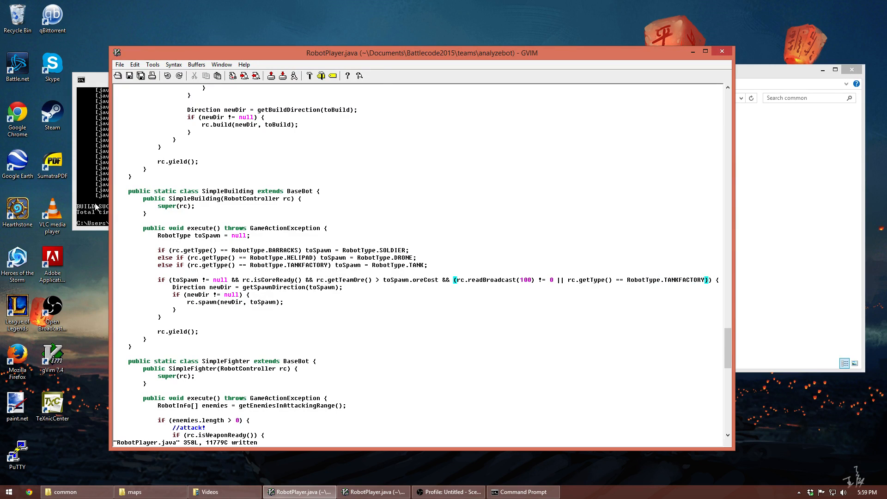
pyautogui.click(521, 491)
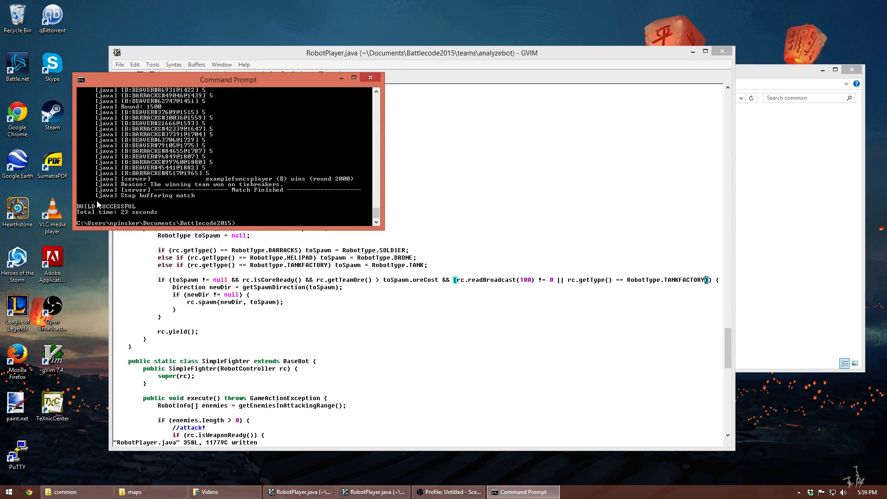
pyautogui.moveTo(221, 210)
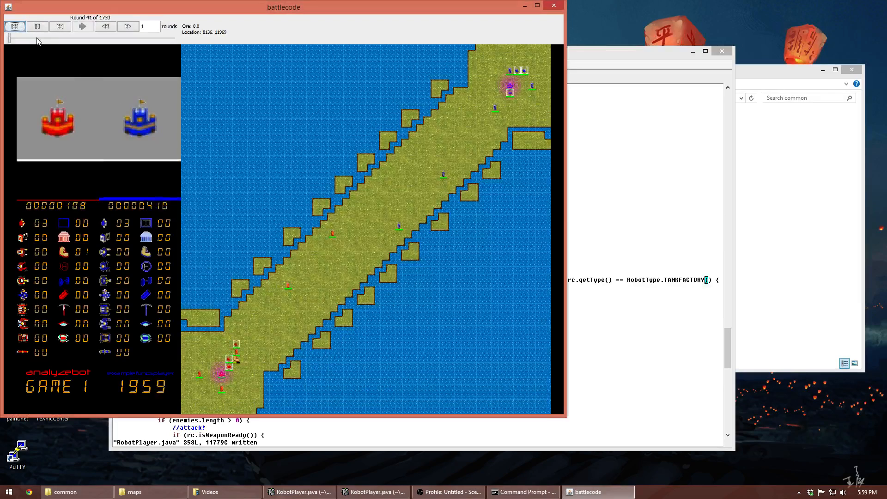
# - Play the abyss-map replay toward round 1265 and inspect units near the map centre
pyautogui.click(82, 26)
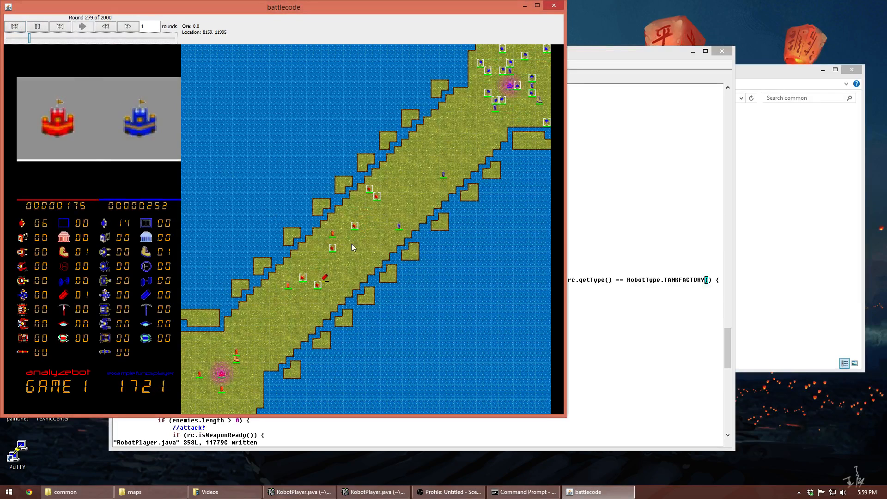
pyautogui.click(82, 26)
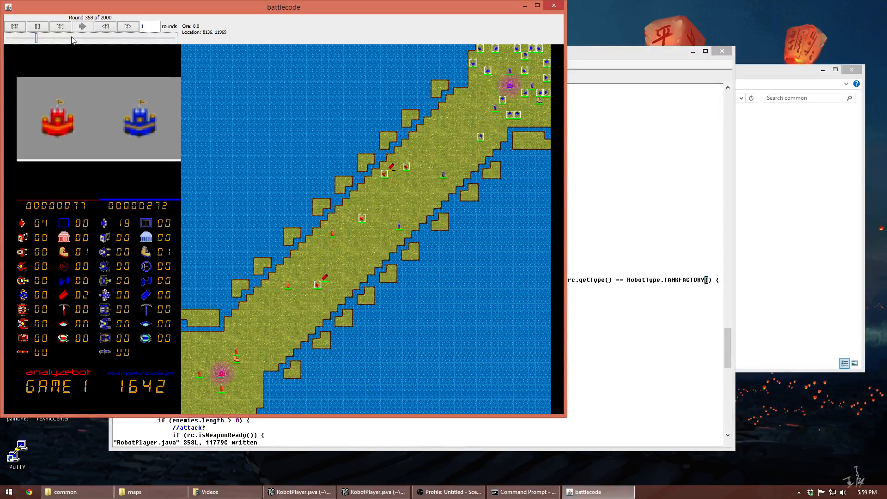
pyautogui.click(82, 26)
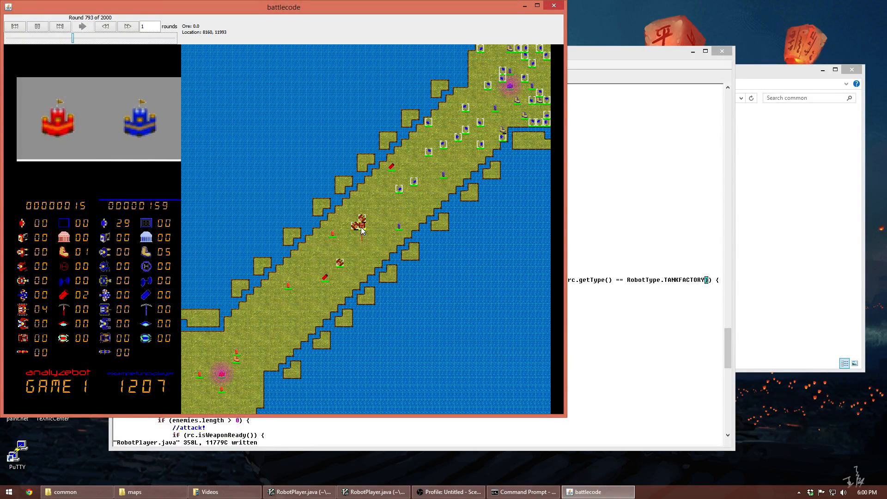
pyautogui.click(83, 25)
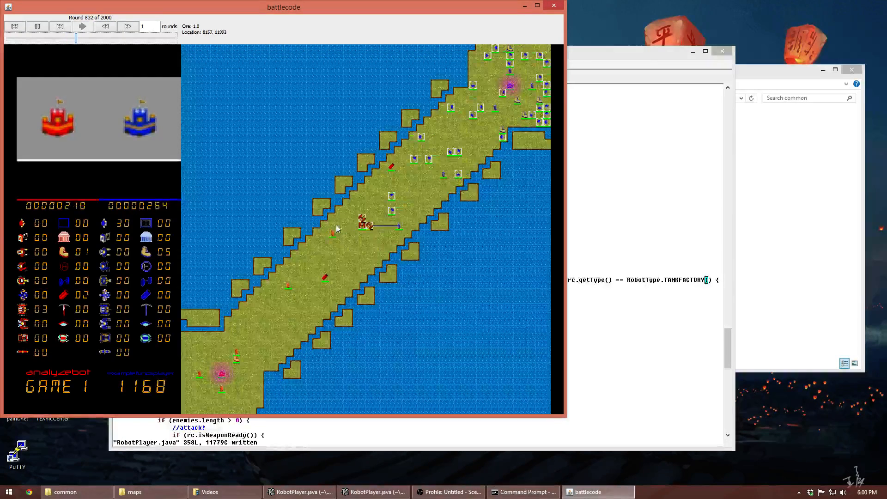
pyautogui.click(81, 26)
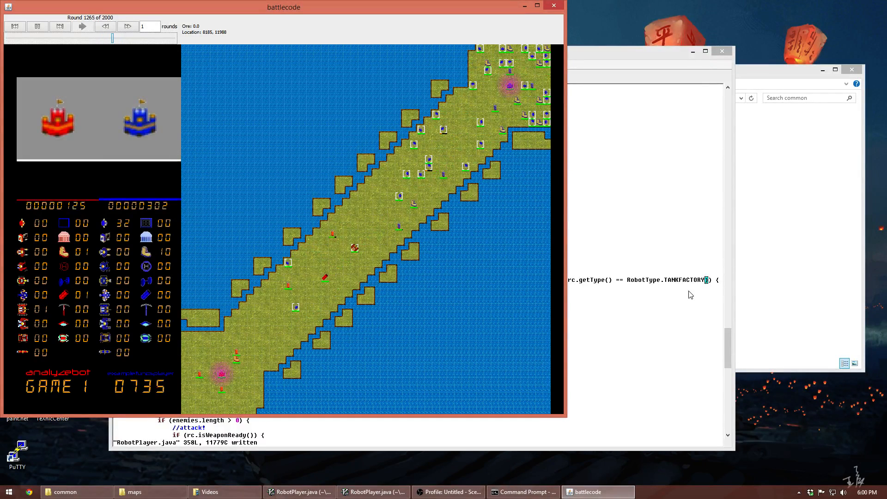
pyautogui.moveTo(449, 490)
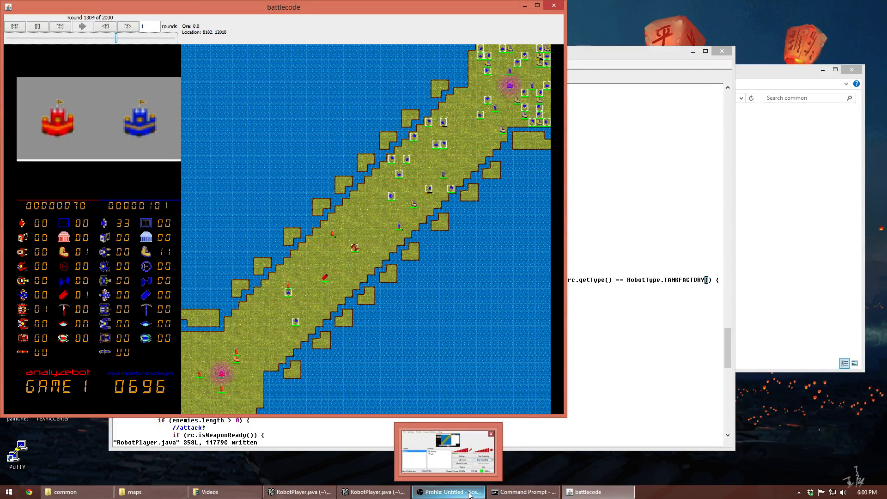